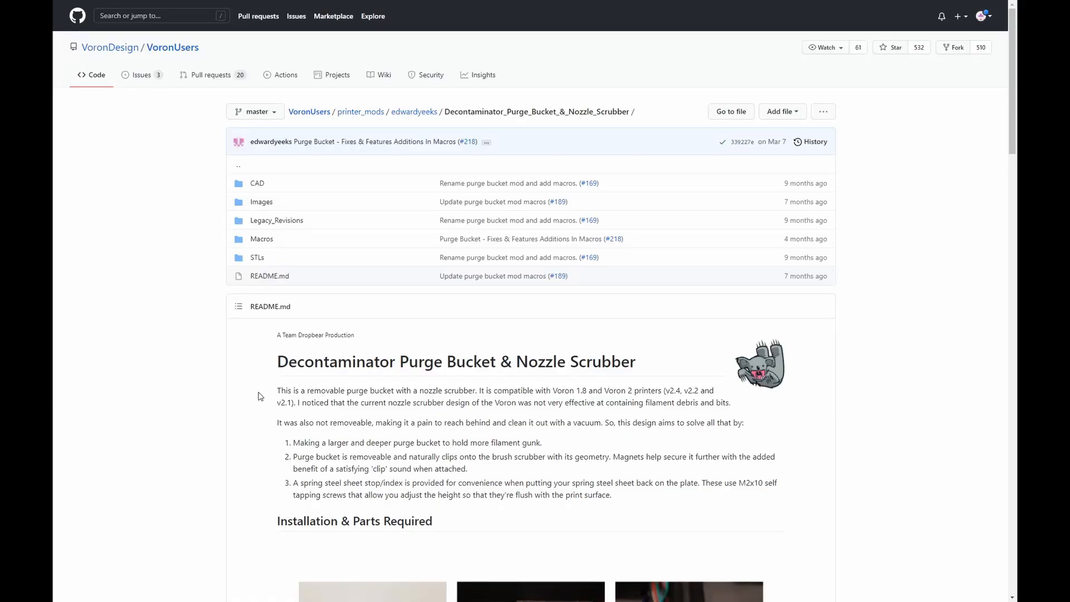
Navigate the GitHub repository down to the Macros folder
{"action": "scroll", "scroll_direction": "down", "scroll_amount": 3}
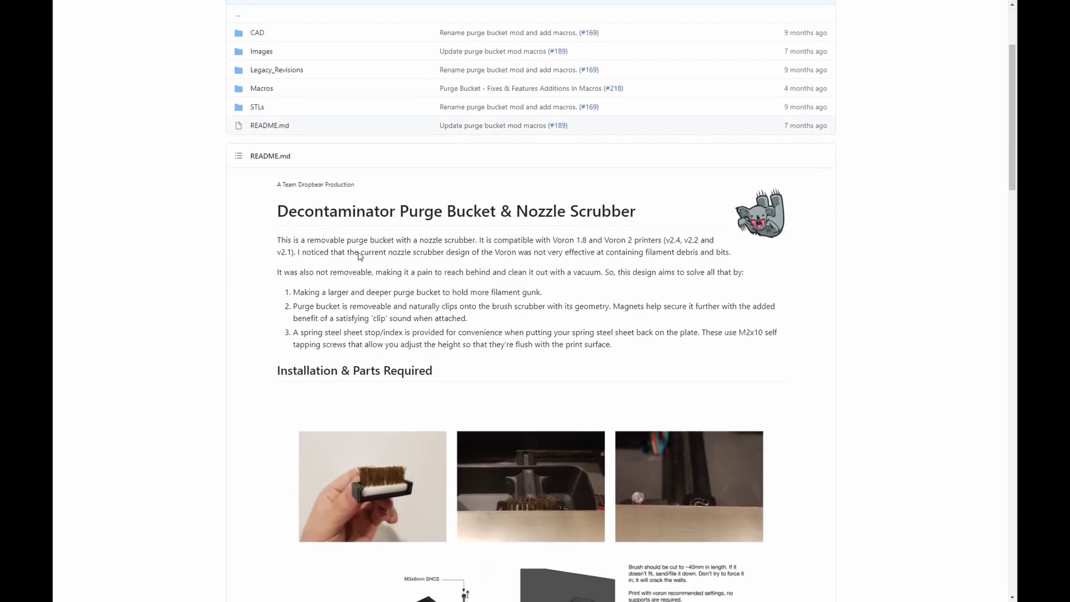
{"action": "scroll", "scroll_direction": "down", "scroll_amount": 3}
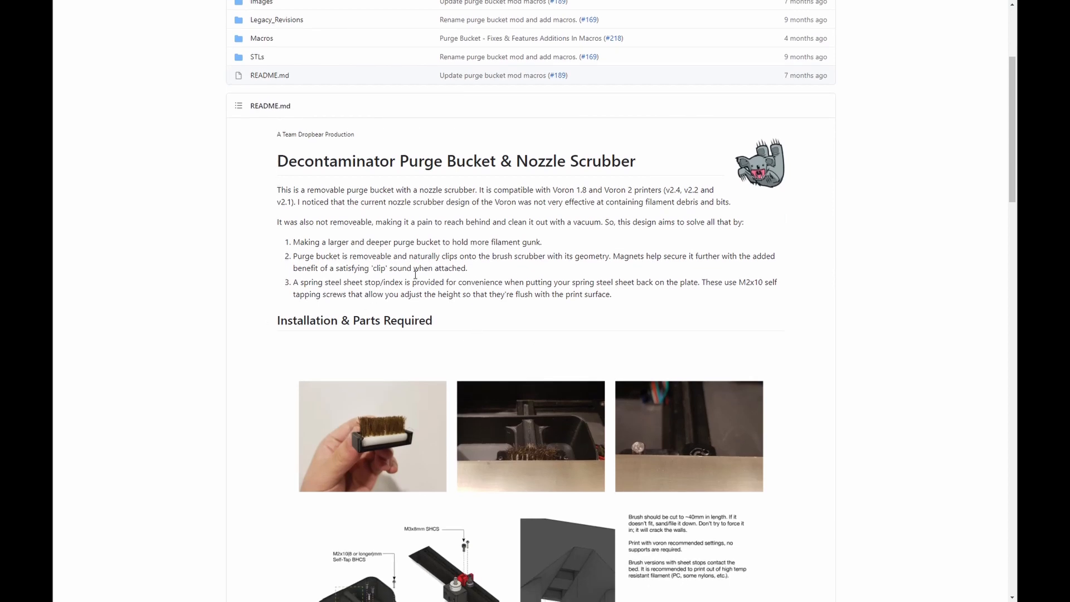
{"action": "scroll", "scroll_direction": "down", "scroll_amount": 3}
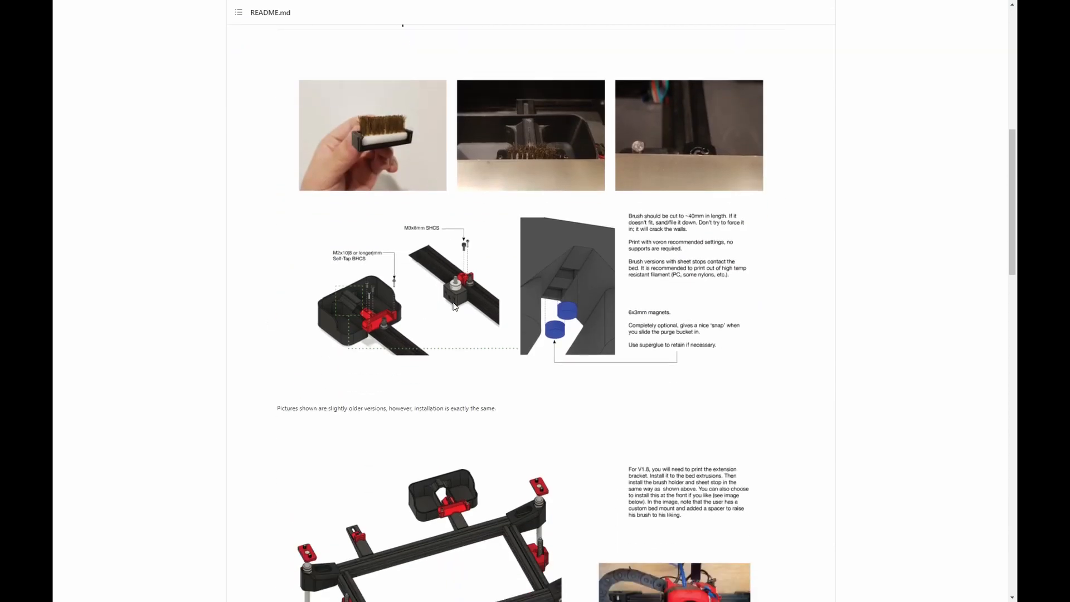
{"action": "scroll", "scroll_direction": "down", "scroll_amount": 3}
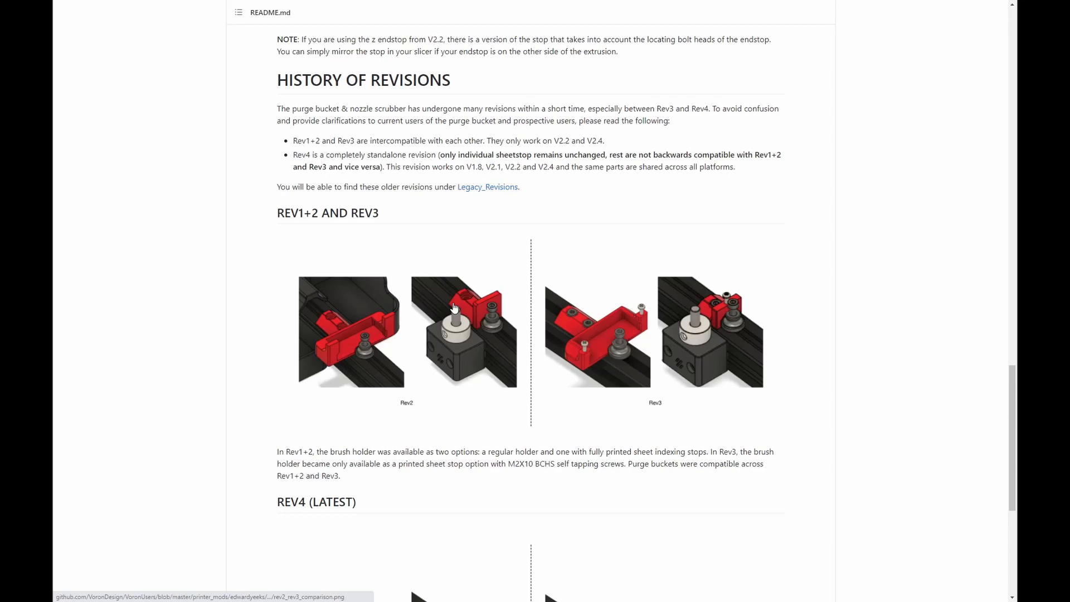
{"action": "scroll", "scroll_direction": "down", "scroll_amount": 3}
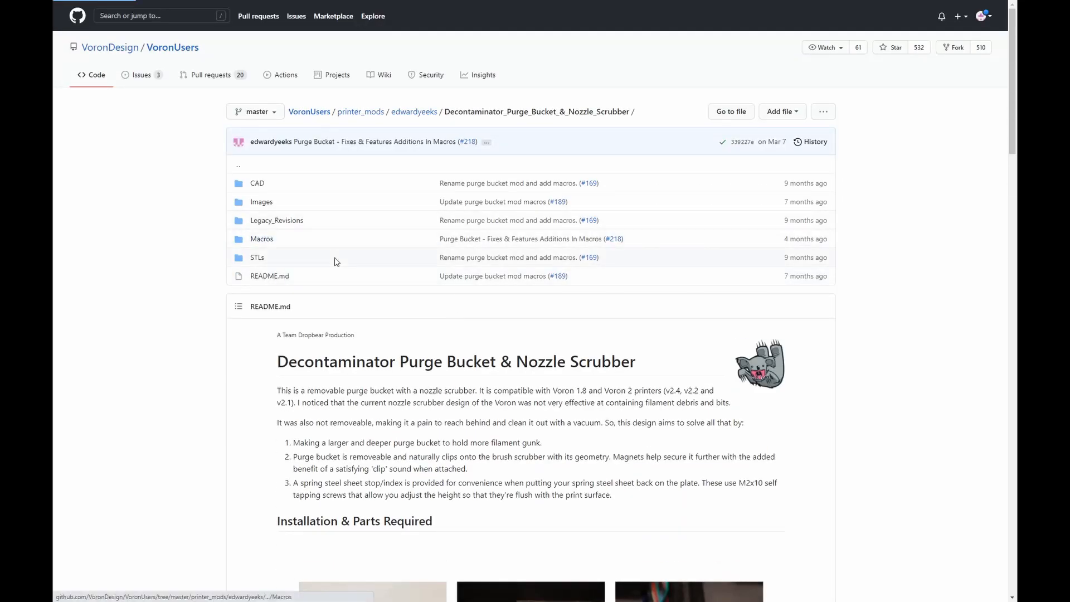
{"action": "left_click", "coordinate": [261, 239]}
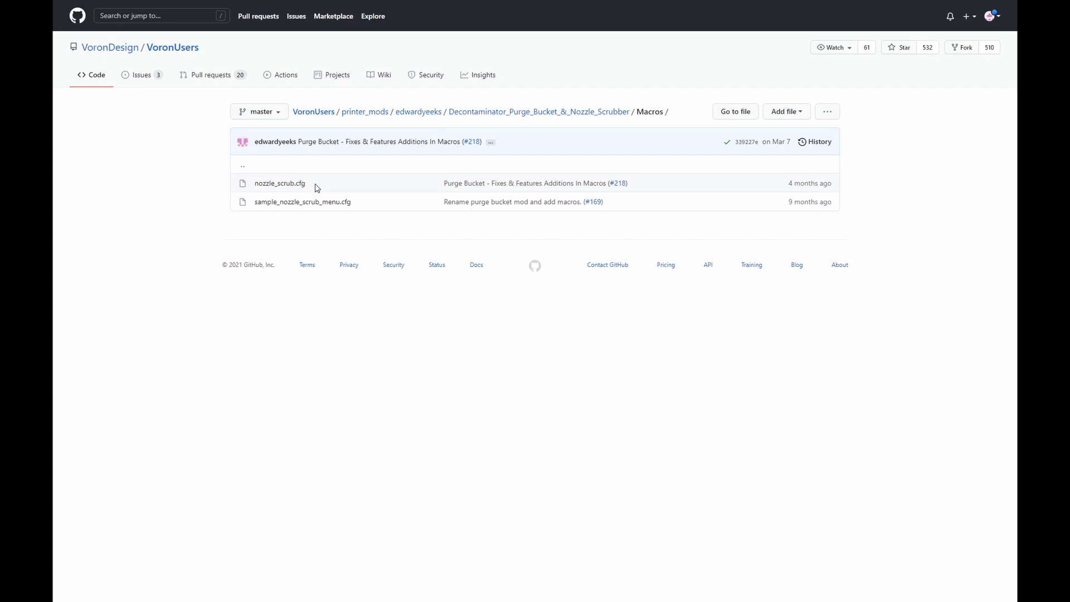
{"action": "mouse_move", "coordinate": [284, 187]}
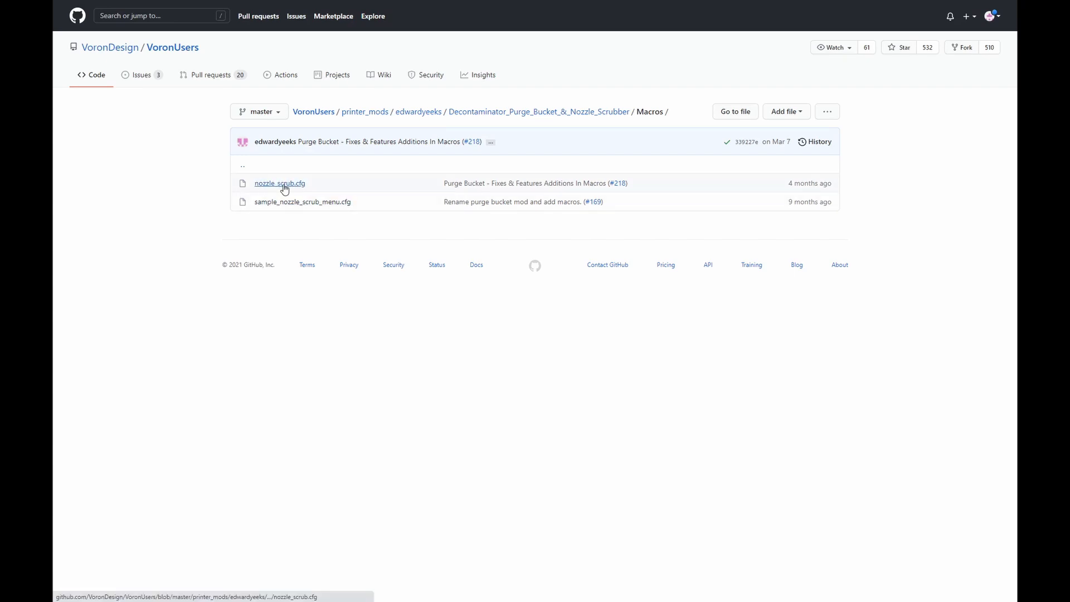
Preview nozzle_scrub.cfg and sample_nozzle_scrub_menu.cfg, returning to the Macros folder listing
{"action": "left_click", "coordinate": [279, 182]}
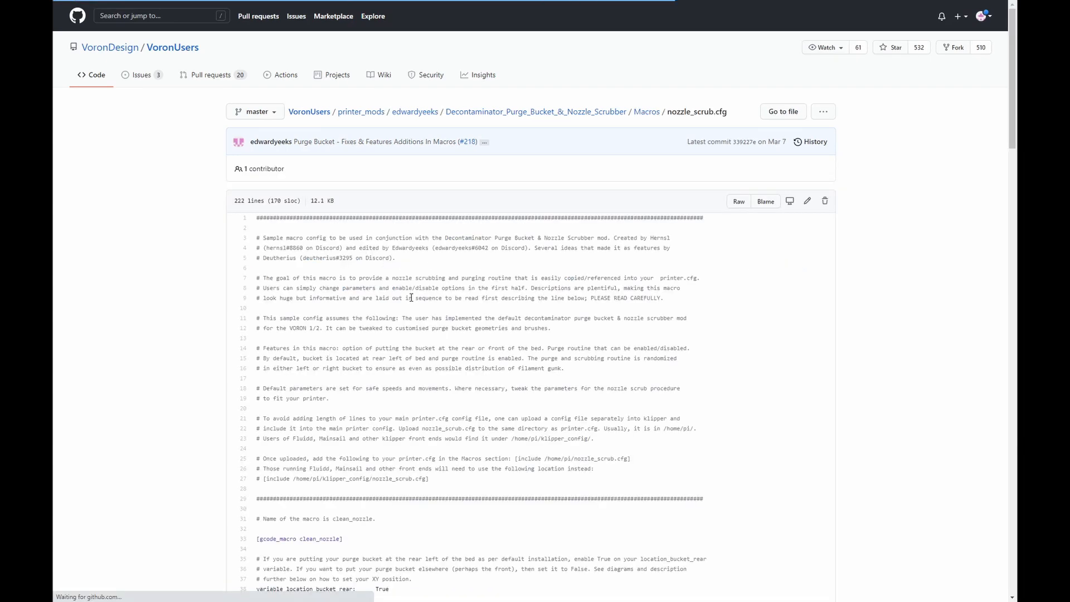
{"action": "scroll", "scroll_direction": "down", "scroll_amount": 3}
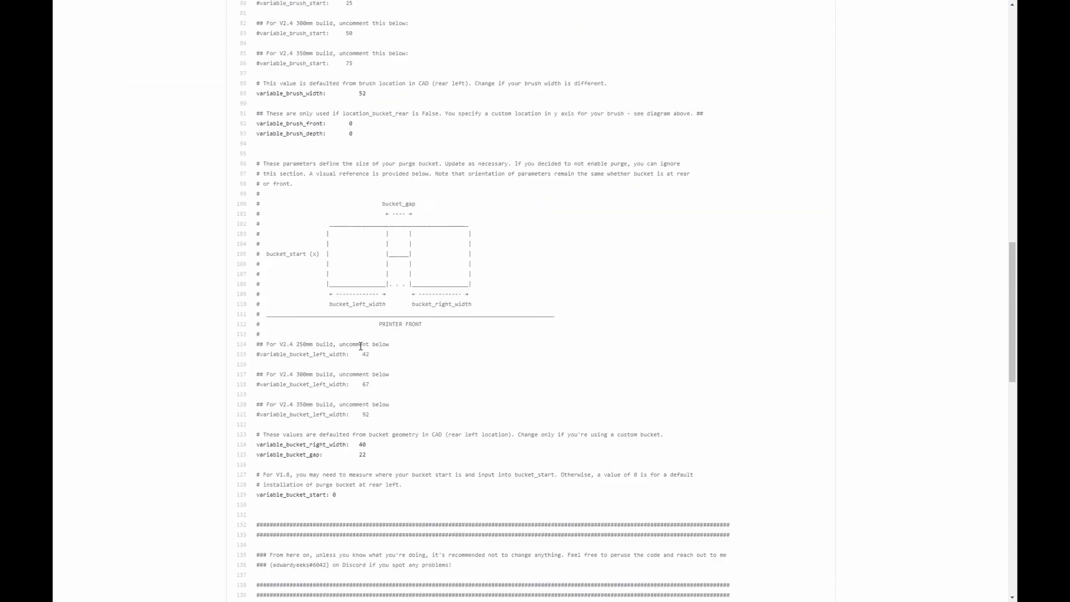
{"action": "scroll", "scroll_direction": "down", "scroll_amount": 3}
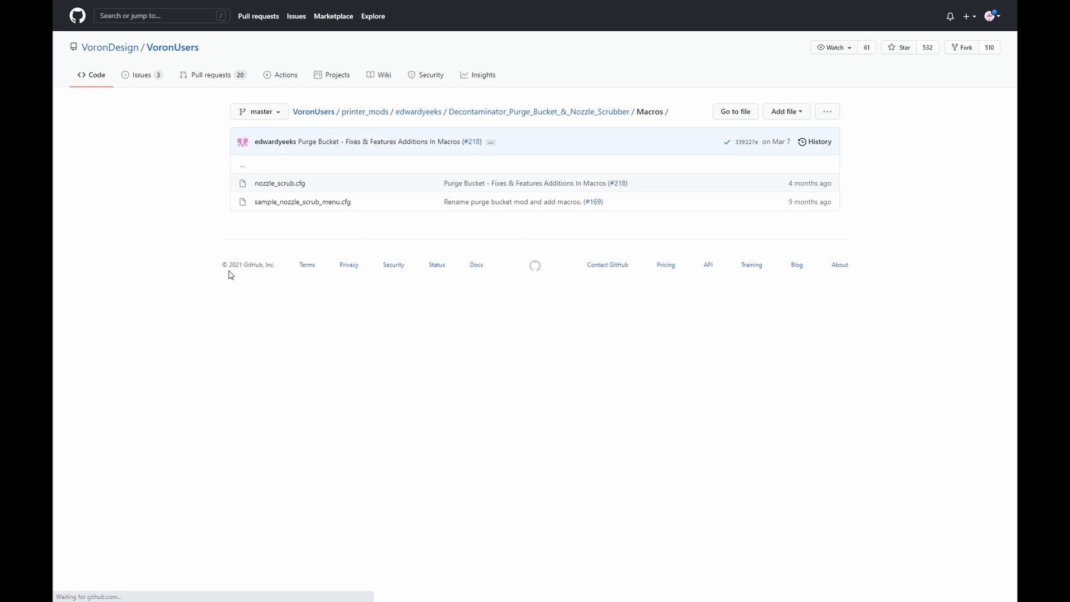
{"action": "mouse_move", "coordinate": [300, 205]}
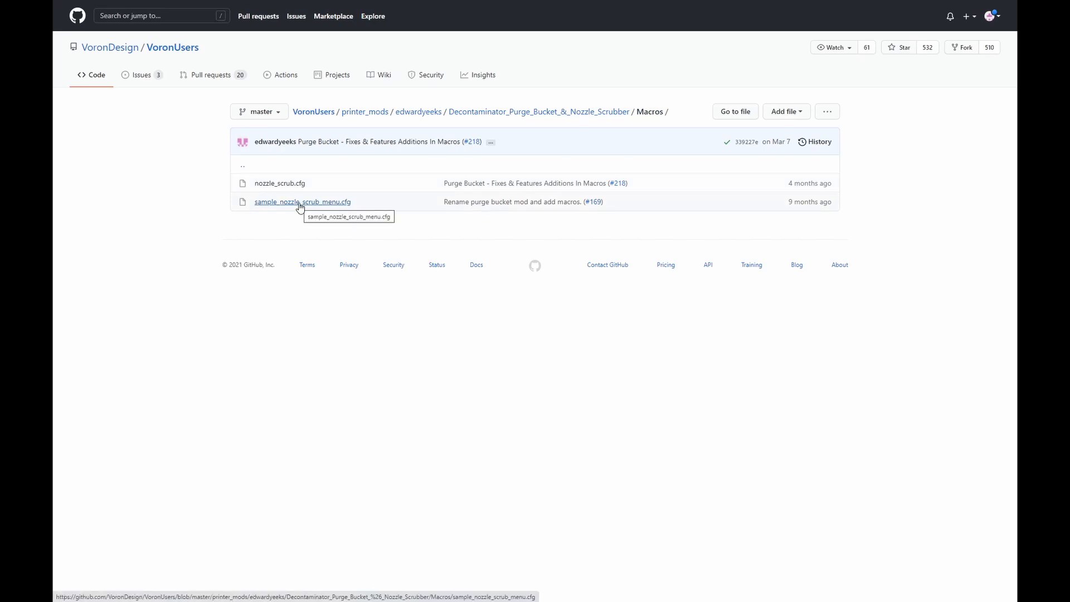
{"action": "left_click", "coordinate": [302, 202]}
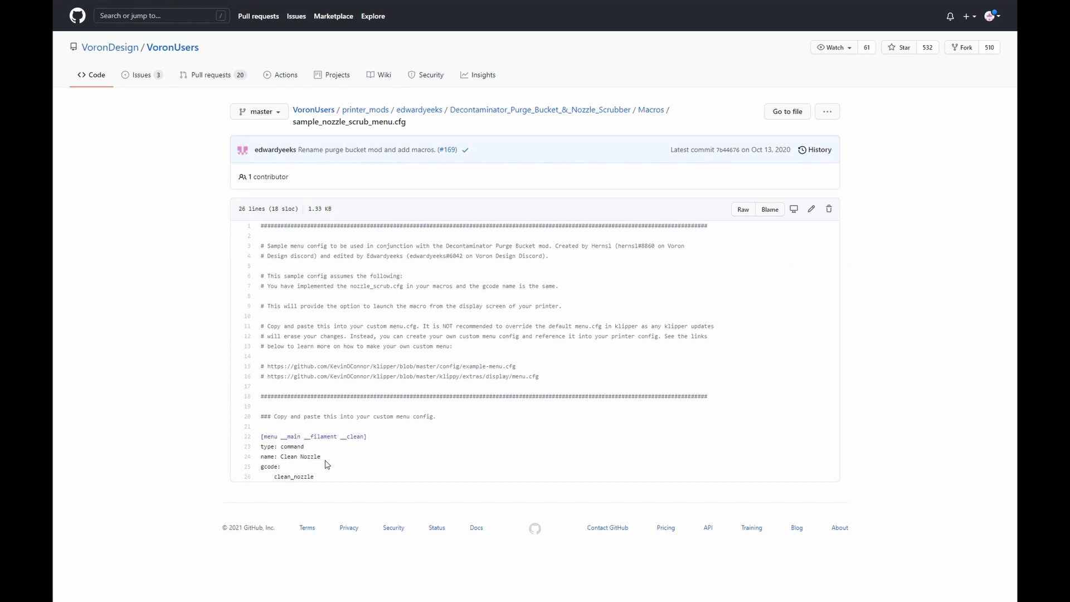
{"action": "mouse_move", "coordinate": [342, 473]}
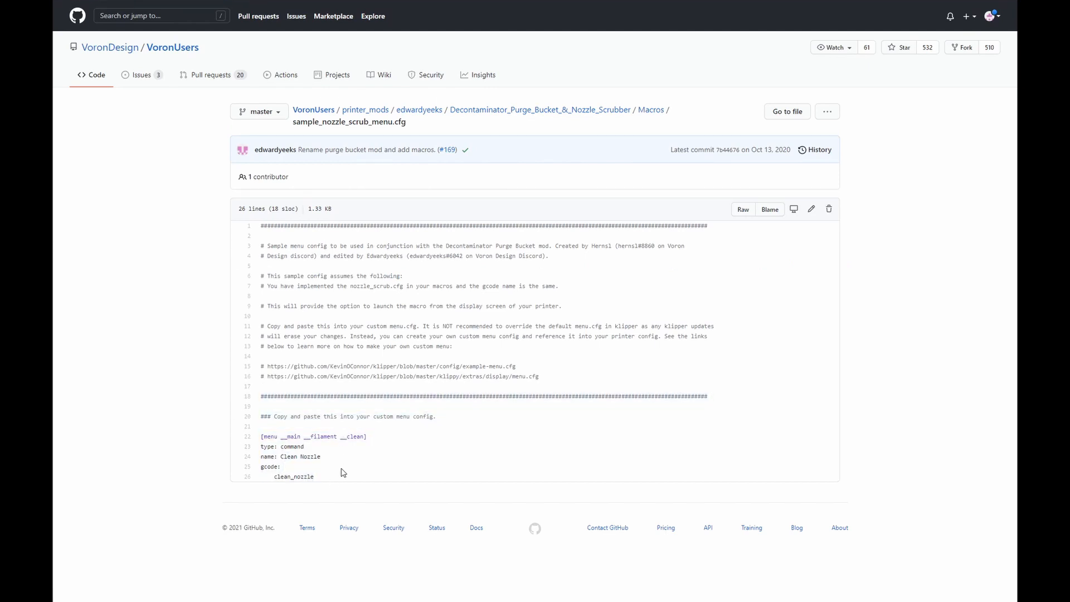
{"action": "left_click", "coordinate": [651, 110]}
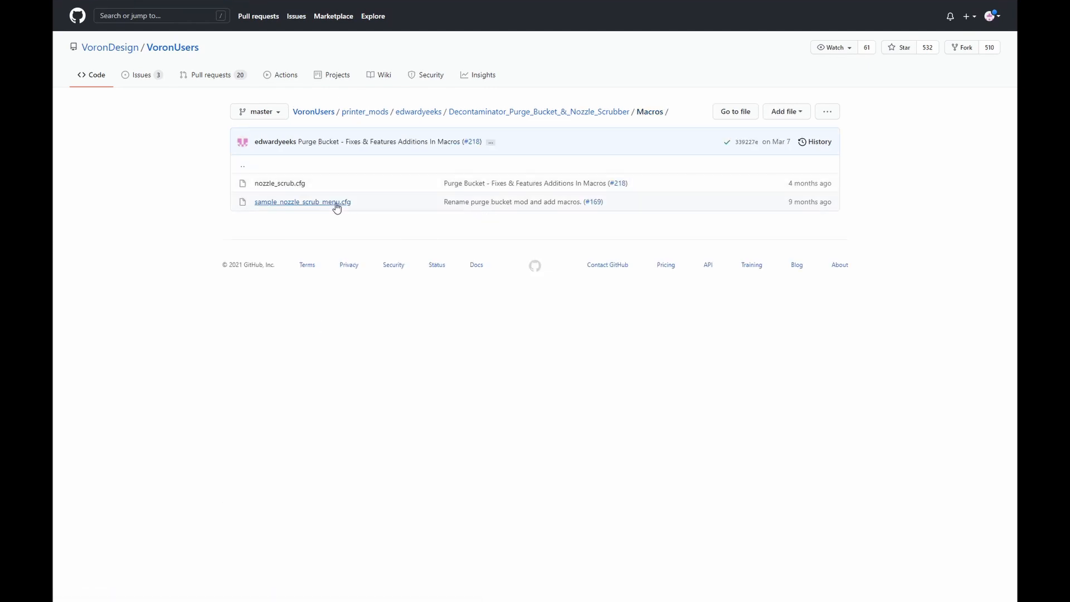
{"action": "mouse_move", "coordinate": [330, 209]}
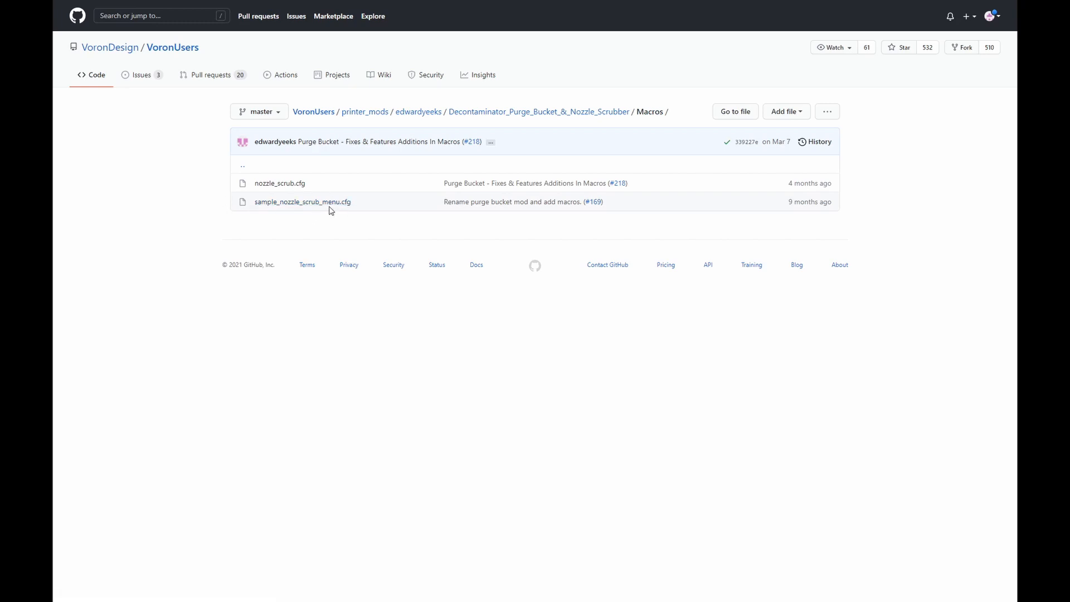
{"action": "mouse_move", "coordinate": [287, 189]}
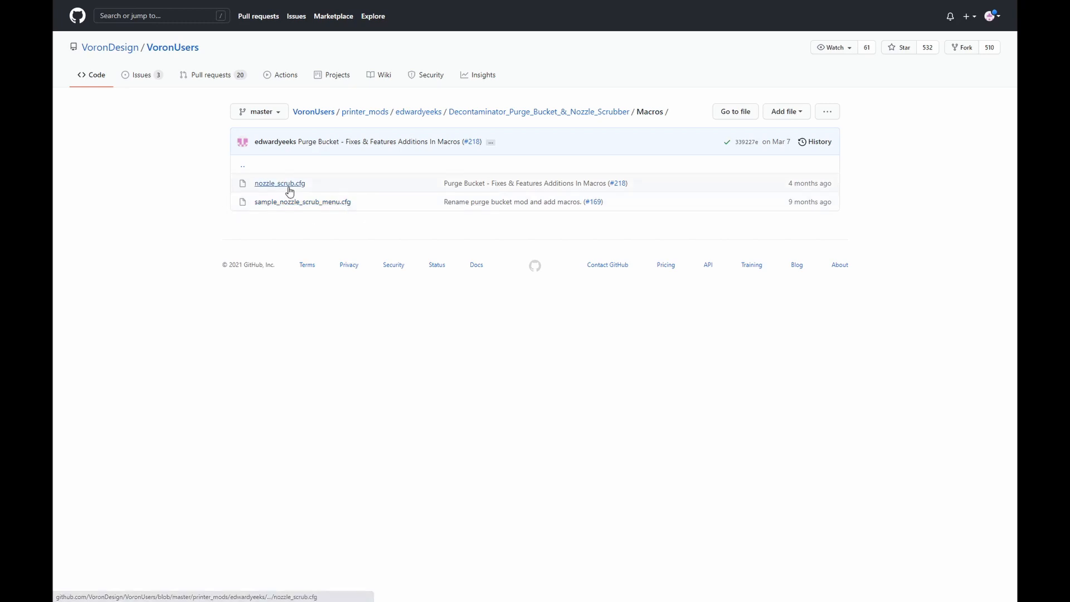
{"action": "mouse_move", "coordinate": [290, 188]}
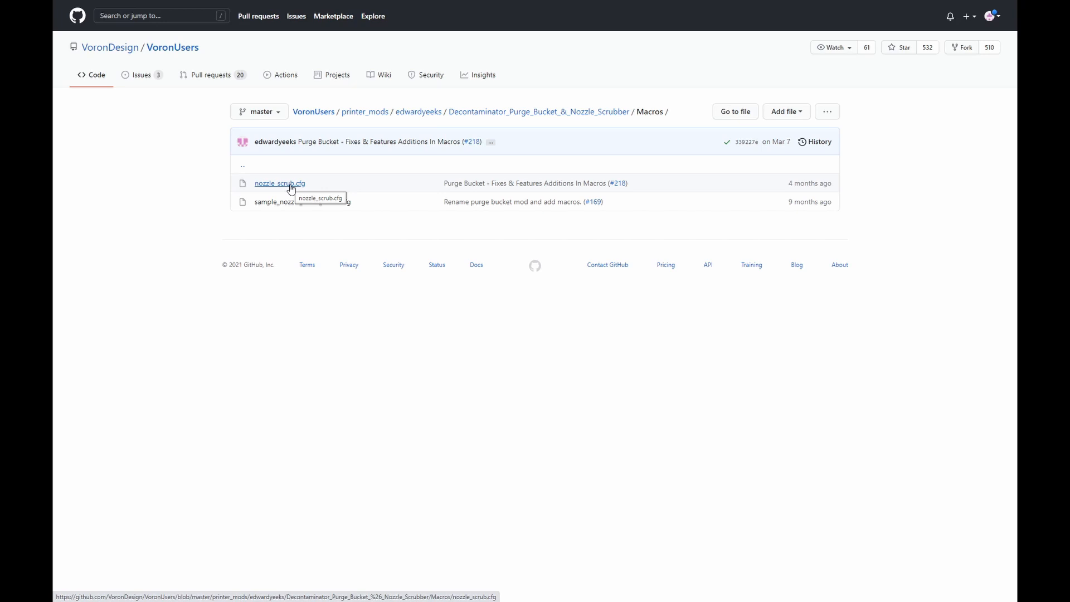
{"action": "mouse_move", "coordinate": [566, 424]}
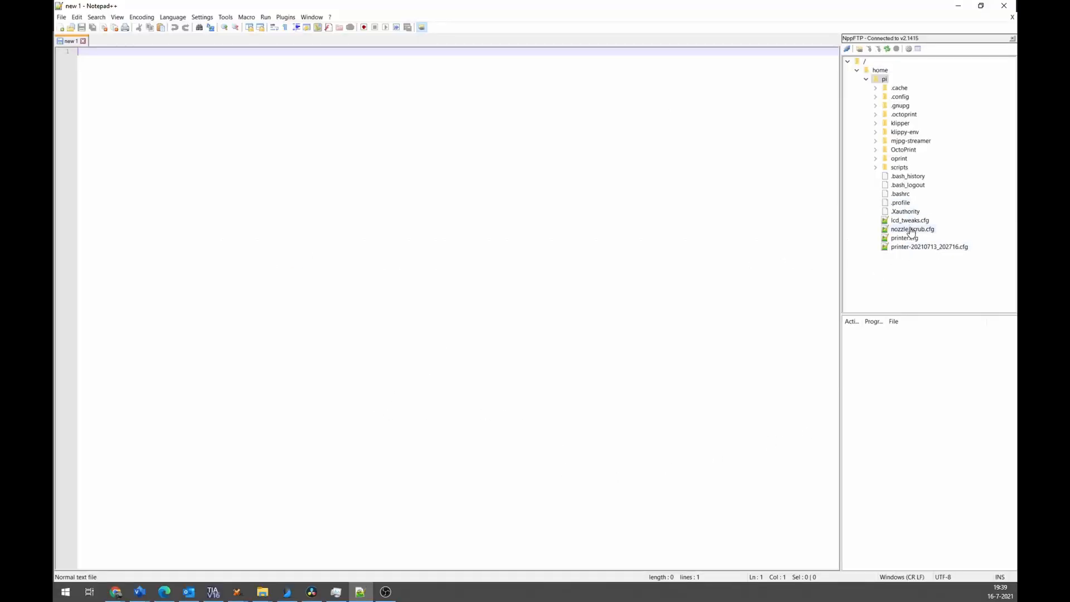
Download nozzle_scrub.cfg from the Pi's /home/pi folder via NppFTP for editing
{"action": "left_click", "coordinate": [911, 229]}
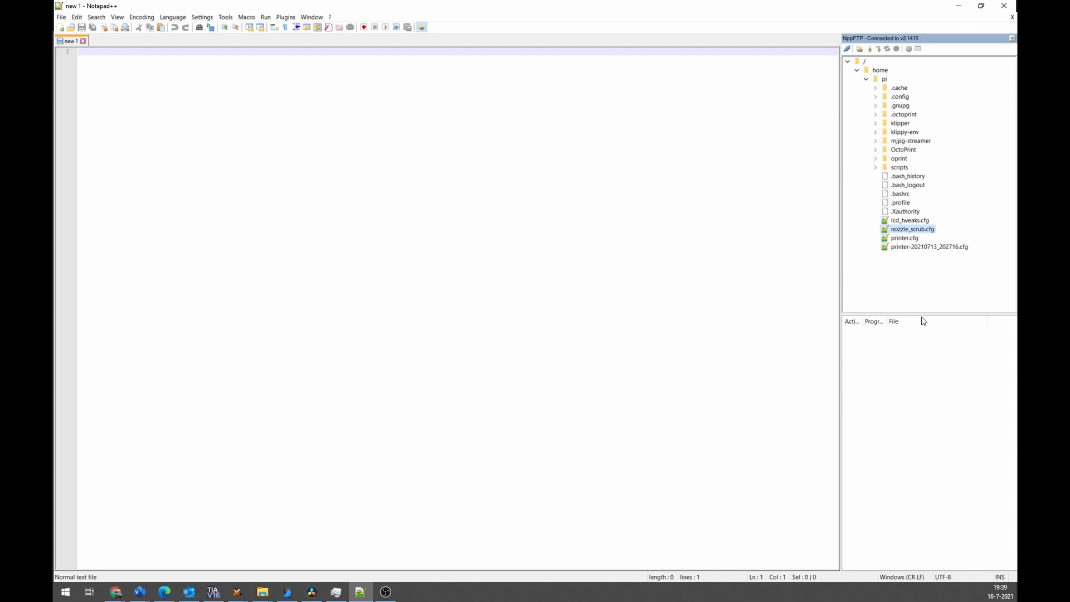
{"action": "mouse_move", "coordinate": [905, 238]}
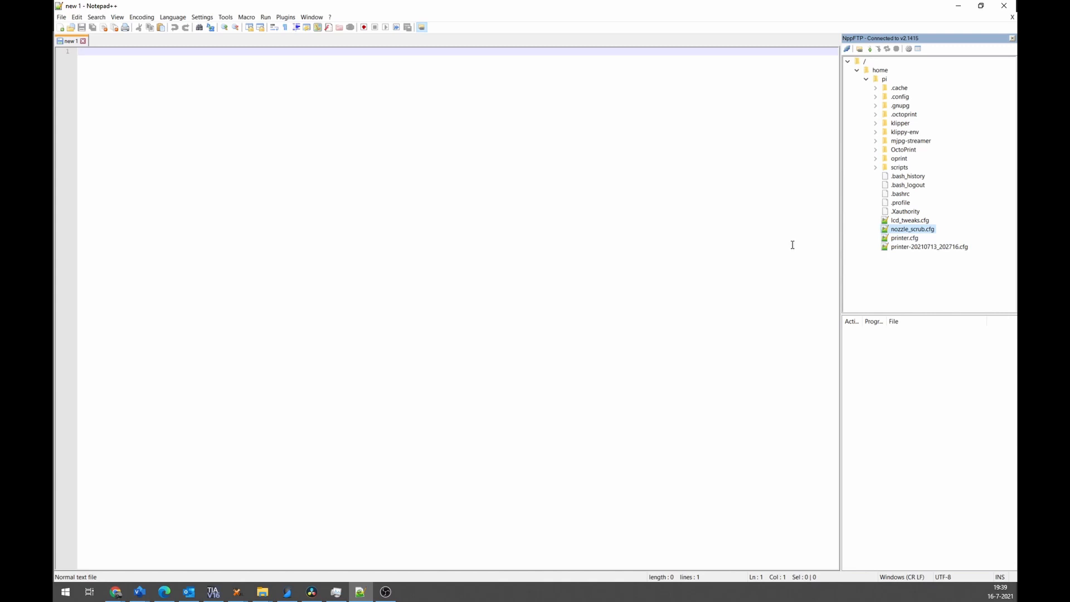
{"action": "mouse_move", "coordinate": [821, 256]}
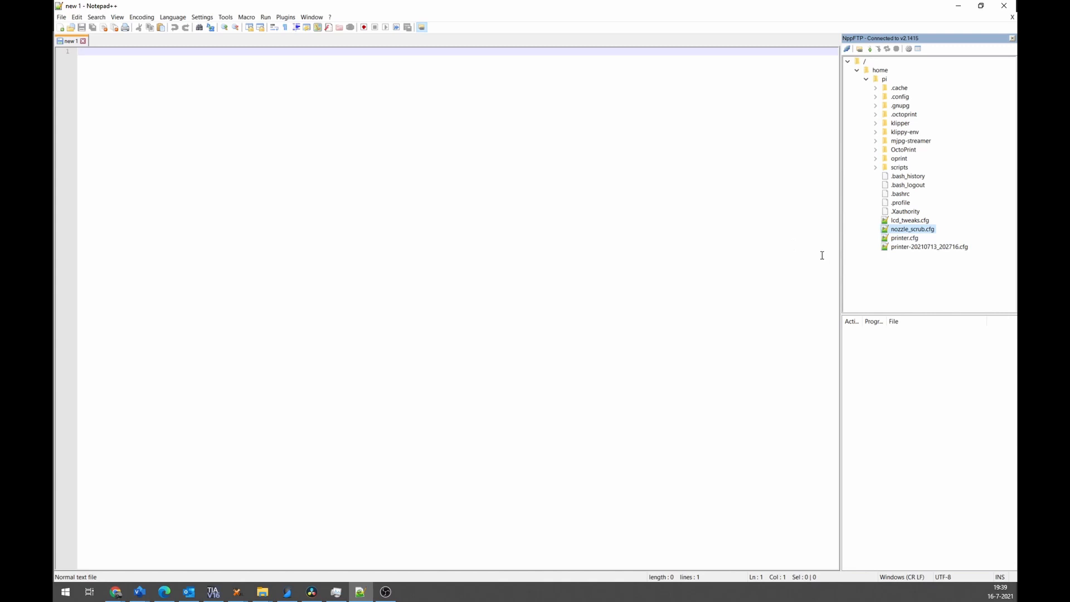
{"action": "mouse_move", "coordinate": [900, 321]}
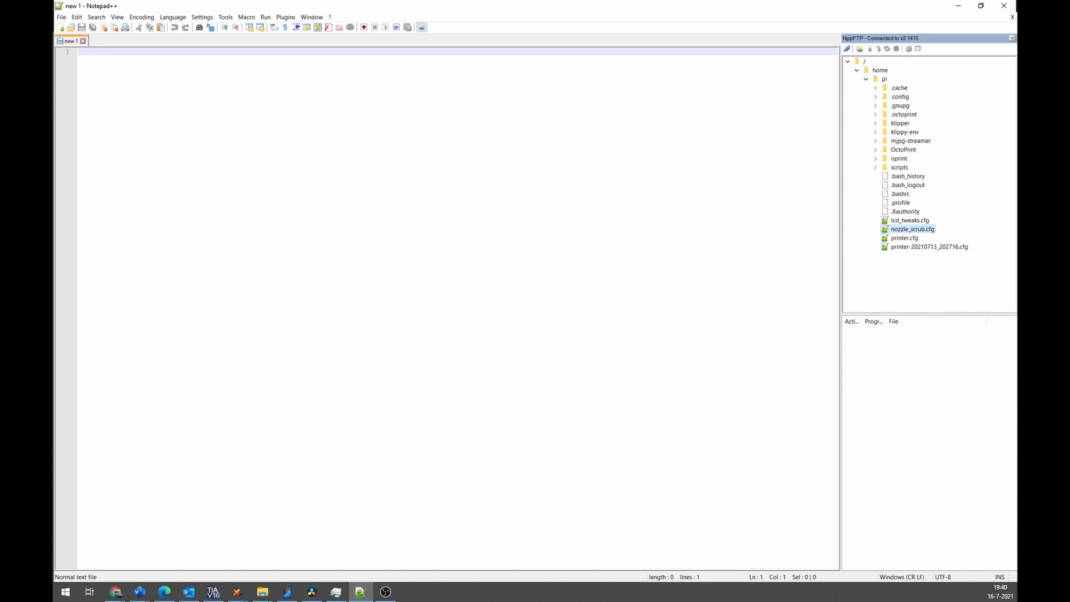
{"action": "double_click", "coordinate": [911, 230]}
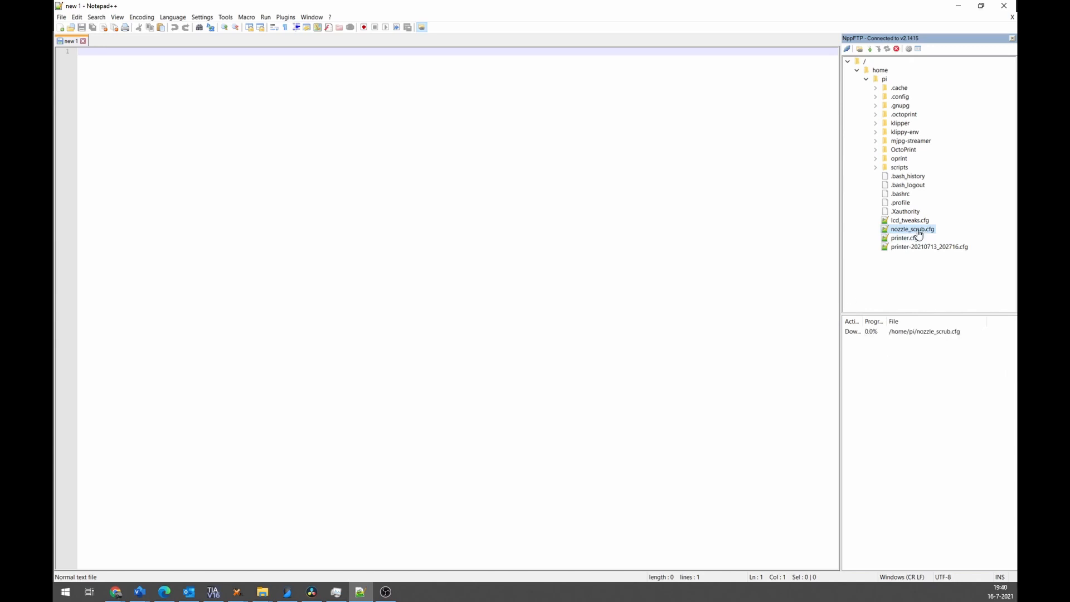
{"action": "double_click", "coordinate": [911, 229]}
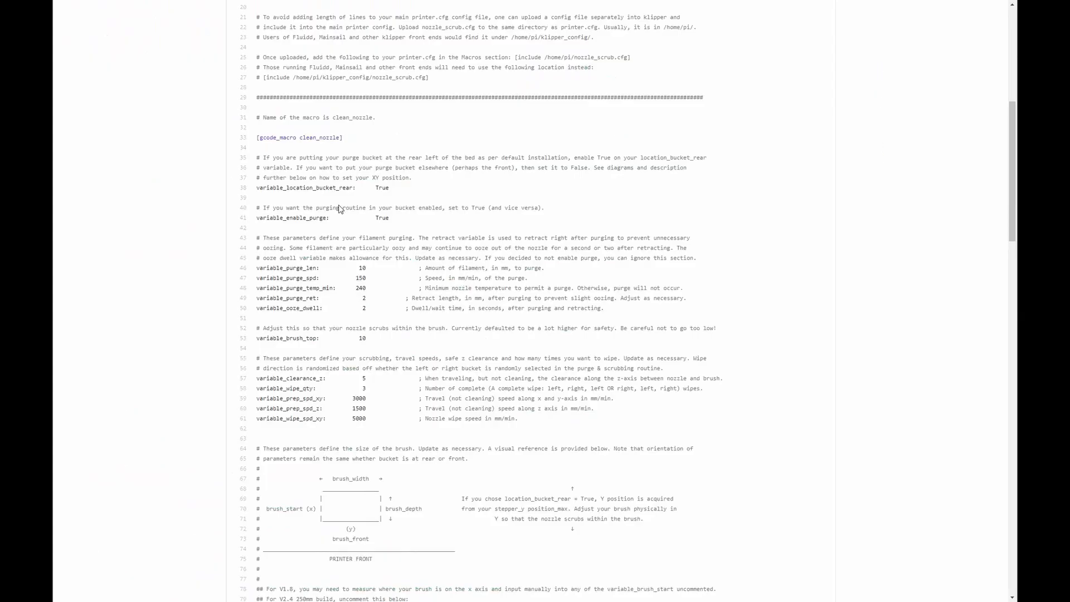
{"action": "mouse_move", "coordinate": [424, 194]}
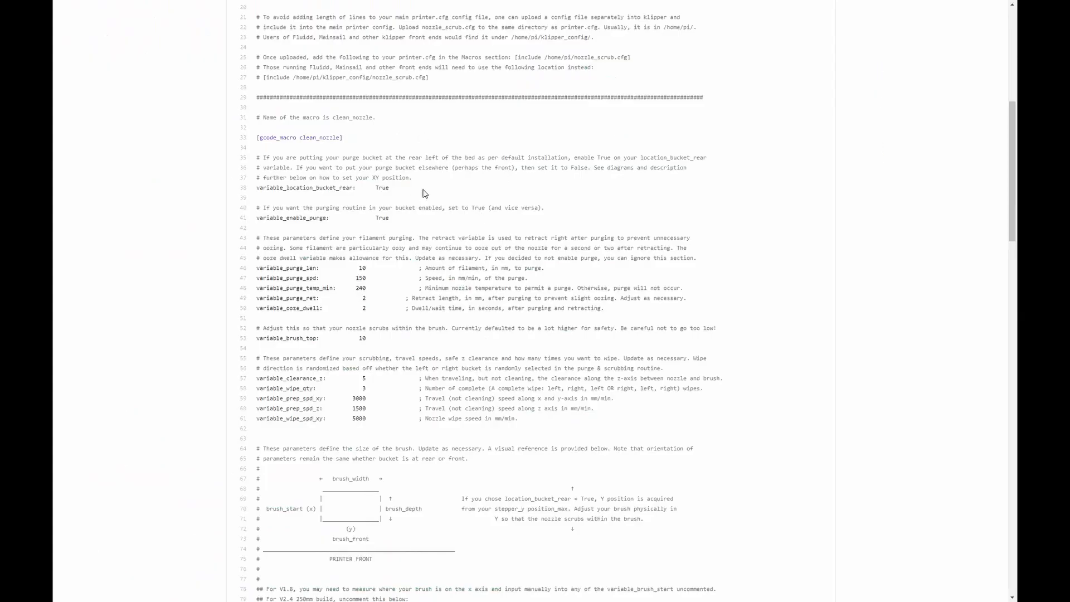
{"action": "mouse_move", "coordinate": [357, 198]}
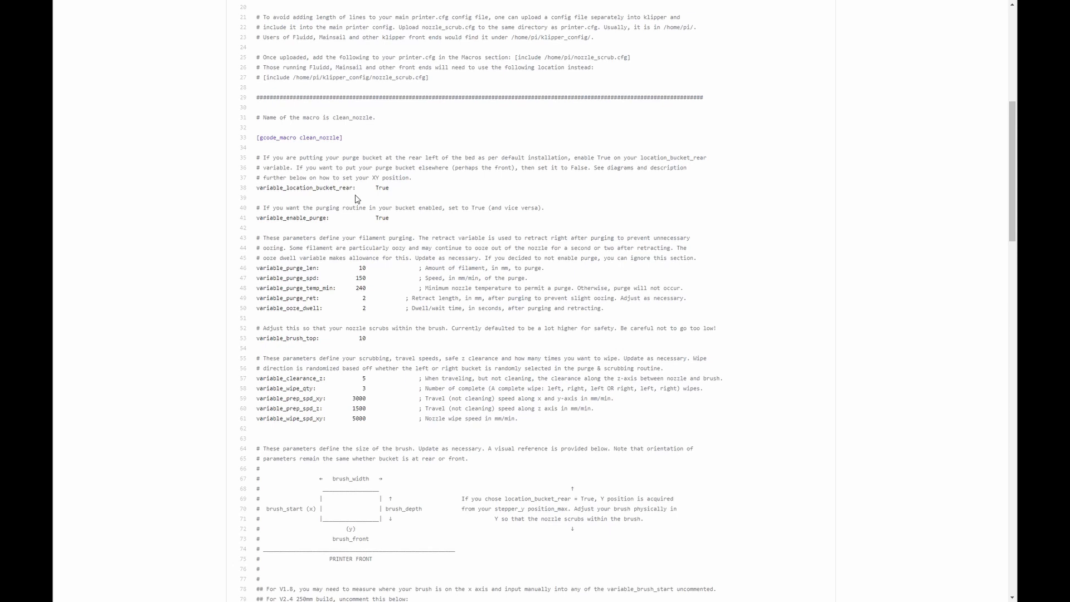
{"action": "mouse_move", "coordinate": [255, 160]}
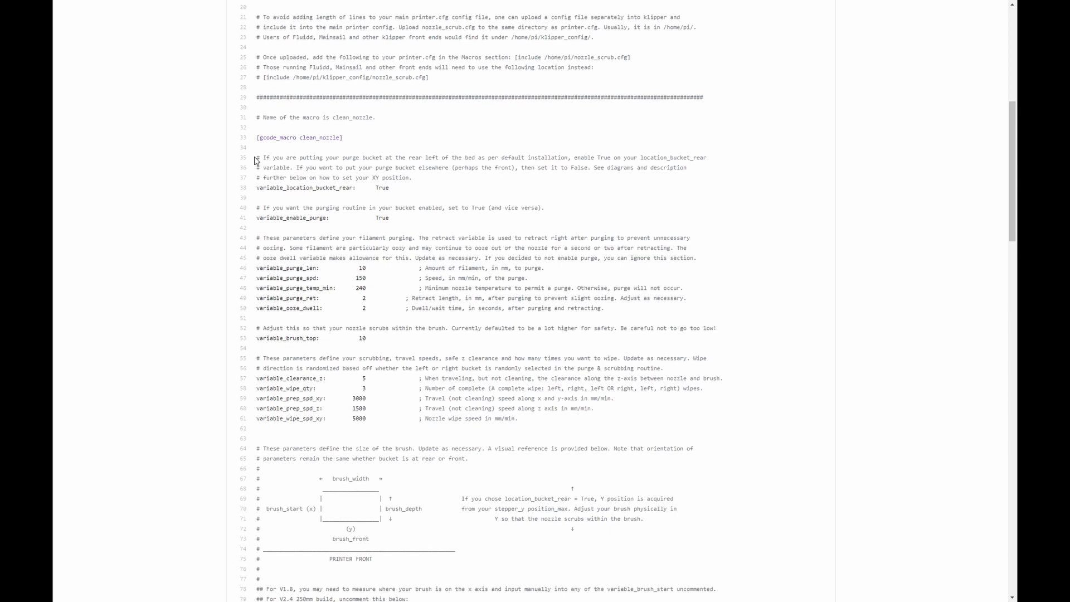
{"action": "mouse_move", "coordinate": [444, 180]}
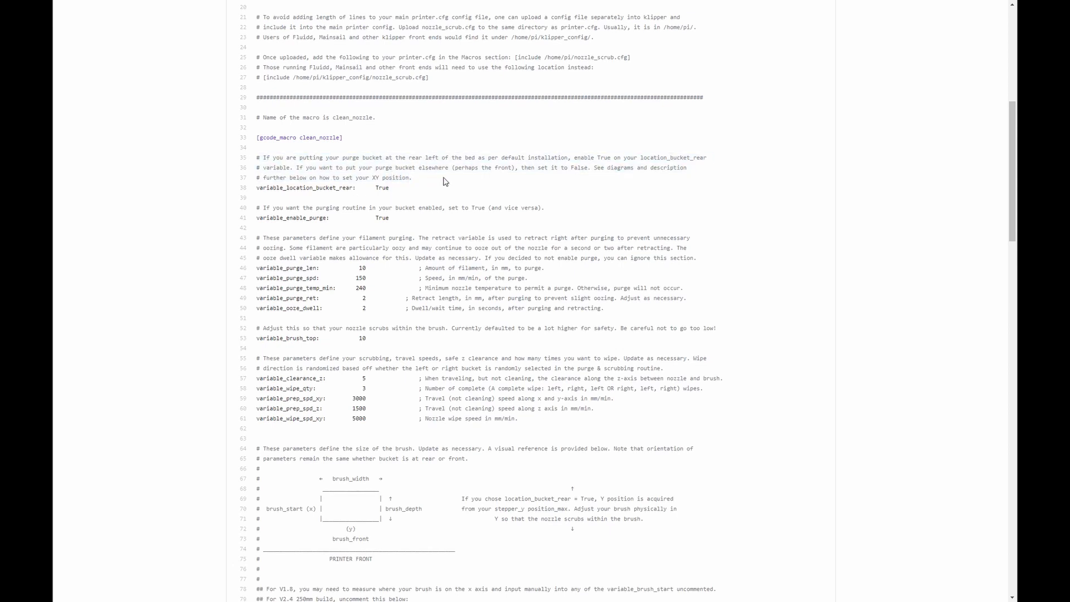
{"action": "mouse_move", "coordinate": [494, 195]}
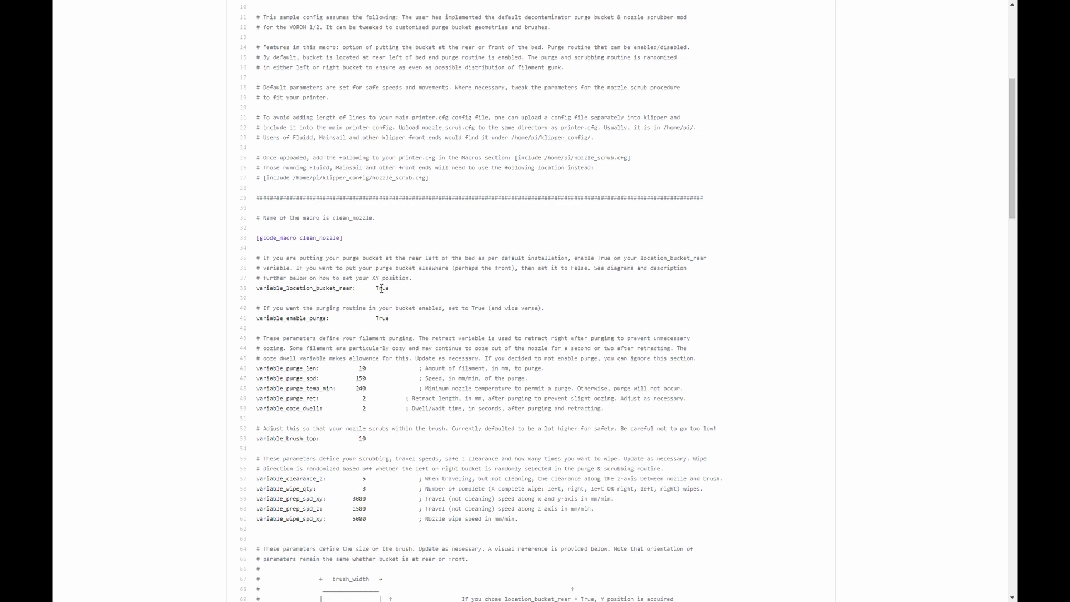
{"action": "mouse_move", "coordinate": [359, 325]}
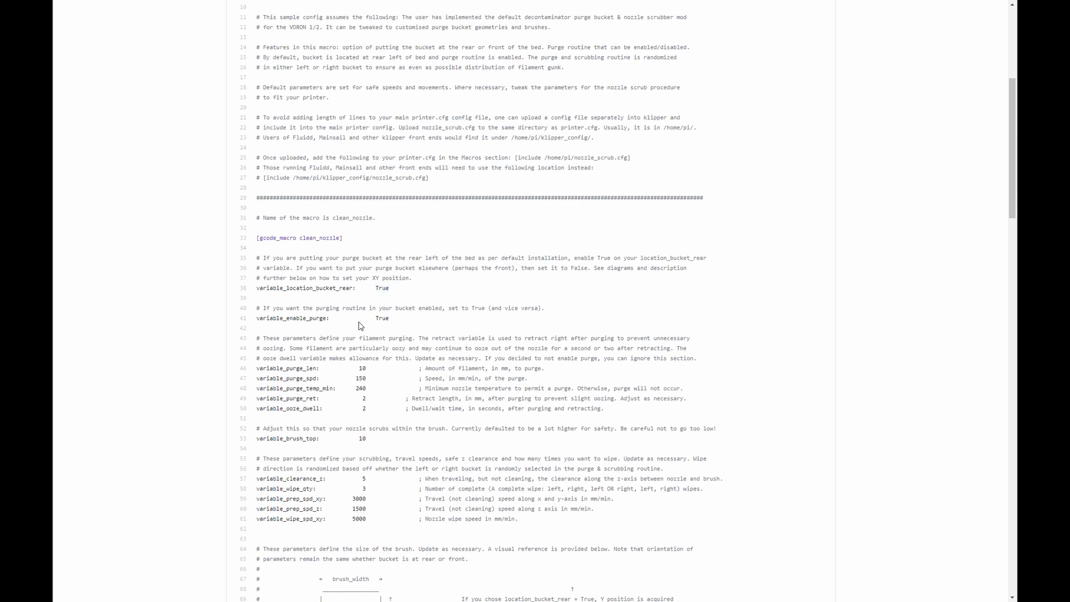
Scroll nozzle_scrub.cfg on GitHub to the clean_nozzle bucket location and purge variables
{"action": "scroll", "scroll_direction": "down", "scroll_amount": 3}
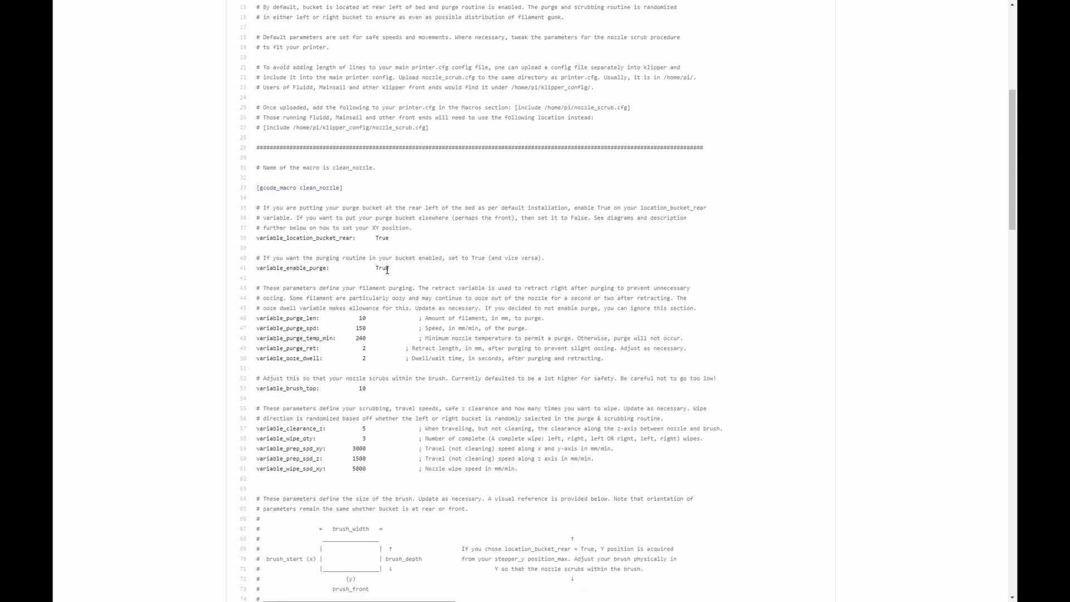
{"action": "double_click", "coordinate": [381, 267]}
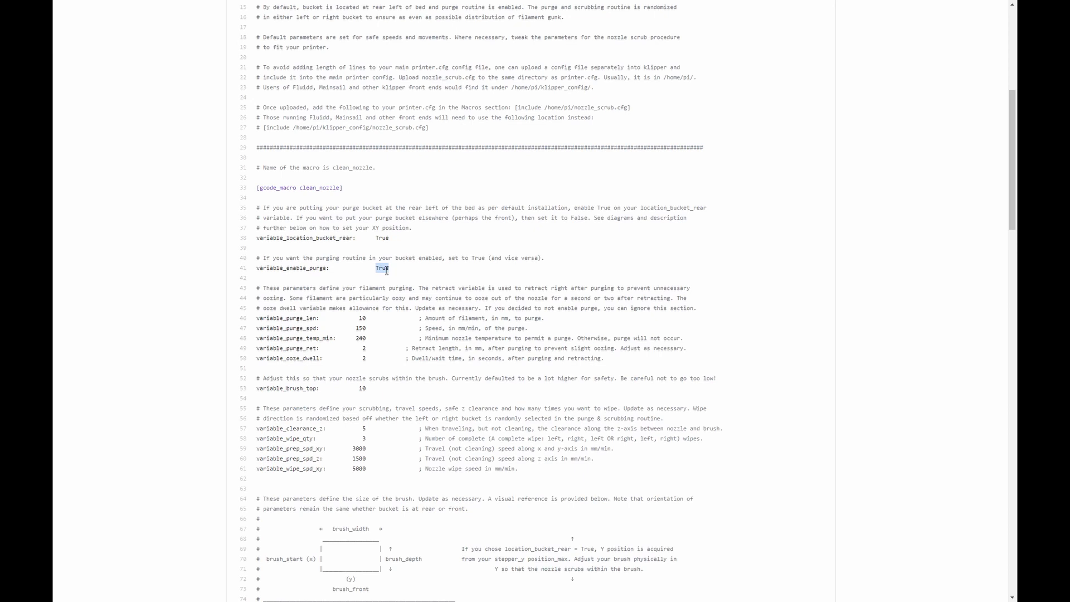
{"action": "scroll", "scroll_direction": "down", "scroll_amount": 3}
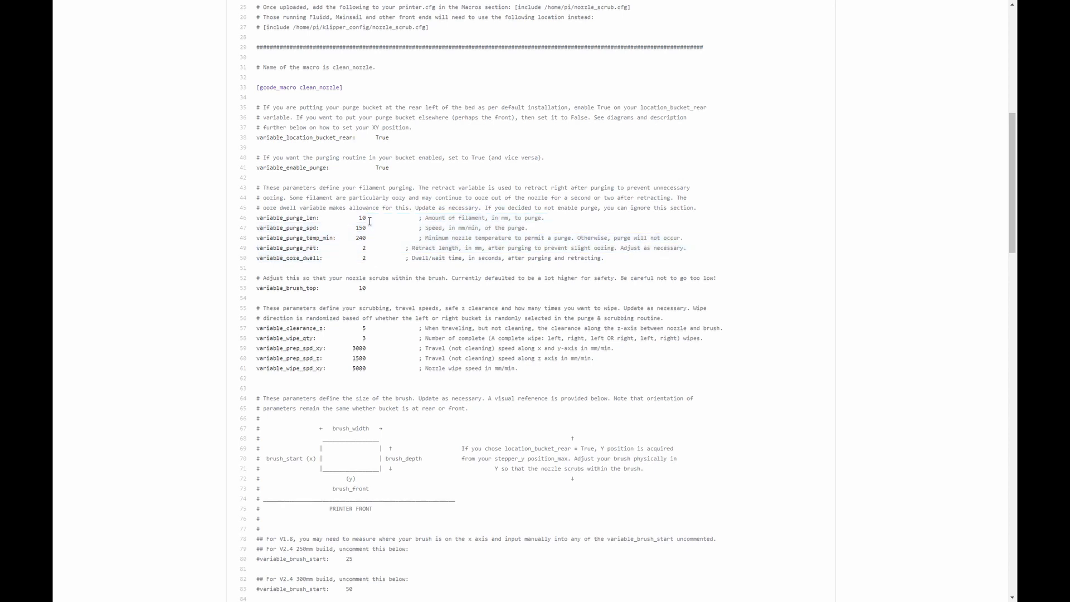
{"action": "left_click_drag", "start_coordinate": [369, 218], "coordinate": [372, 260]}
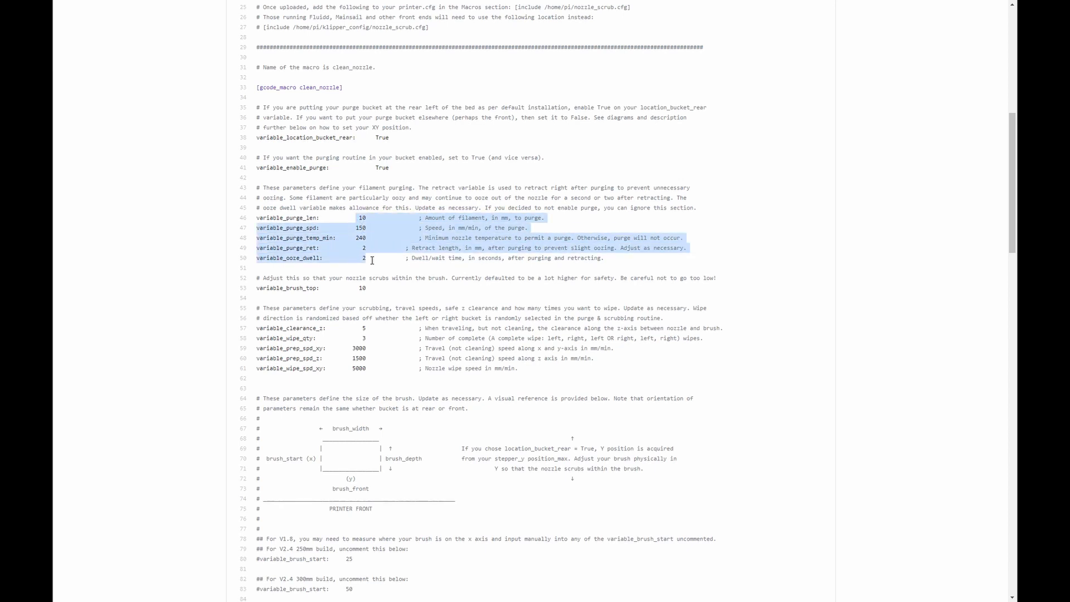
{"action": "left_click", "coordinate": [333, 217]}
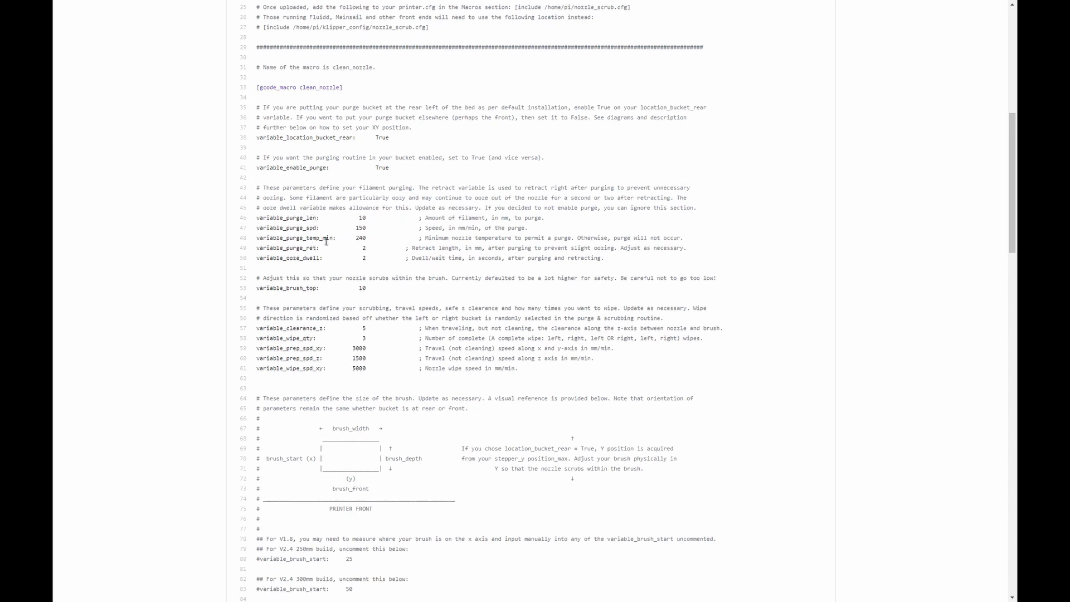
{"action": "mouse_move", "coordinate": [323, 237]}
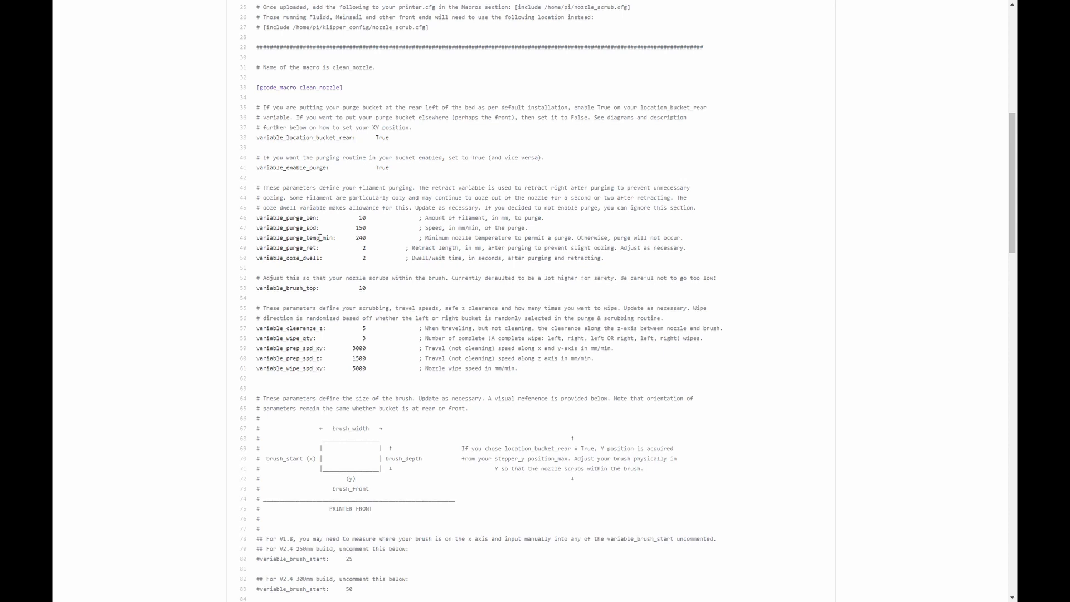
{"action": "mouse_move", "coordinate": [303, 237]}
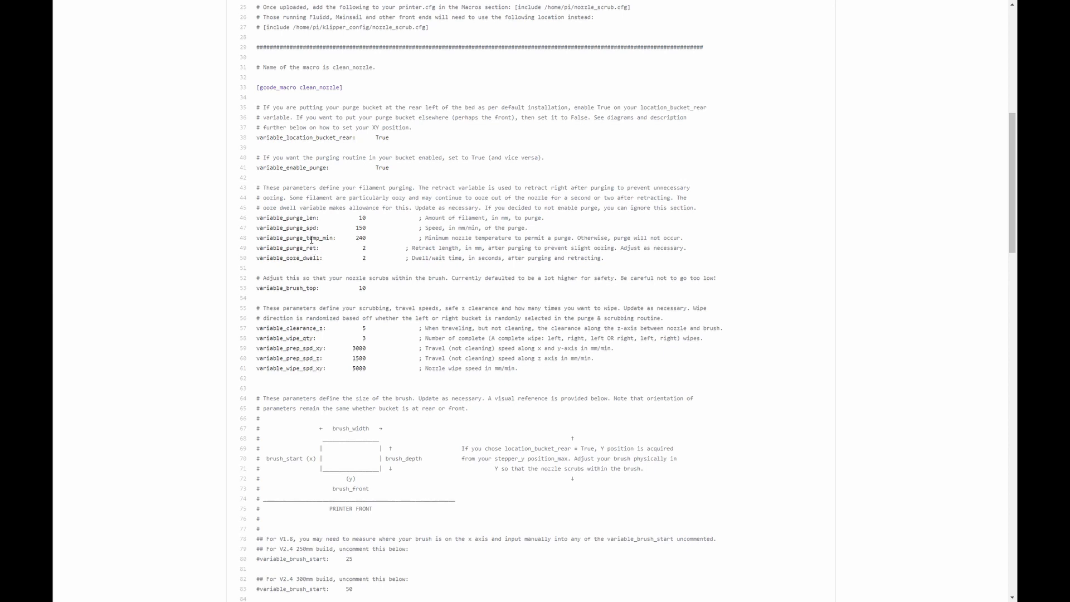
{"action": "mouse_move", "coordinate": [392, 241]}
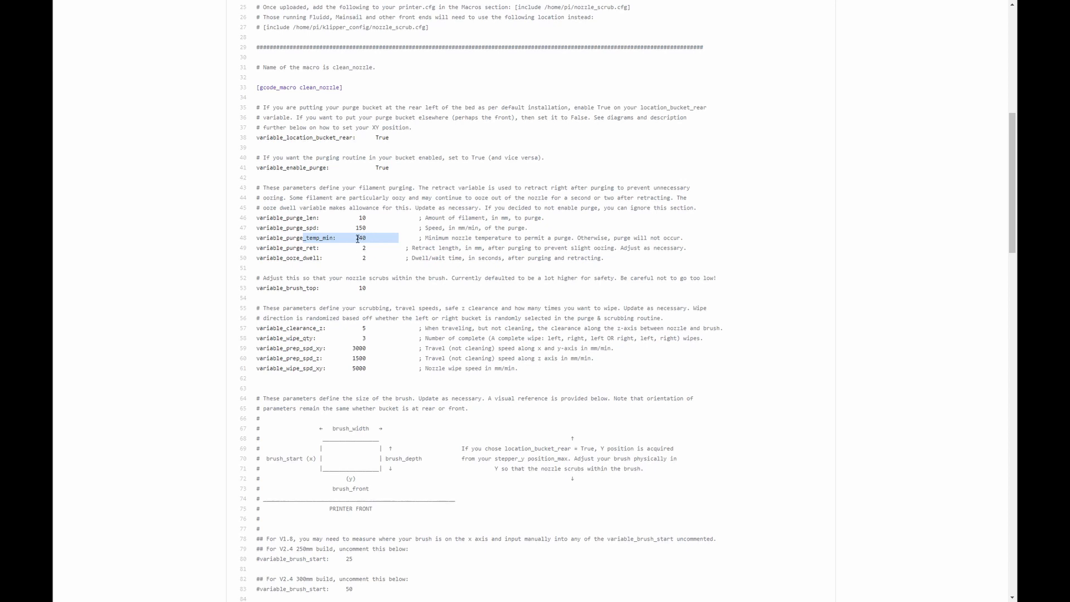
{"action": "type", "text": "240"}
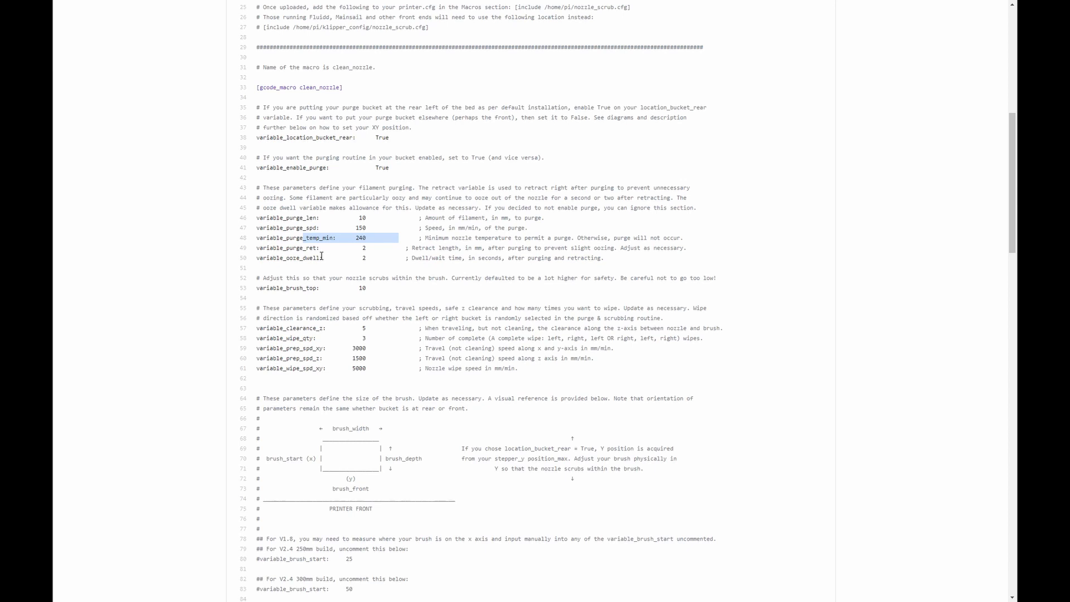
{"action": "mouse_move", "coordinate": [542, 310]}
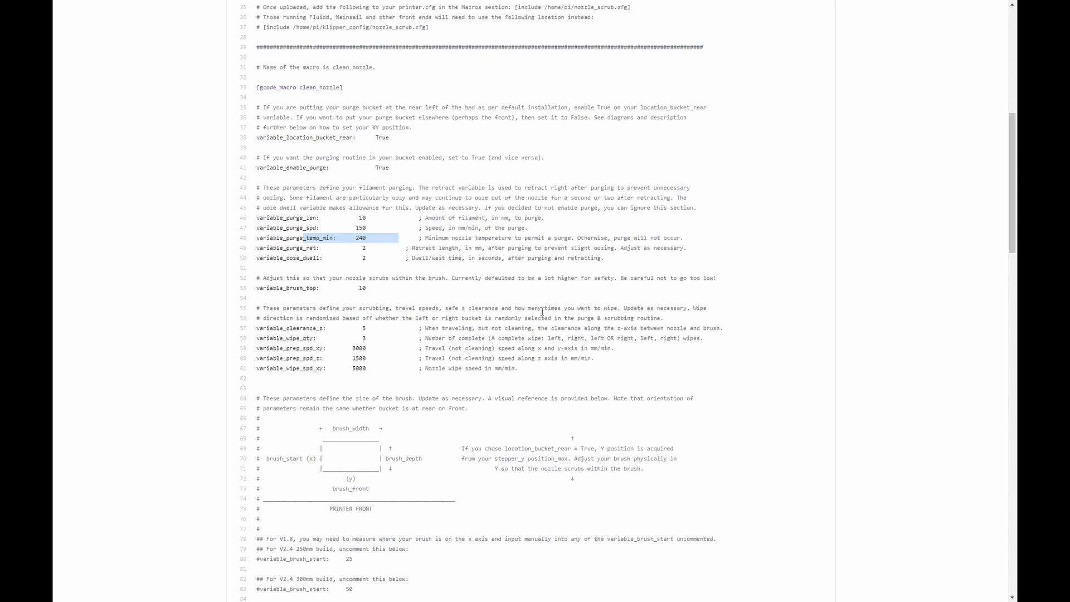
{"action": "scroll", "scroll_direction": "down", "scroll_amount": 3}
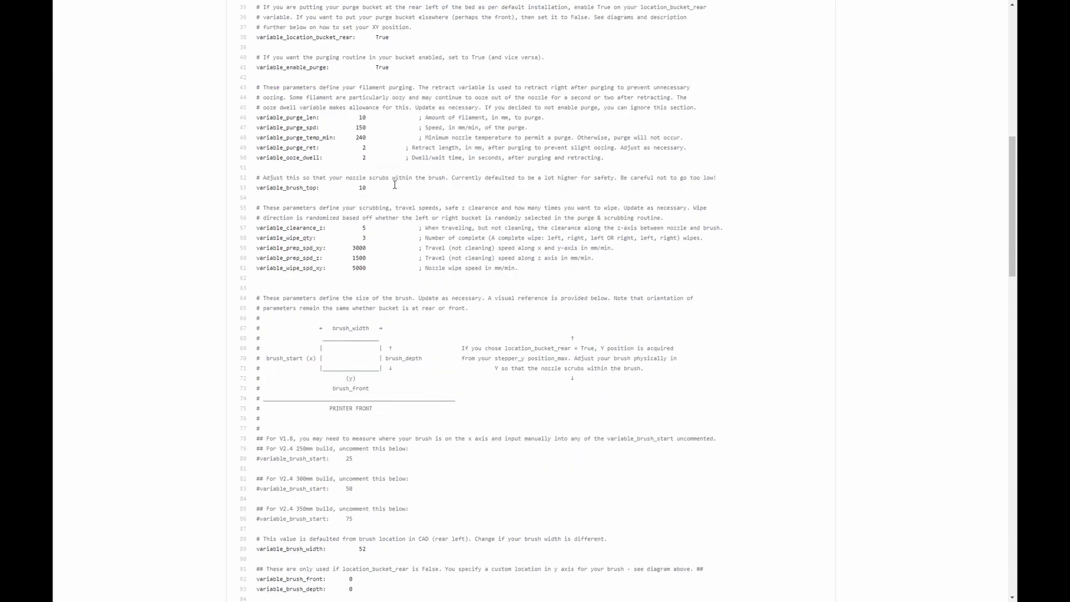
{"action": "scroll", "scroll_direction": "down", "scroll_amount": 3}
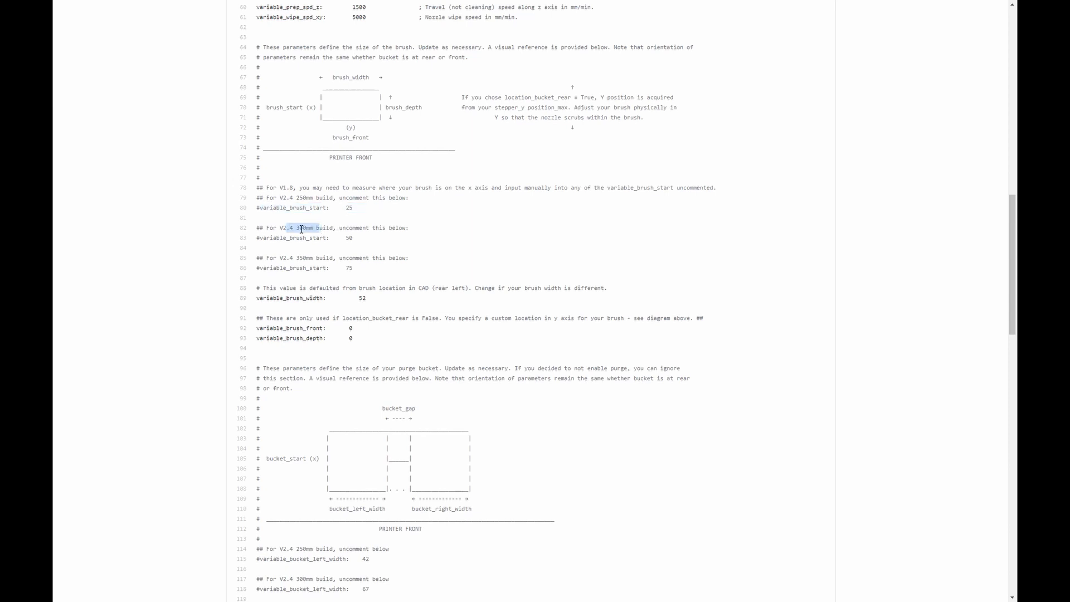
{"action": "triple_click", "coordinate": [303, 237]}
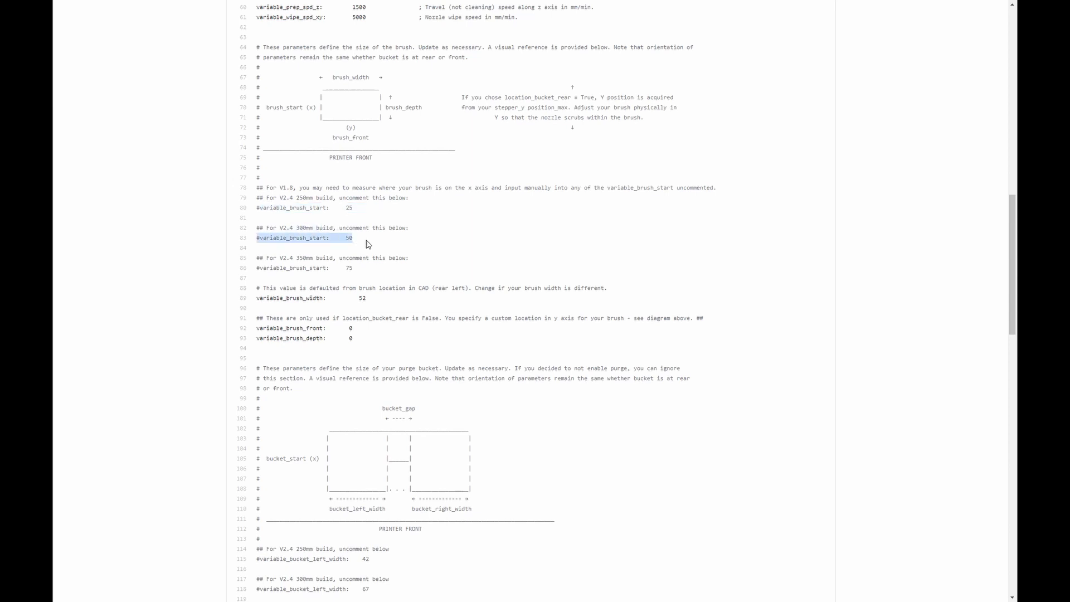
{"action": "scroll", "scroll_direction": "down", "scroll_amount": 3}
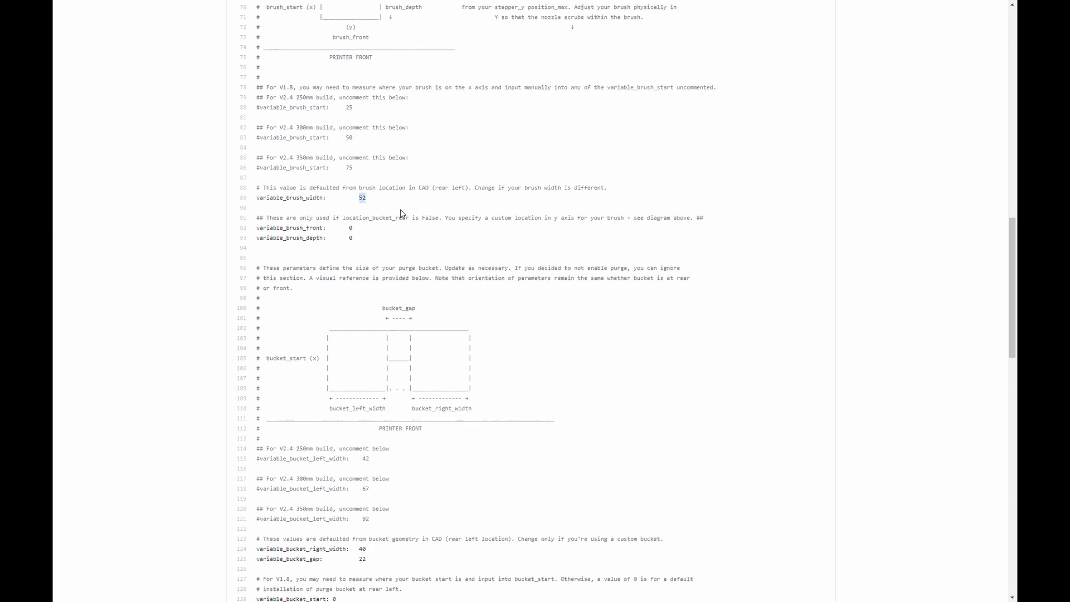
{"action": "mouse_move", "coordinate": [383, 257]}
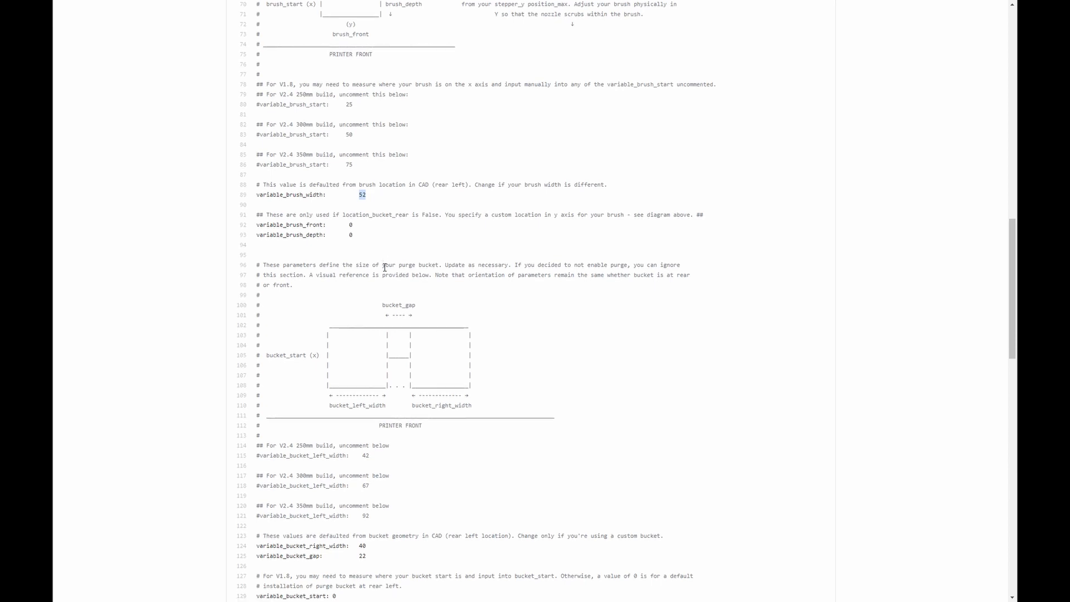
{"action": "scroll", "scroll_direction": "down", "scroll_amount": 3}
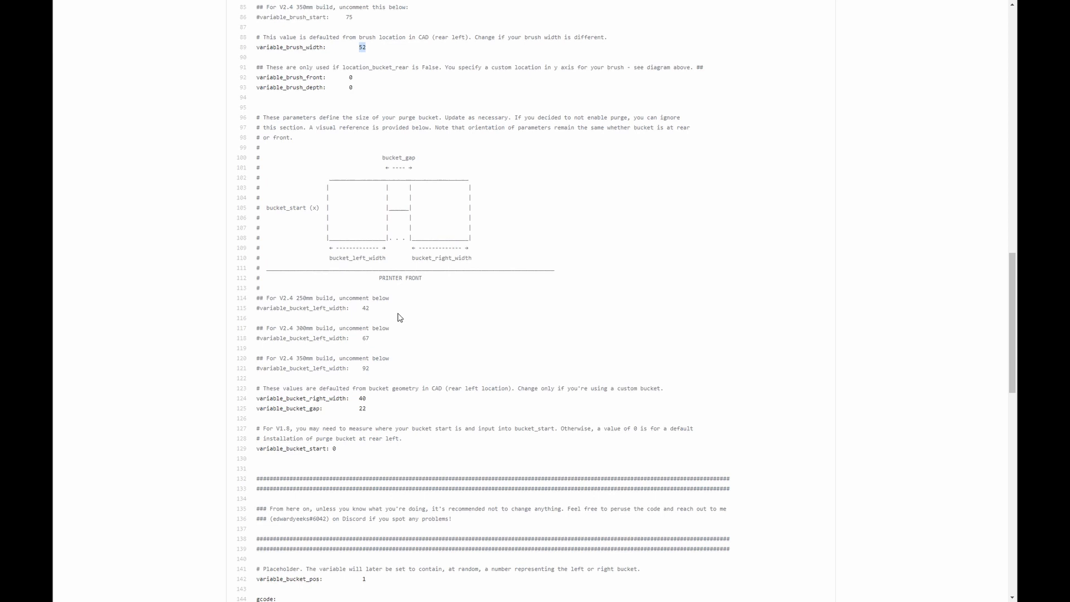
{"action": "scroll", "scroll_direction": "down", "scroll_amount": 3}
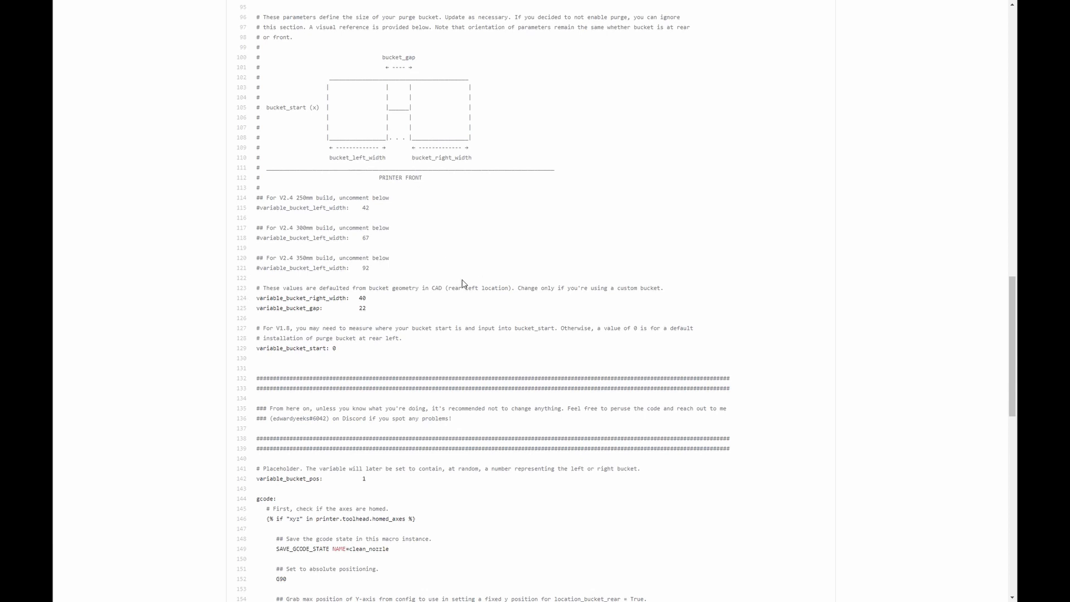
{"action": "scroll", "scroll_direction": "down", "scroll_amount": 3}
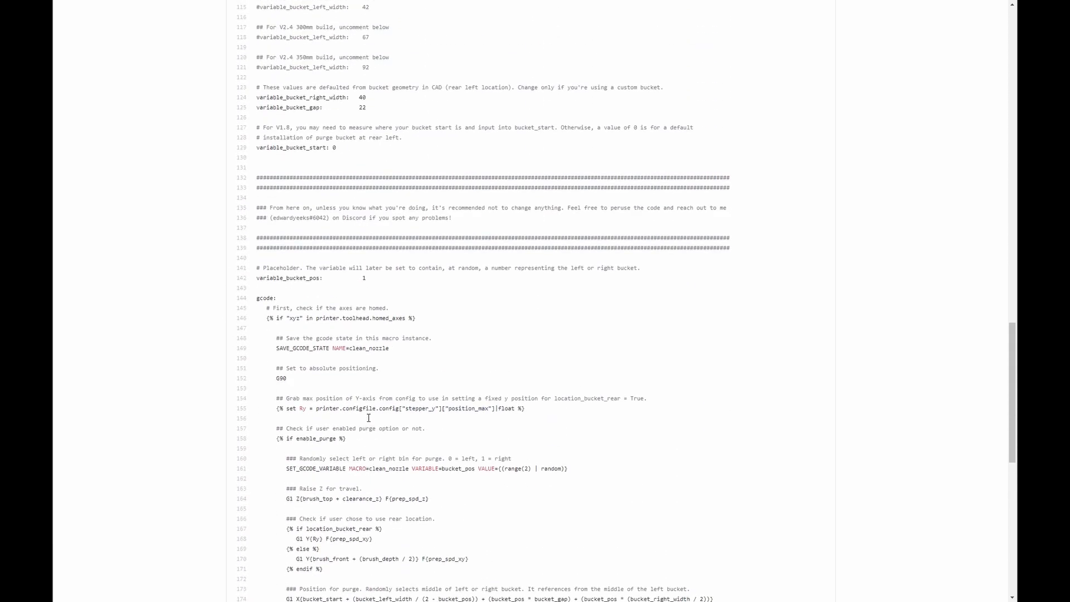
{"action": "scroll", "scroll_direction": "down", "scroll_amount": 3}
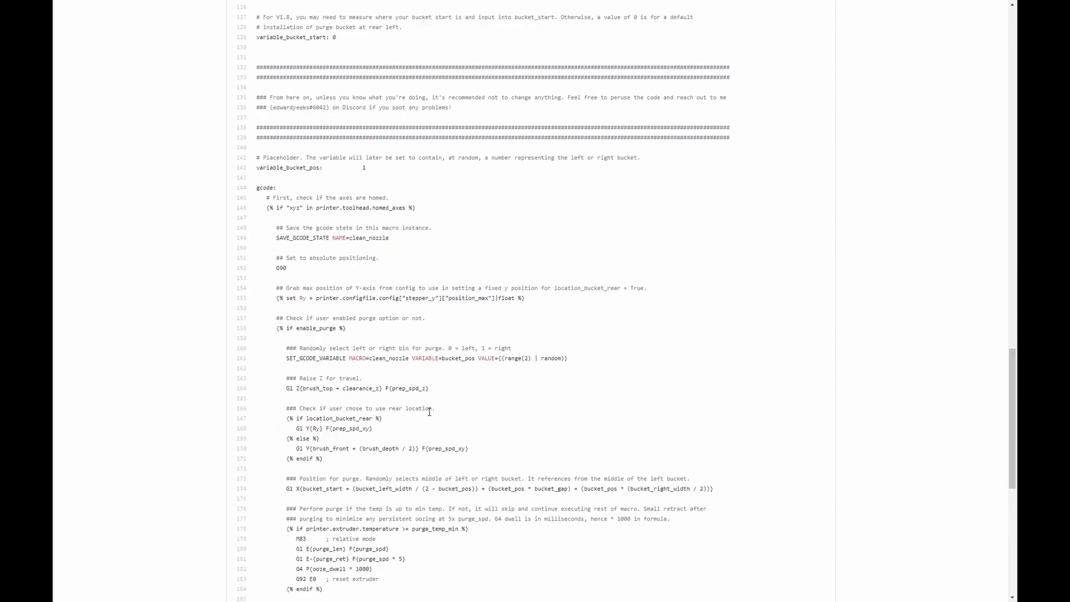
{"action": "scroll", "scroll_direction": "down", "scroll_amount": 3}
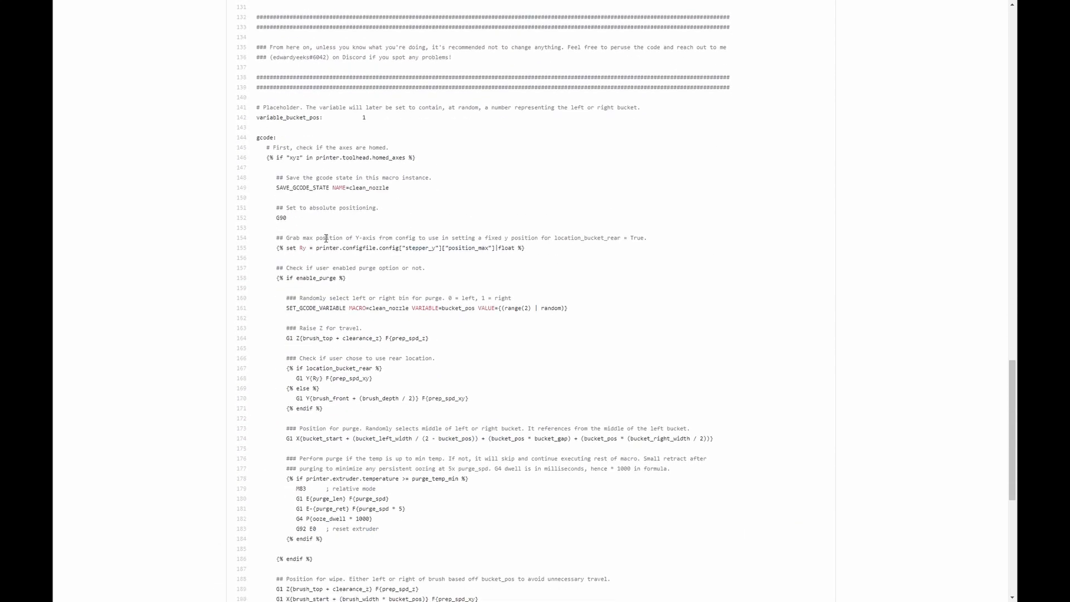
{"action": "double_click", "coordinate": [368, 188]}
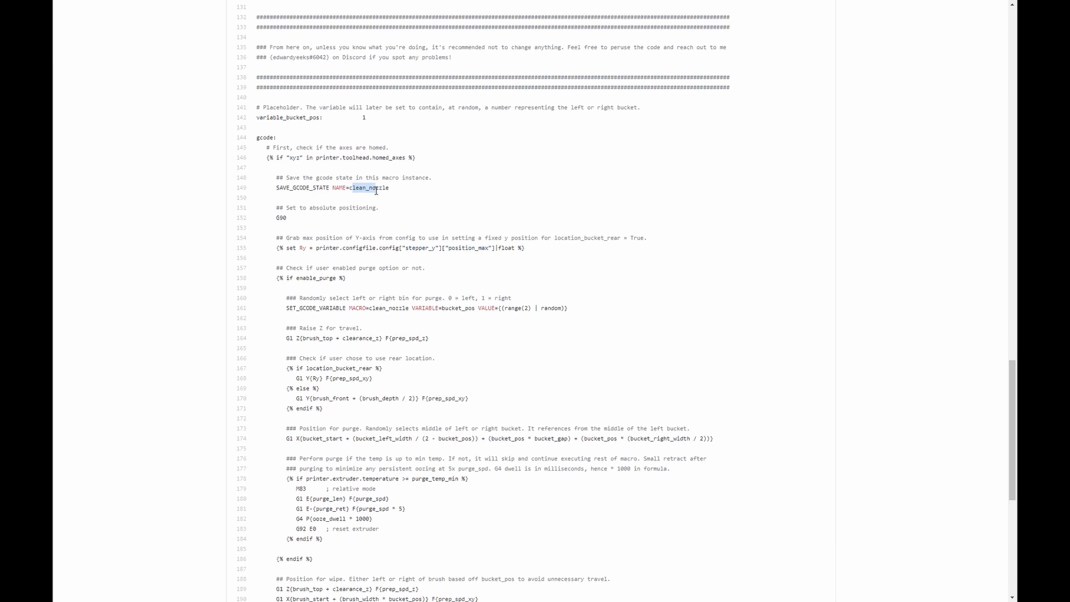
{"action": "scroll", "scroll_direction": "down", "scroll_amount": 3}
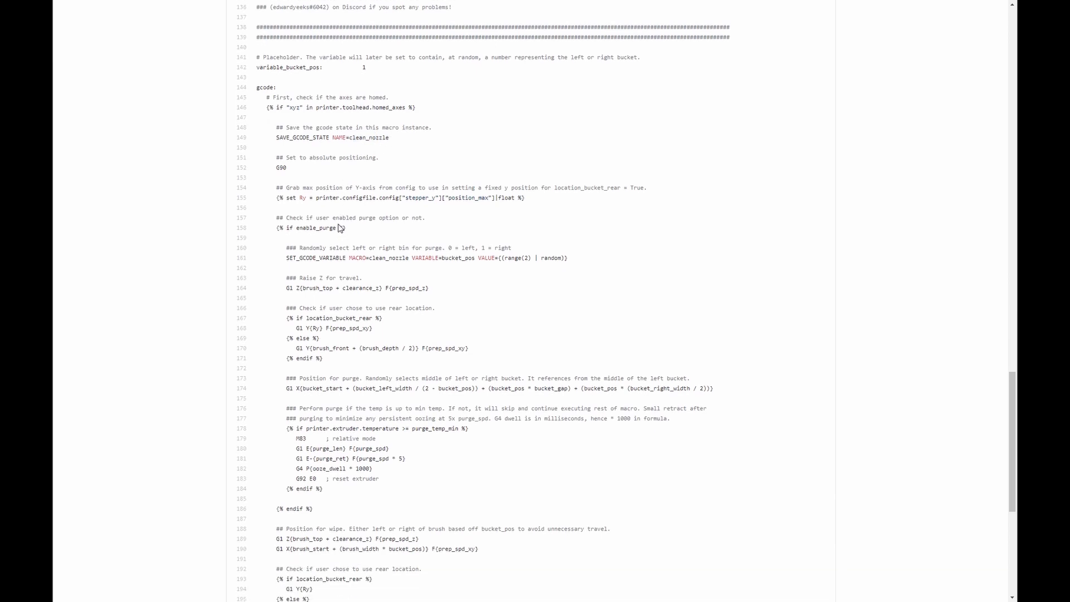
{"action": "mouse_move", "coordinate": [362, 215]}
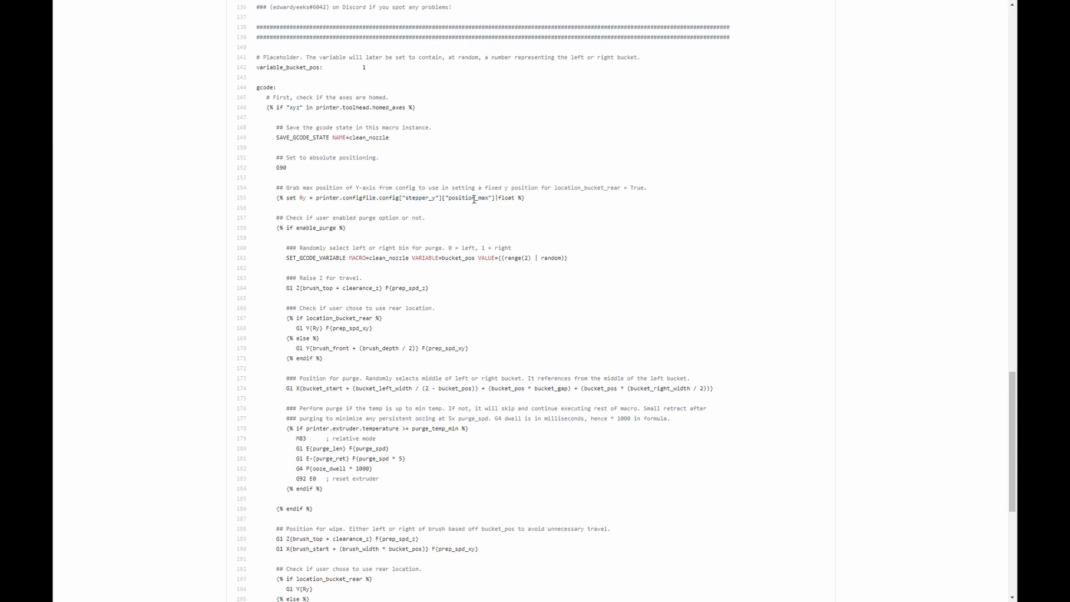
{"action": "double_click", "coordinate": [420, 199]}
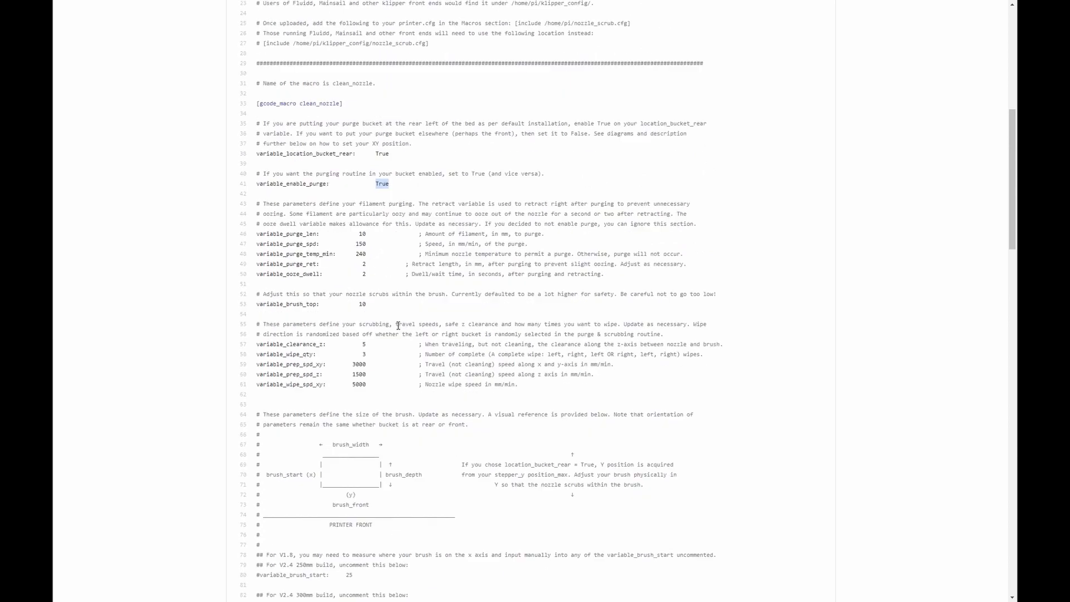
{"action": "scroll", "scroll_direction": "down", "scroll_amount": 3}
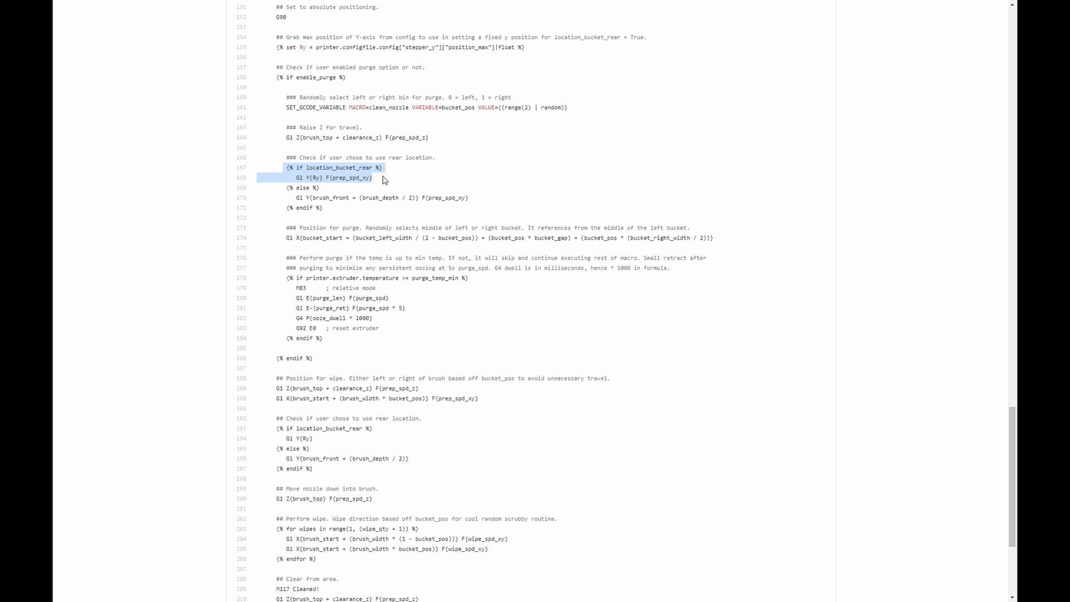
{"action": "mouse_move", "coordinate": [328, 185]}
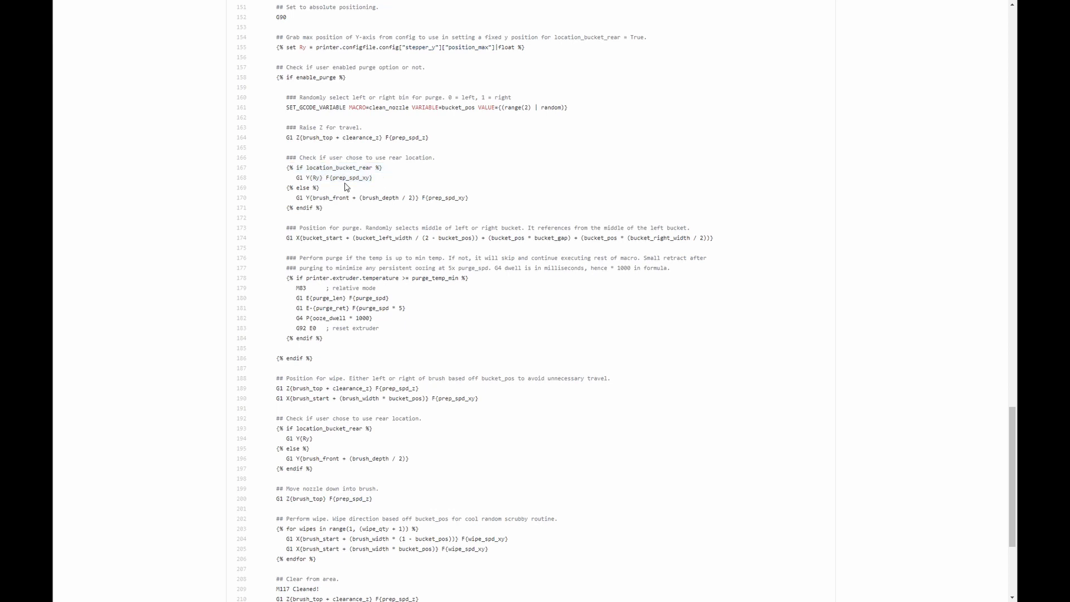
{"action": "double_click", "coordinate": [300, 187]}
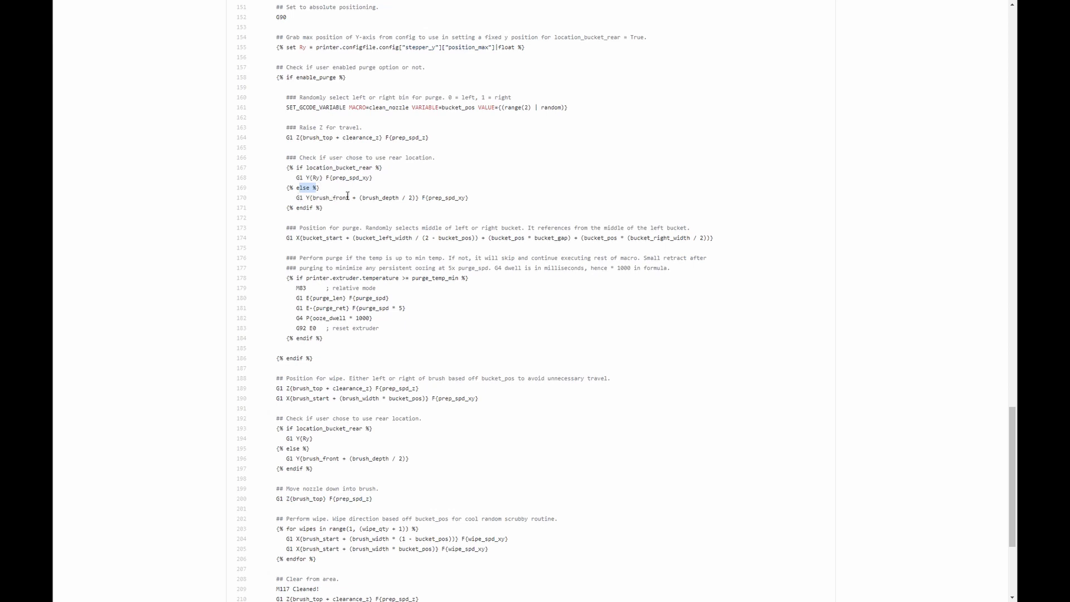
{"action": "double_click", "coordinate": [328, 198]}
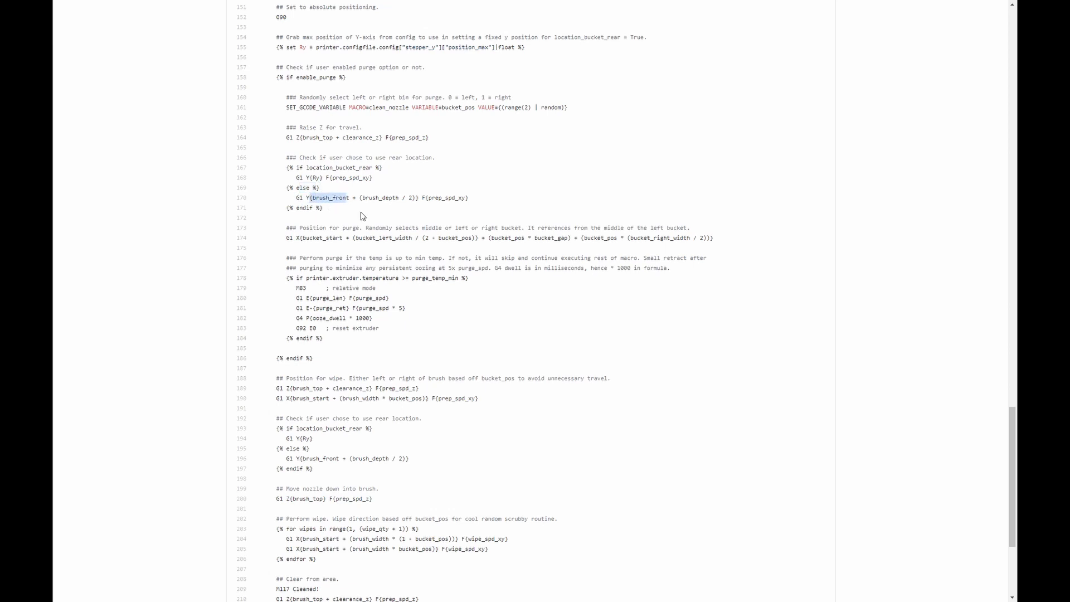
{"action": "mouse_move", "coordinate": [367, 198]}
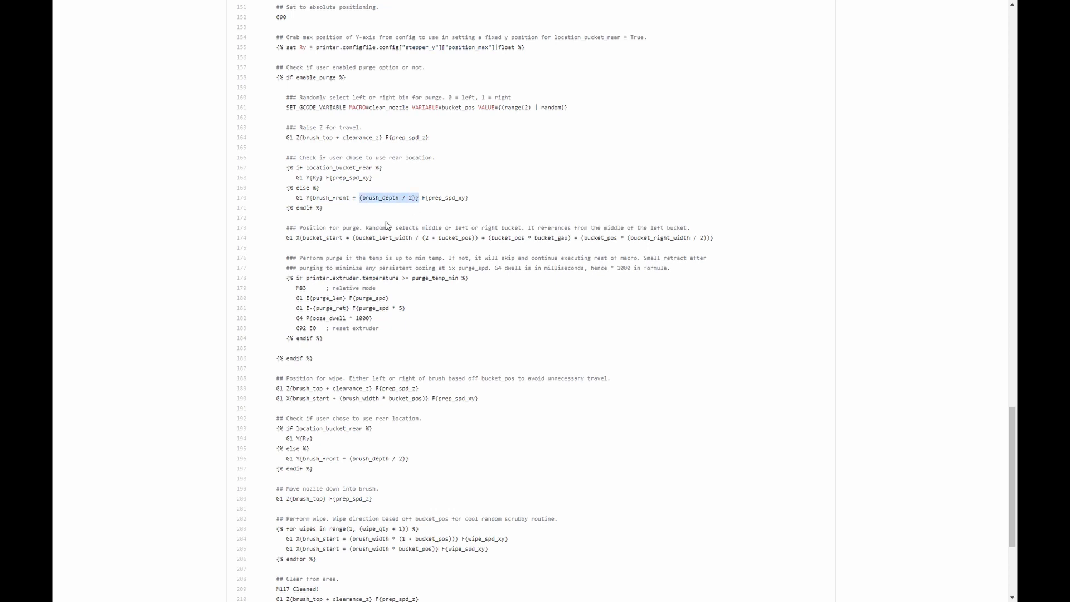
{"action": "scroll", "scroll_direction": "down", "scroll_amount": 3}
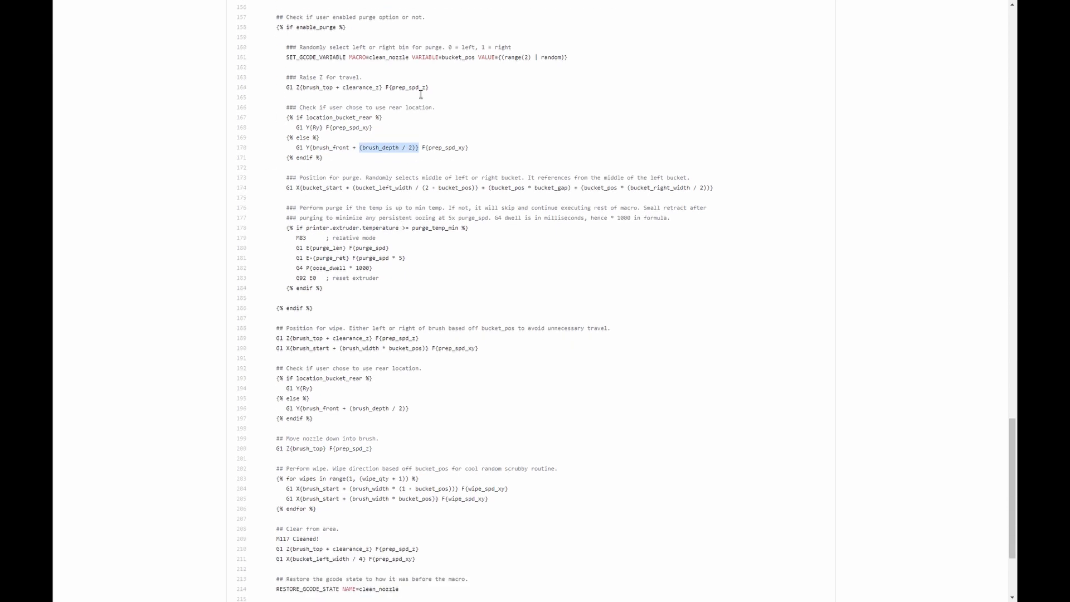
{"action": "mouse_move", "coordinate": [472, 244]}
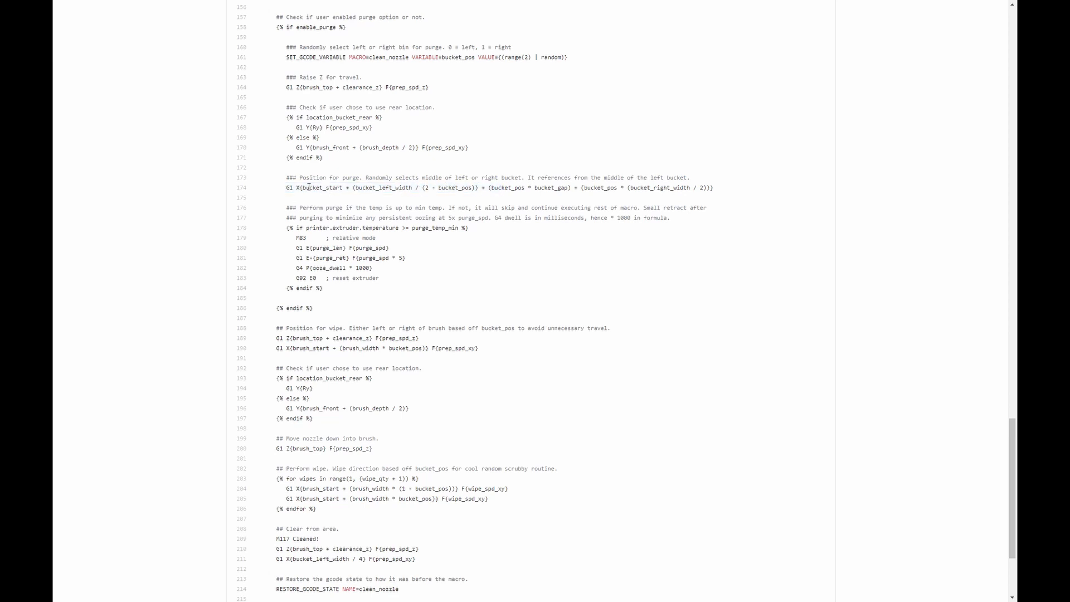
{"action": "double_click", "coordinate": [322, 187]}
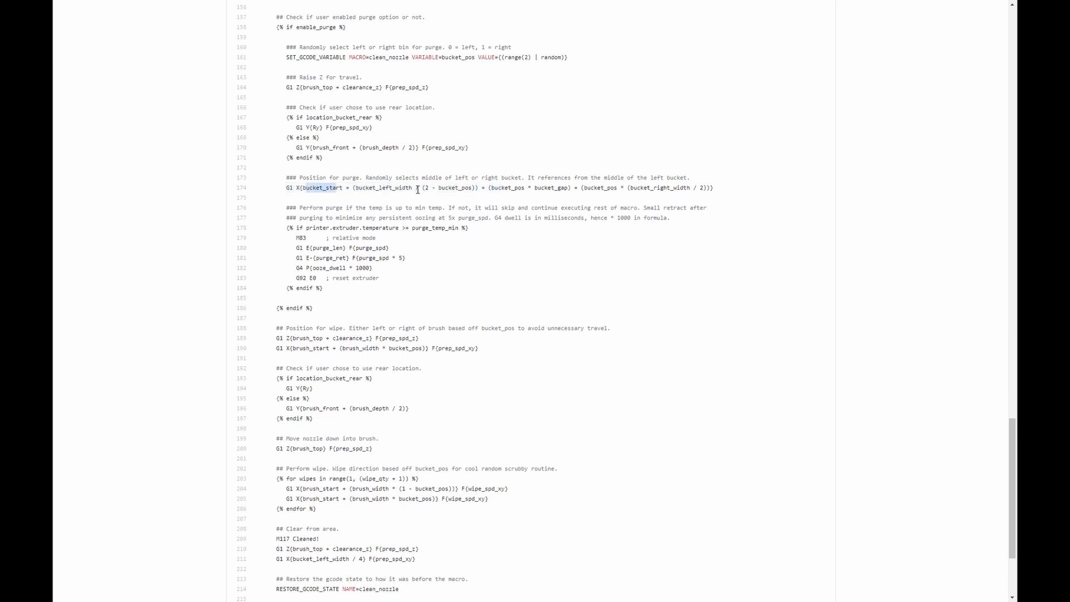
{"action": "mouse_move", "coordinate": [519, 205]}
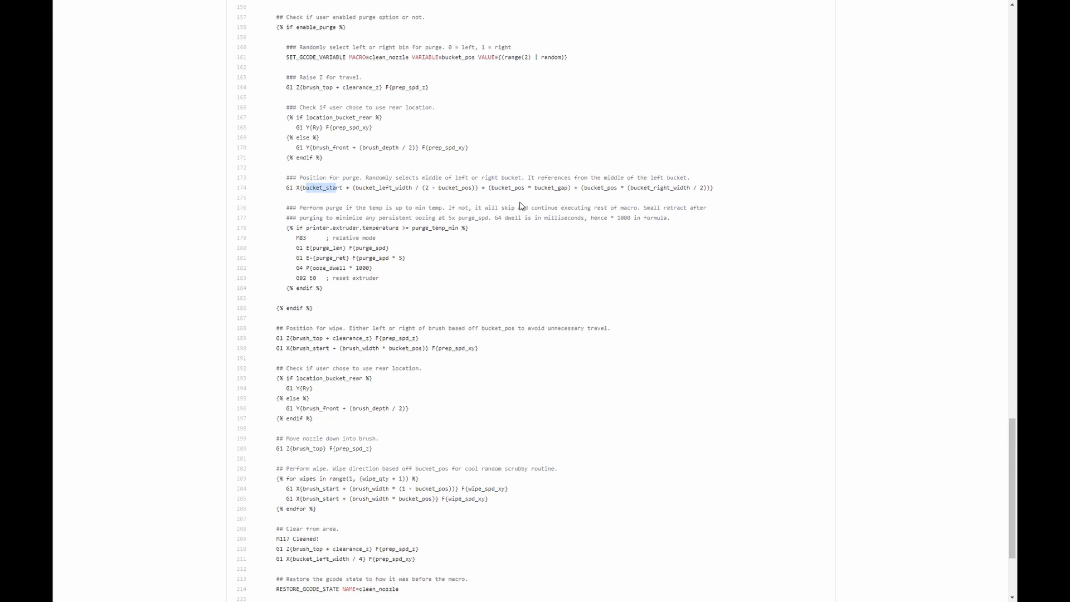
{"action": "scroll", "scroll_direction": "down", "scroll_amount": 3}
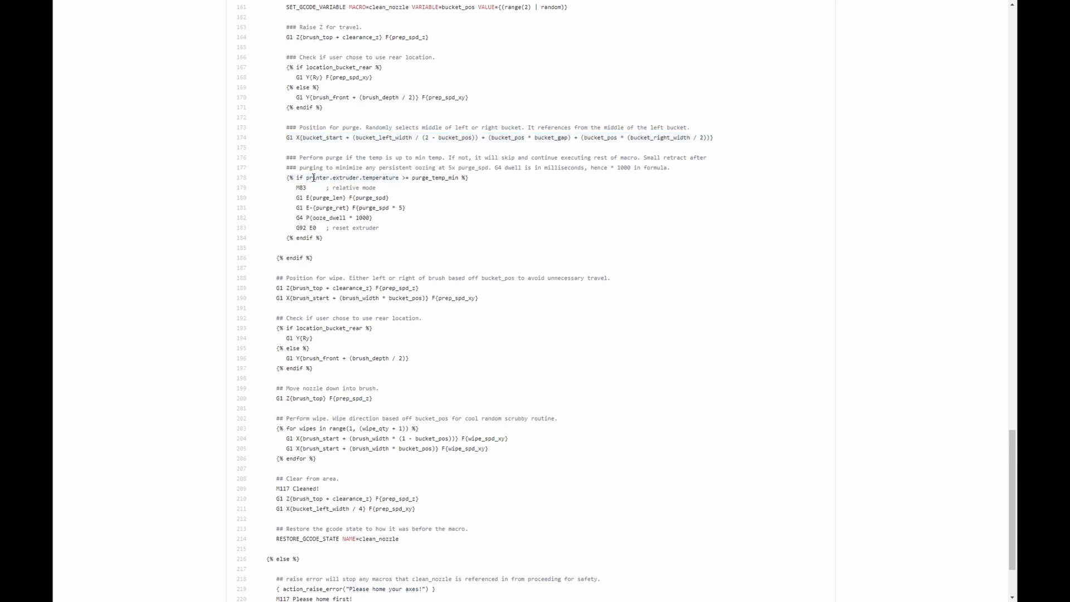
{"action": "mouse_move", "coordinate": [357, 177]}
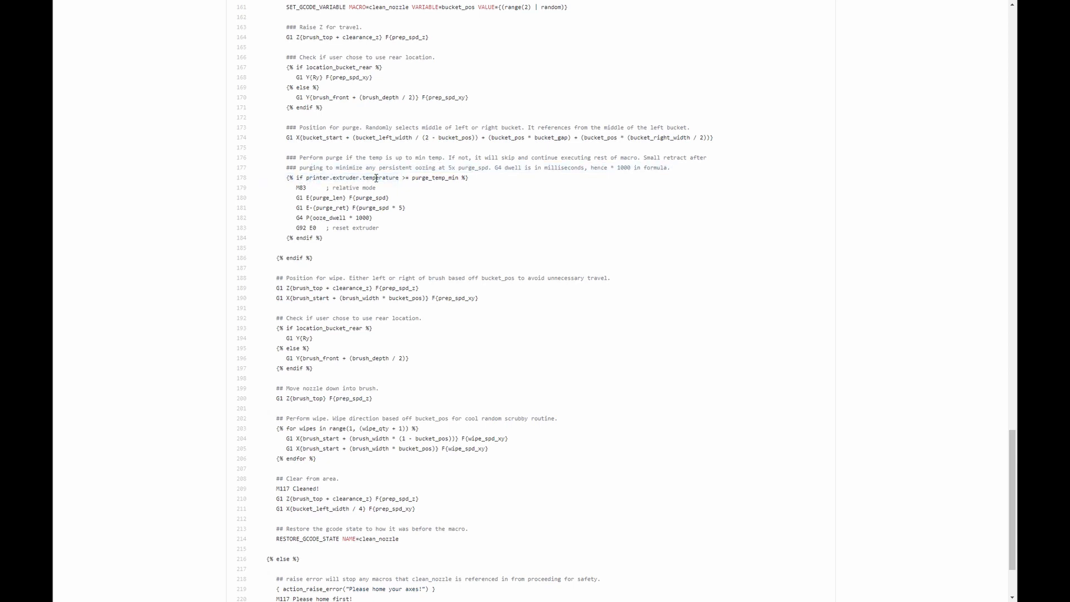
{"action": "mouse_move", "coordinate": [406, 177]}
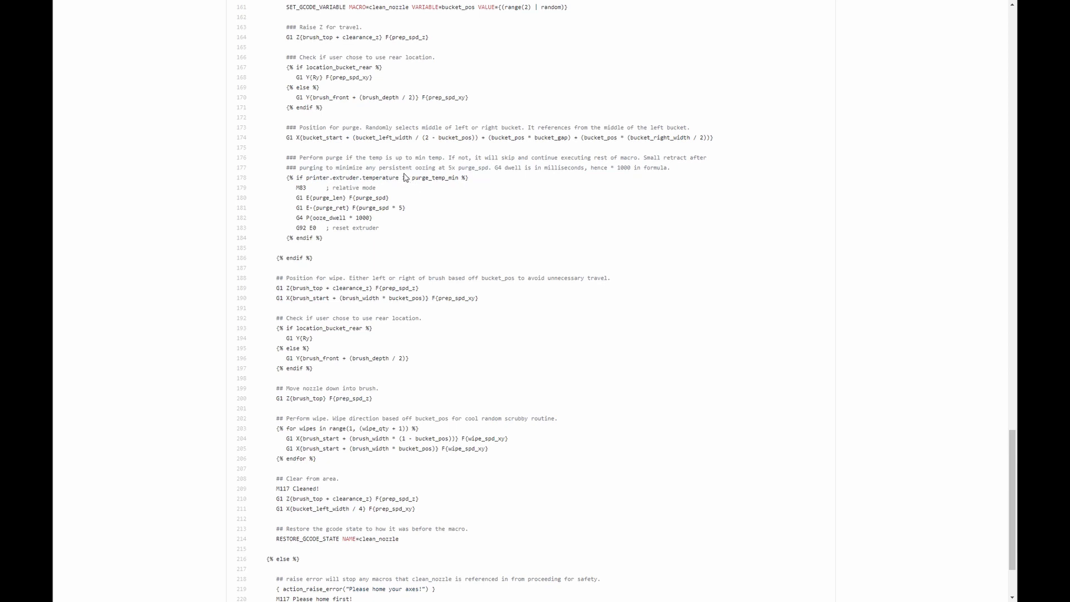
{"action": "double_click", "coordinate": [439, 177]}
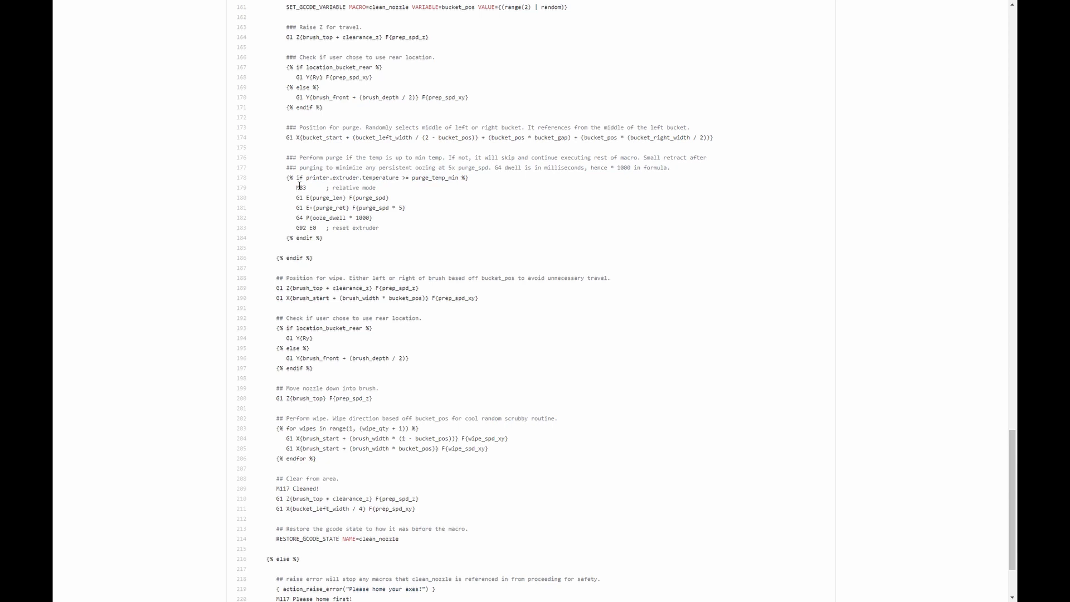
{"action": "left_click_drag", "start_coordinate": [293, 188], "coordinate": [378, 227]}
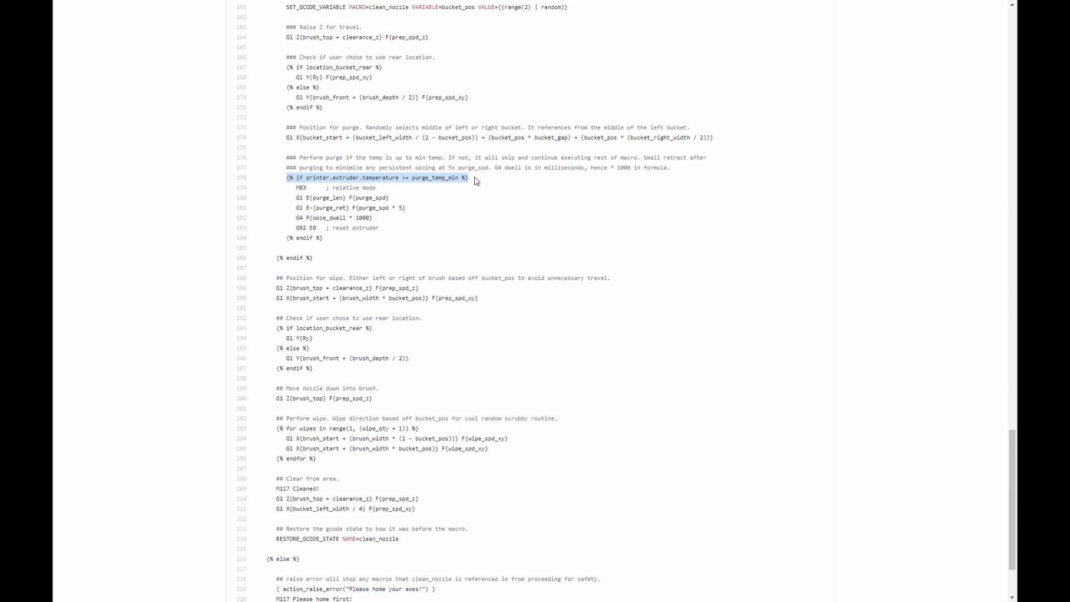
{"action": "double_click", "coordinate": [300, 187]}
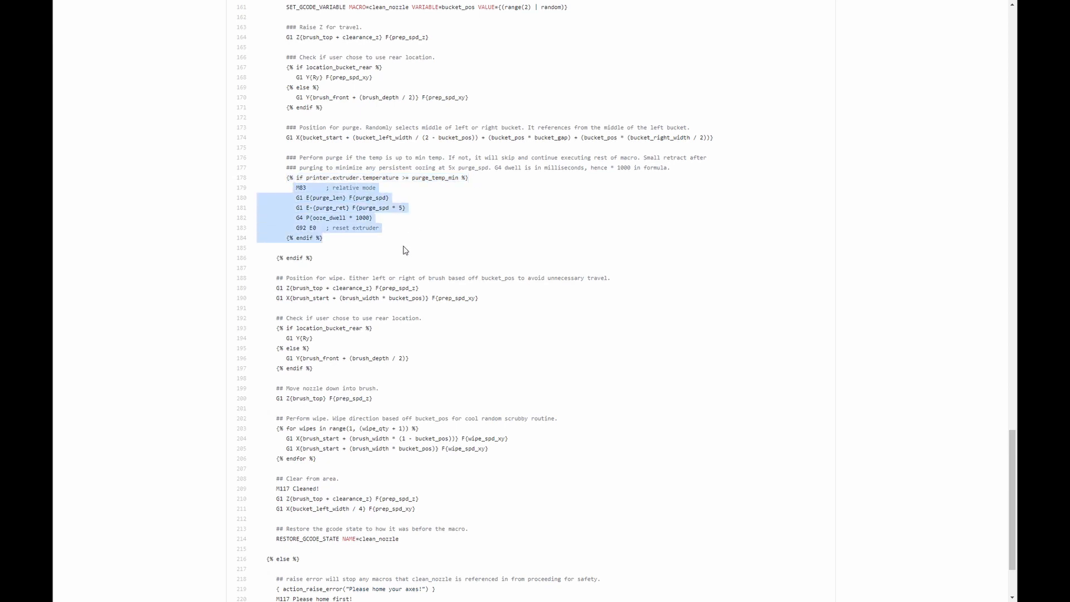
{"action": "scroll", "scroll_direction": "down", "scroll_amount": 3}
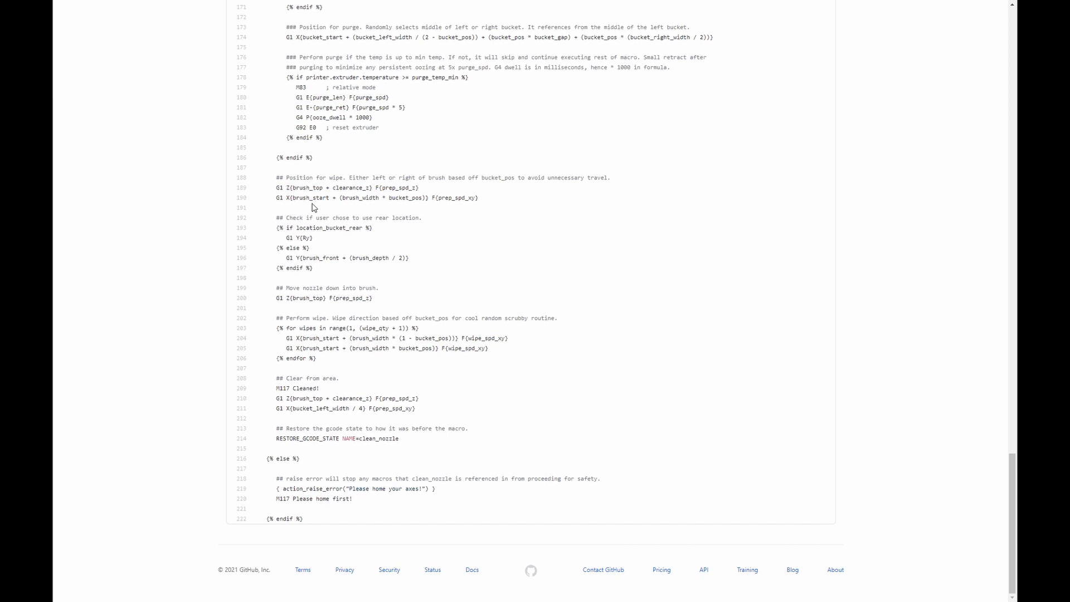
{"action": "mouse_move", "coordinate": [300, 187]}
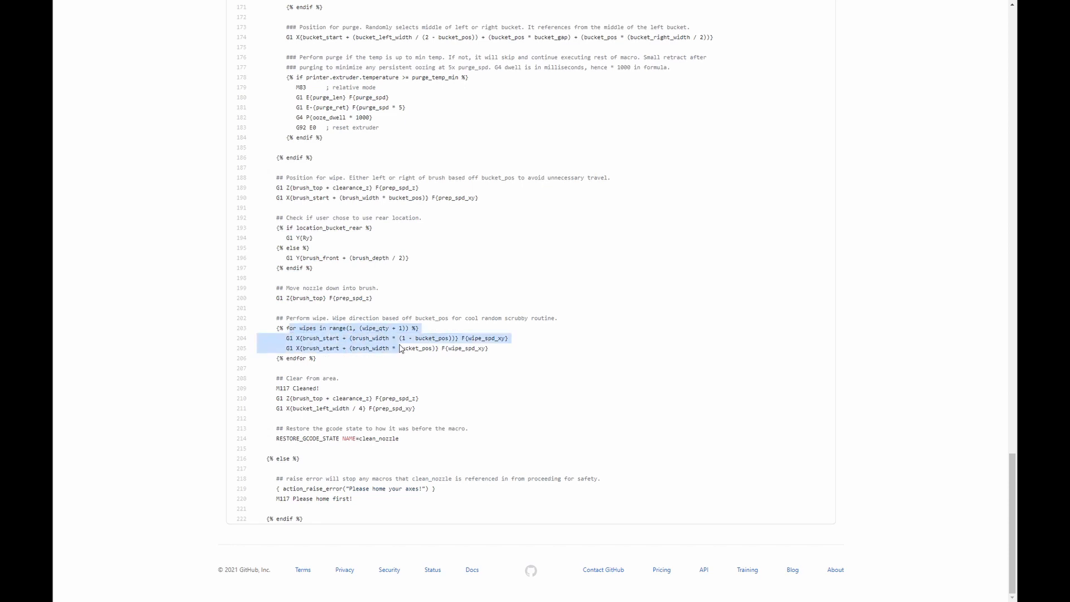
{"action": "left_click", "coordinate": [286, 338]}
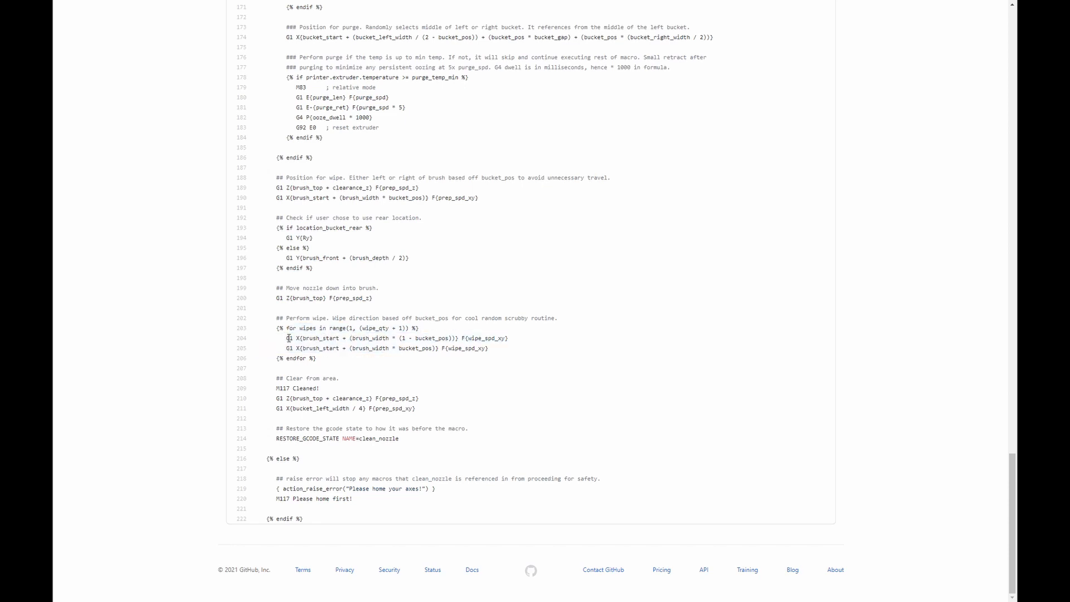
{"action": "left_click_drag", "start_coordinate": [287, 337], "coordinate": [488, 347]}
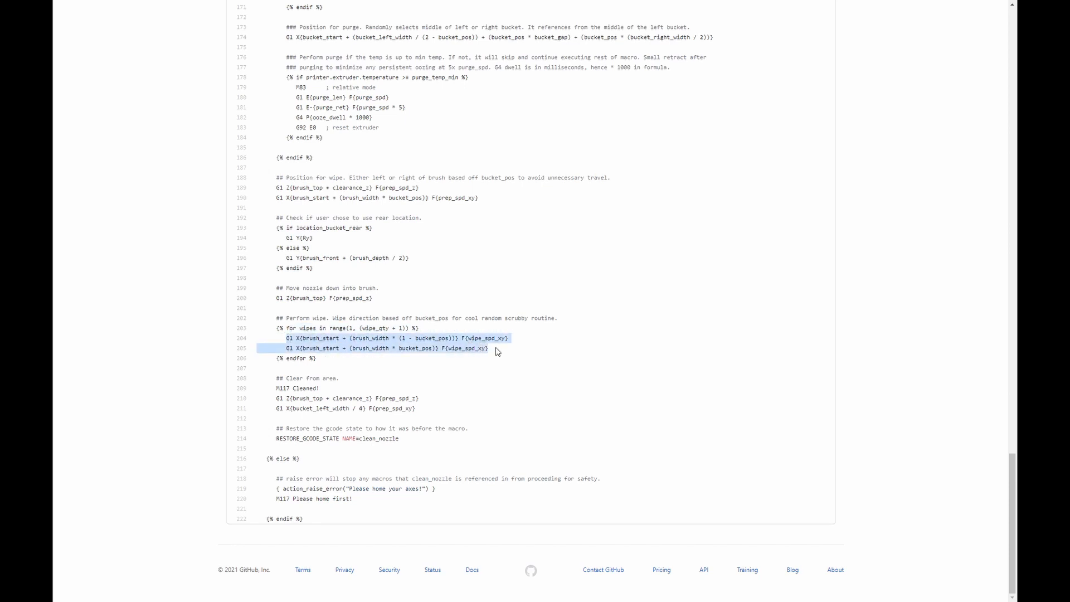
{"action": "mouse_move", "coordinate": [378, 359]}
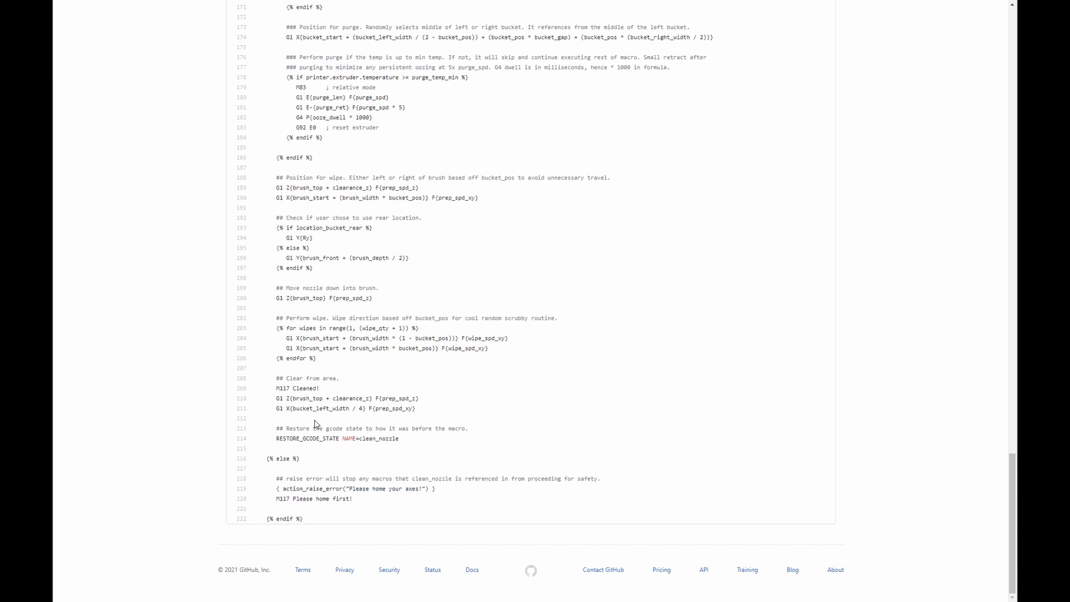
{"action": "mouse_move", "coordinate": [312, 369]}
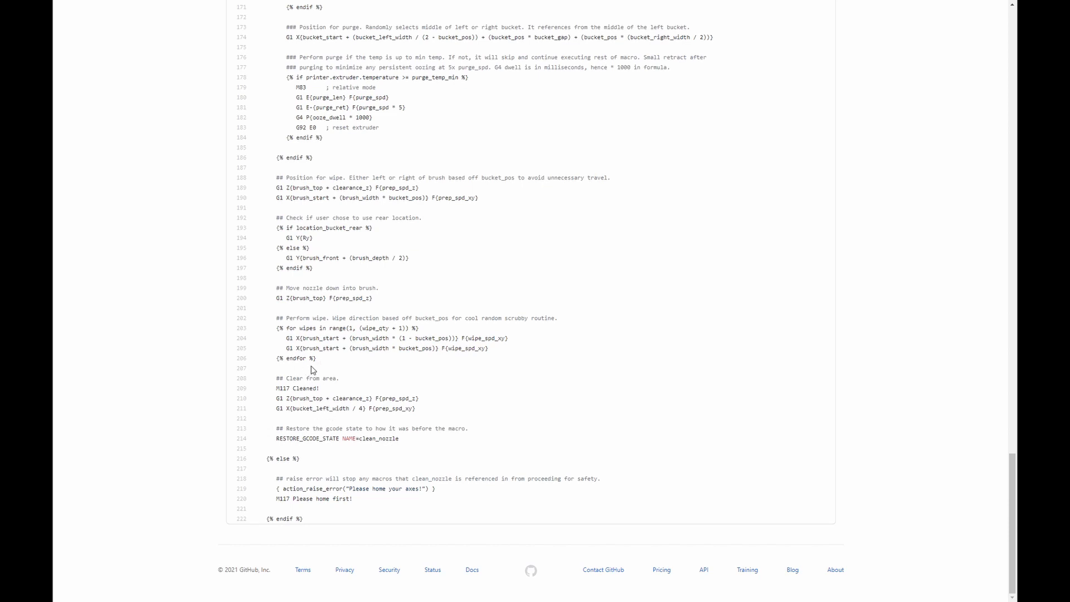
{"action": "mouse_move", "coordinate": [346, 368]}
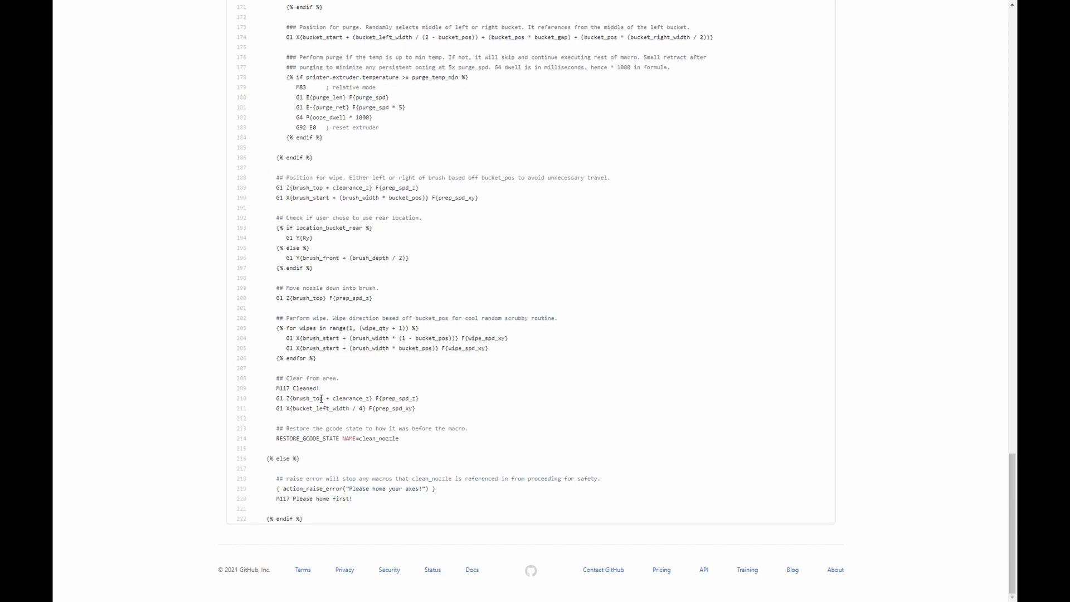
{"action": "mouse_move", "coordinate": [361, 408]}
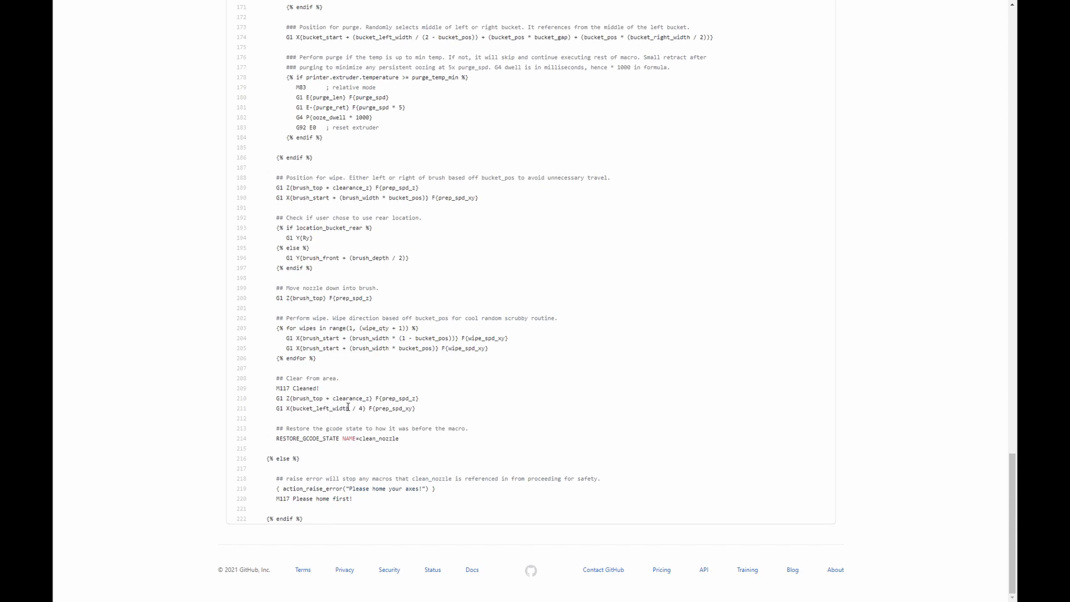
{"action": "double_click", "coordinate": [318, 398]}
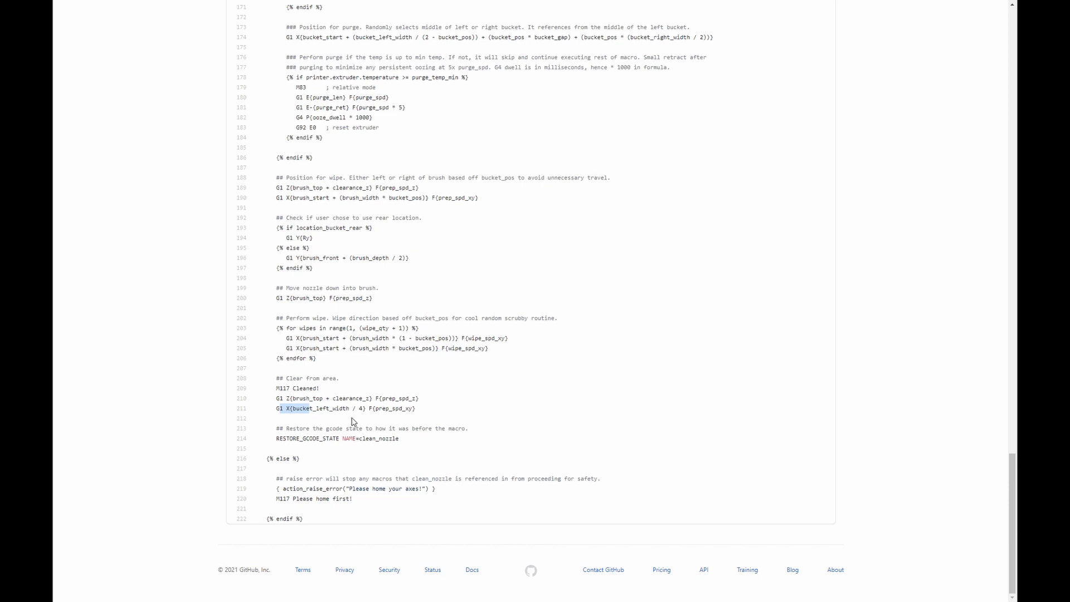
{"action": "mouse_move", "coordinate": [356, 448]}
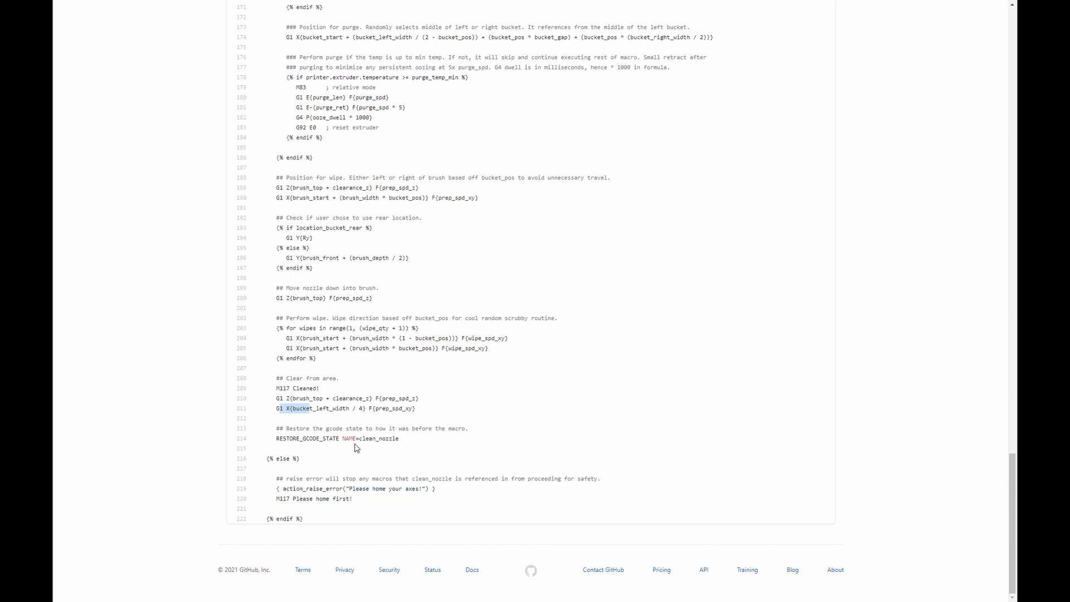
{"action": "mouse_move", "coordinate": [348, 485]}
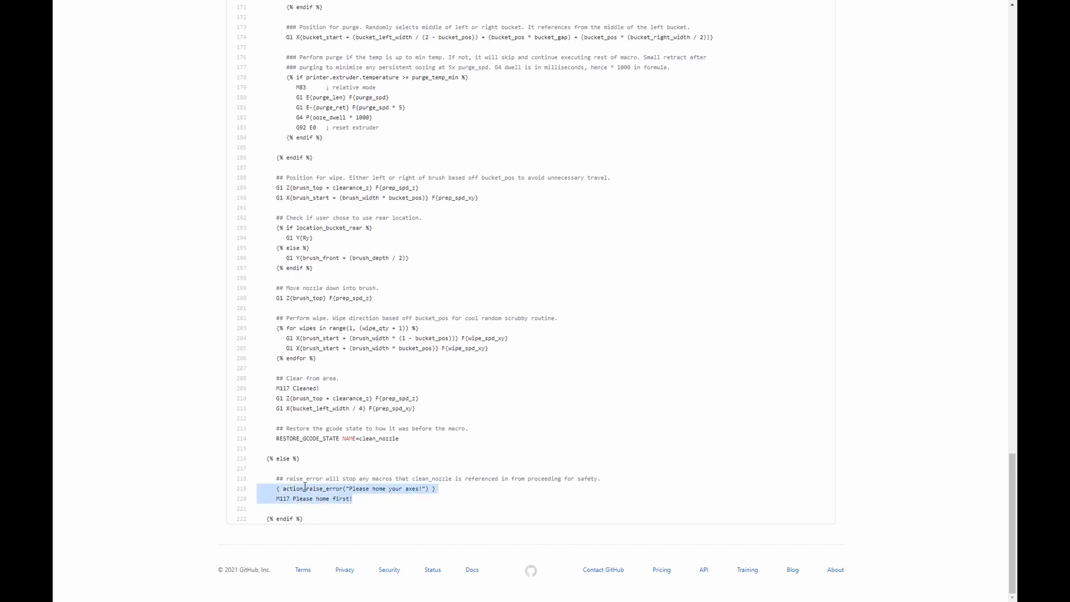
{"action": "left_click", "coordinate": [320, 361]}
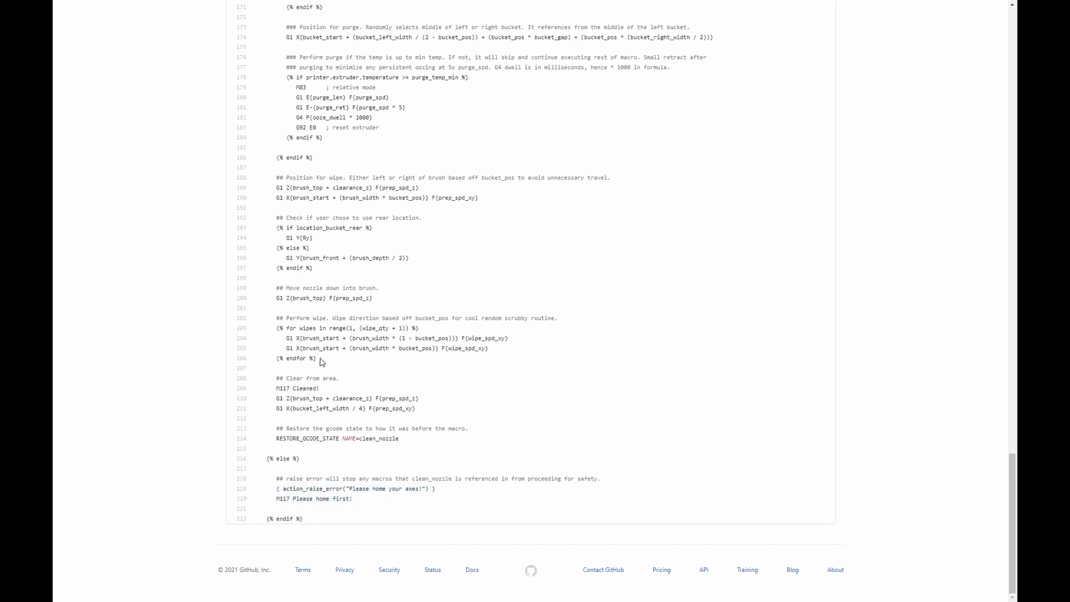
{"action": "scroll", "scroll_direction": "up", "scroll_amount": 3}
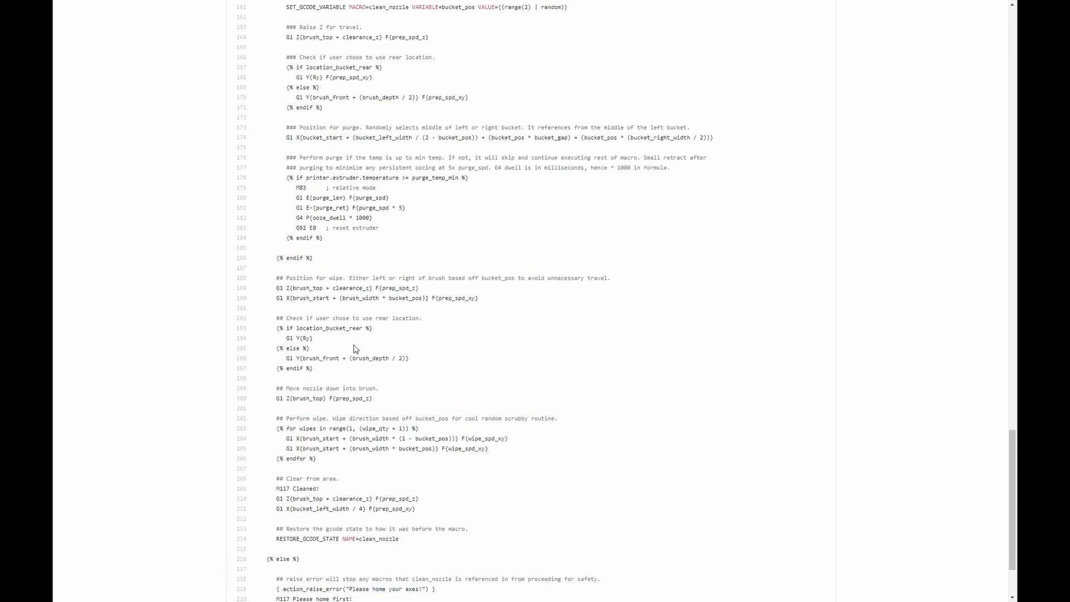
{"action": "mouse_move", "coordinate": [379, 381]}
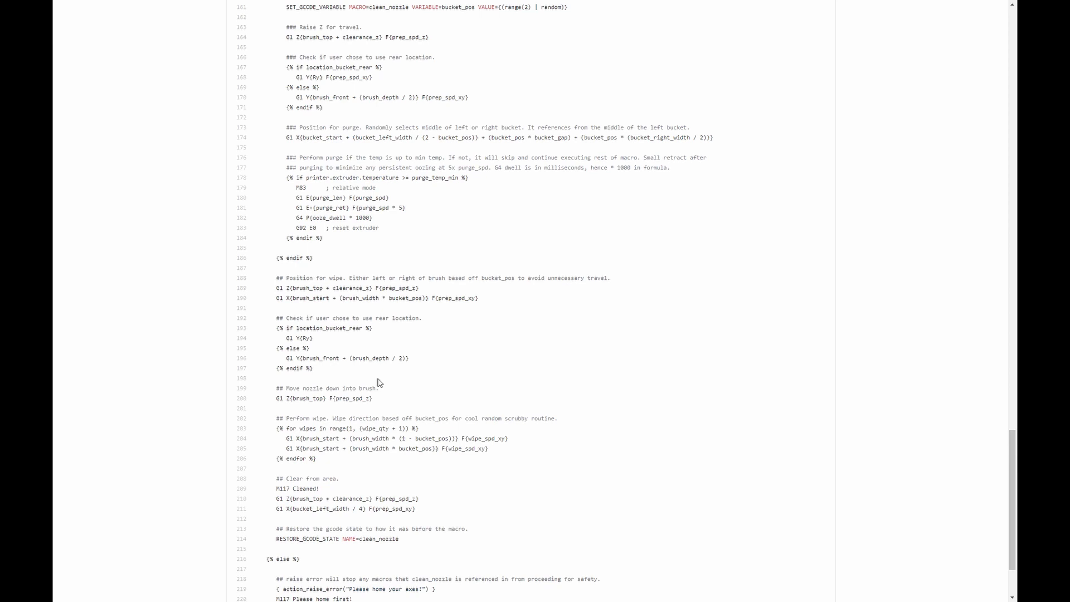
{"action": "mouse_move", "coordinate": [390, 399]}
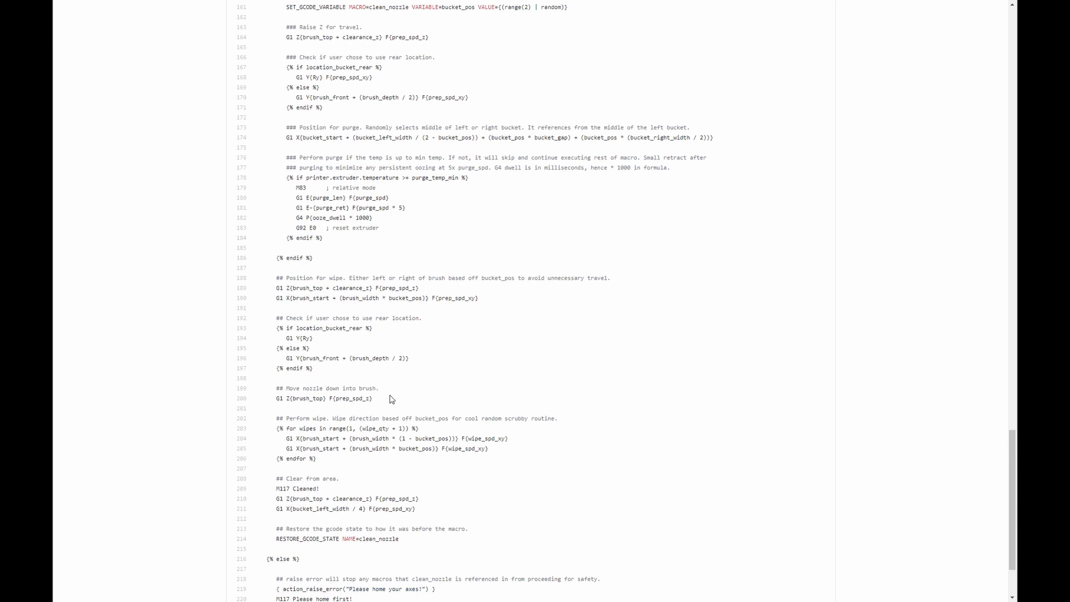
{"action": "scroll", "scroll_direction": "up", "scroll_amount": 3}
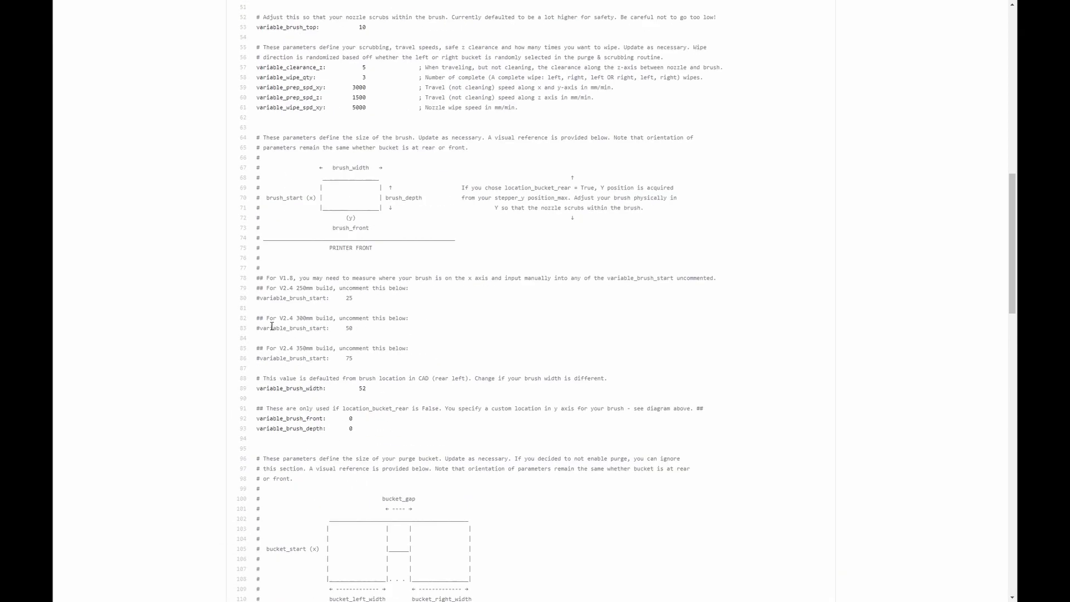
{"action": "mouse_move", "coordinate": [292, 299]}
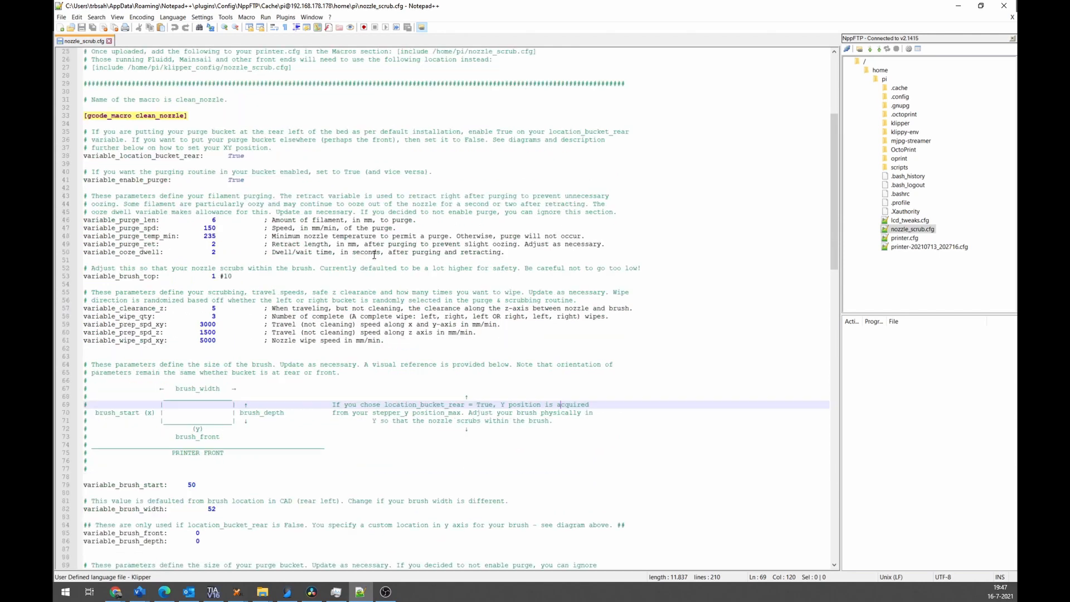
{"action": "scroll", "scroll_direction": "down", "scroll_amount": 3}
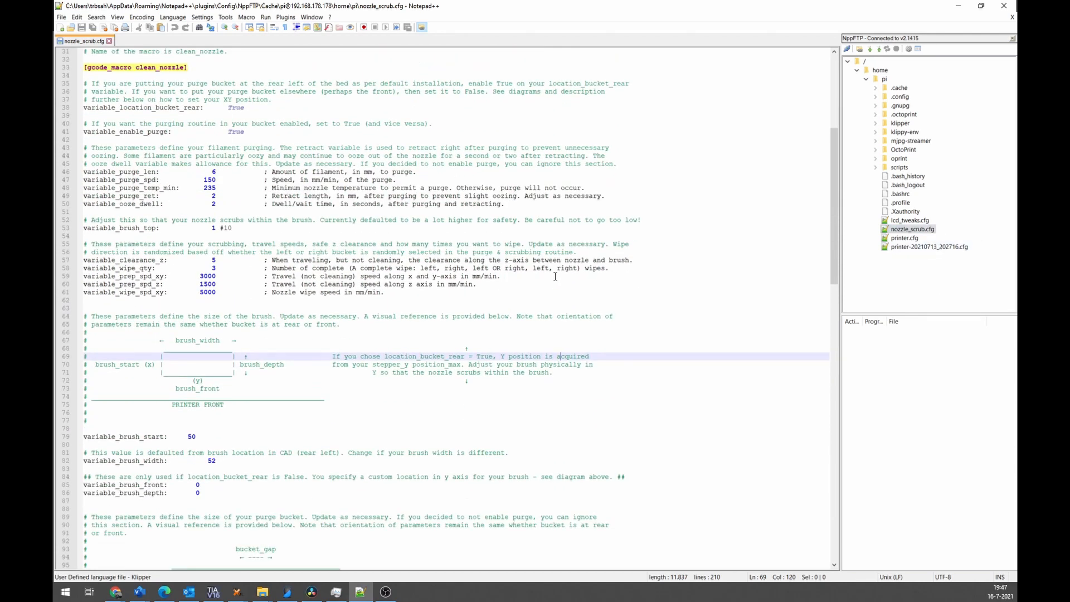
{"action": "scroll", "scroll_direction": "down", "scroll_amount": 3}
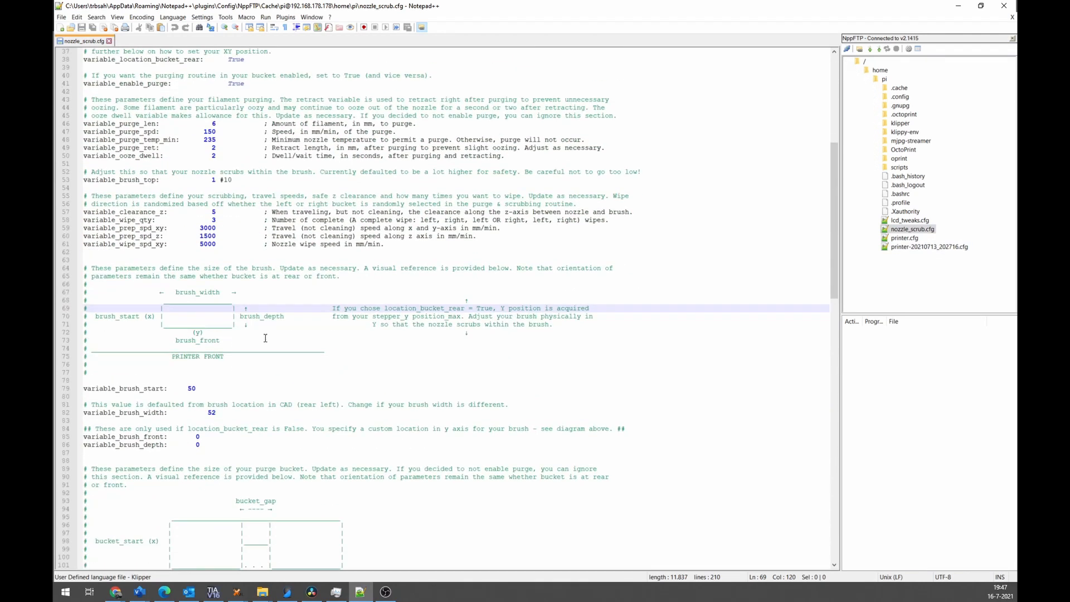
{"action": "scroll", "scroll_direction": "down", "scroll_amount": 3}
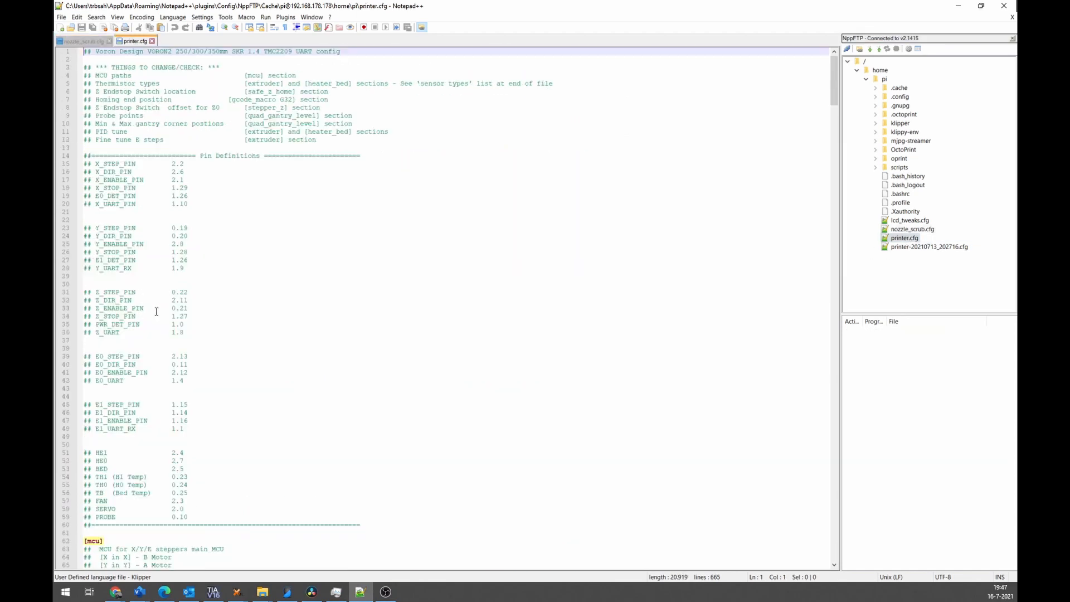
{"action": "scroll", "scroll_direction": "down", "scroll_amount": 3}
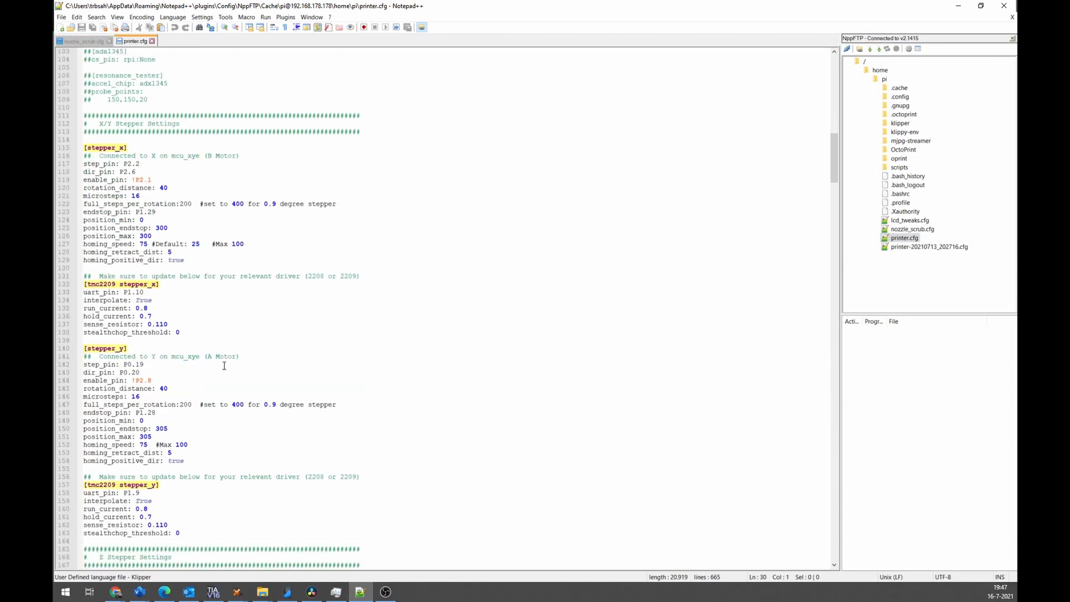
{"action": "scroll", "scroll_direction": "down", "scroll_amount": 3}
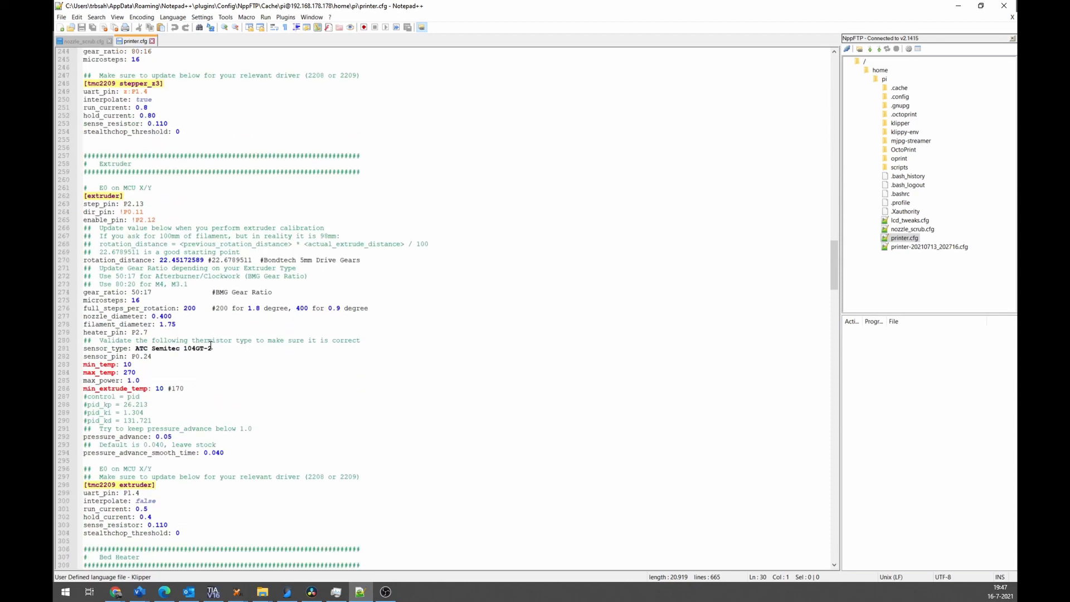
{"action": "scroll", "scroll_direction": "down", "scroll_amount": 3}
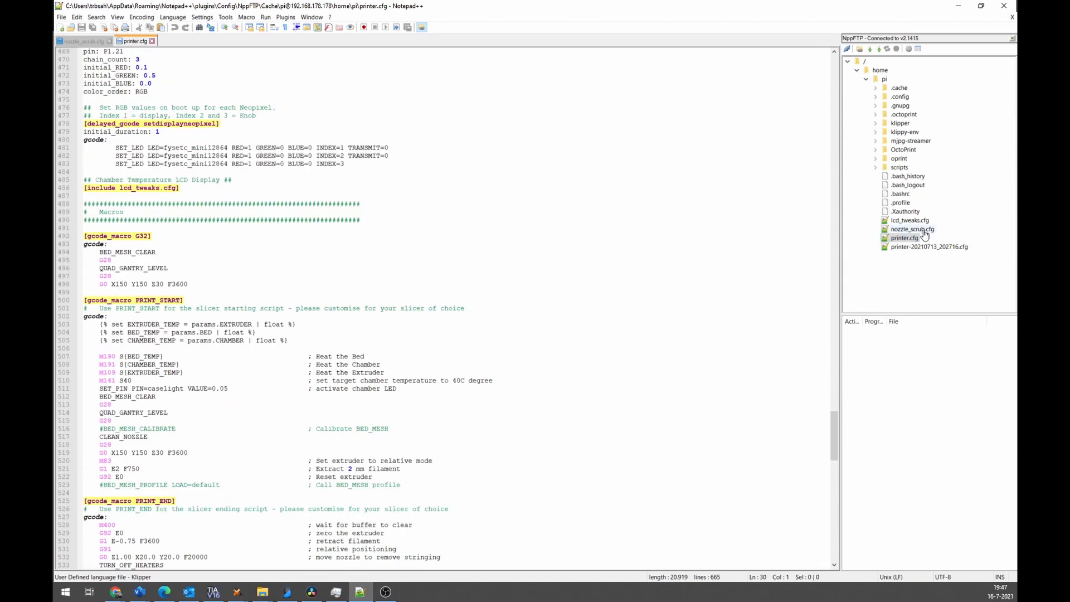
{"action": "scroll", "scroll_direction": "down", "scroll_amount": 3}
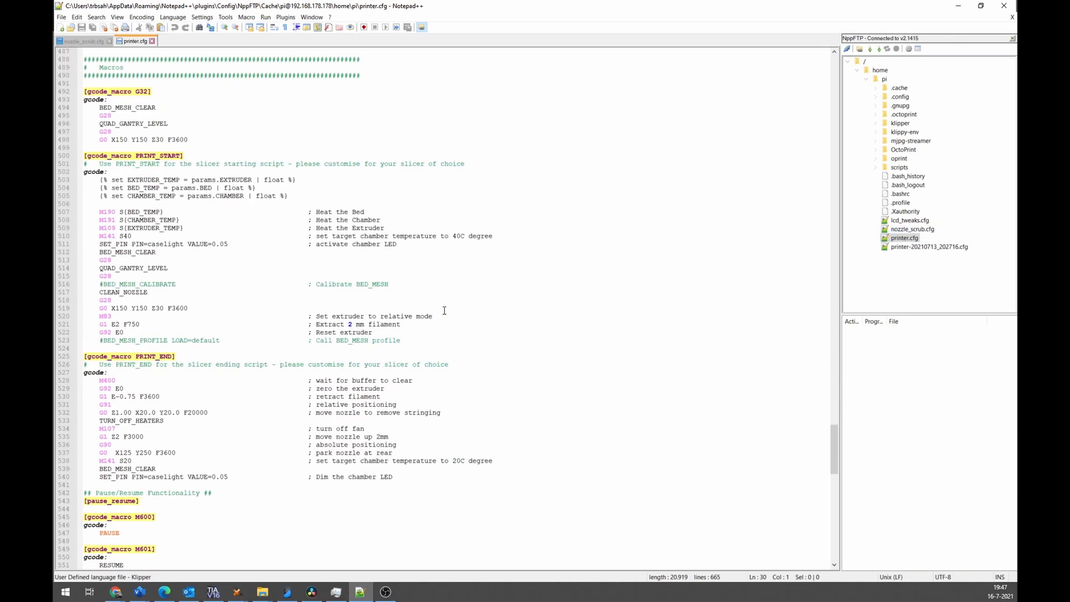
{"action": "scroll", "scroll_direction": "down", "scroll_amount": 3}
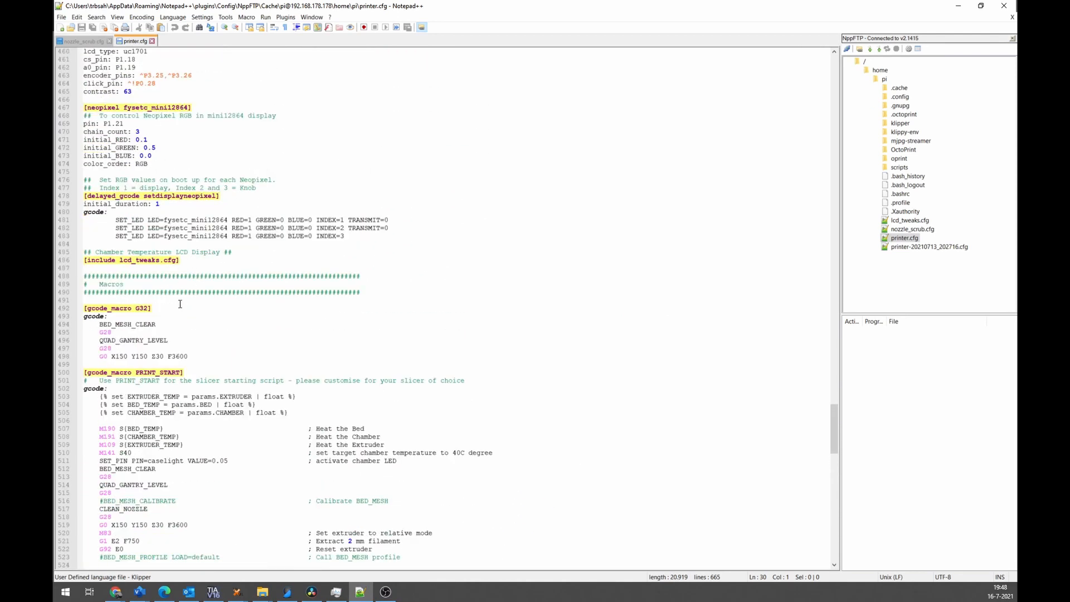
{"action": "scroll", "scroll_direction": "down", "scroll_amount": 3}
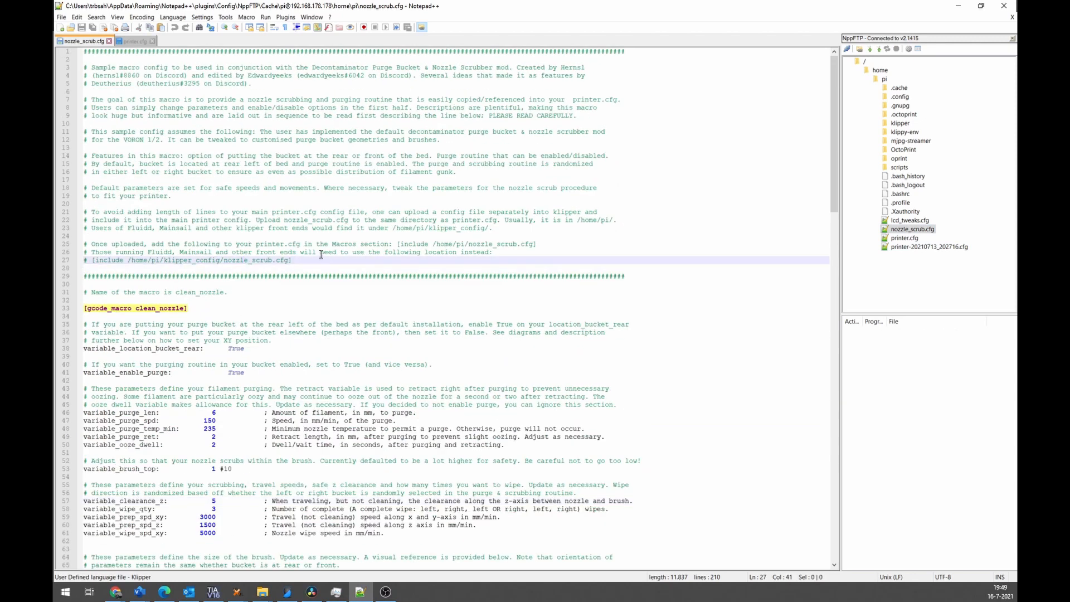
Copy the [include /home/pi/nozzle_scrub.cfg] line and bring it into printer.cfg
{"action": "left_click", "coordinate": [322, 252]}
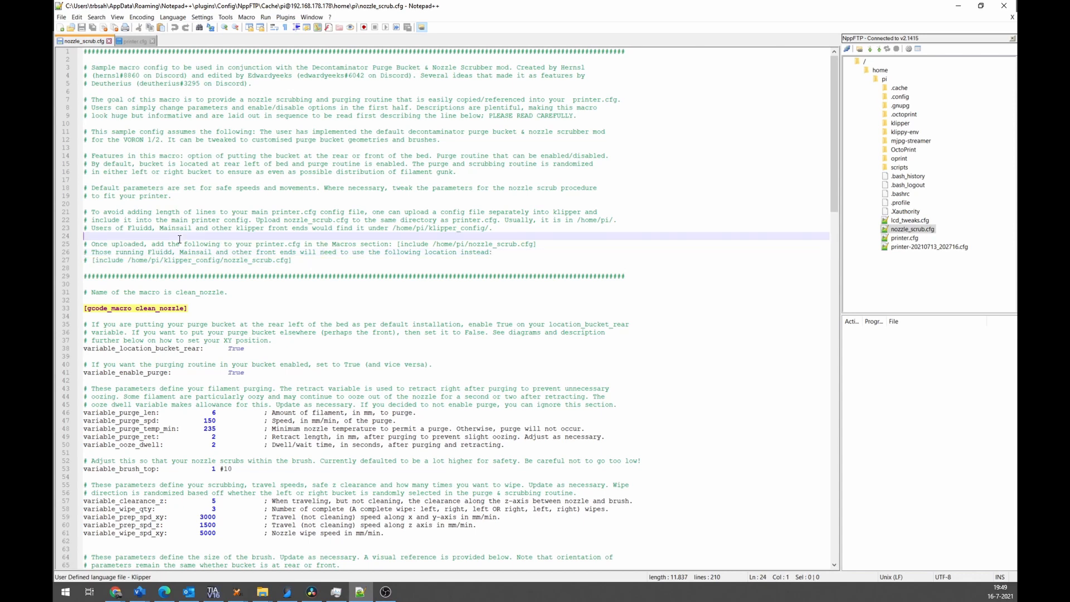
{"action": "left_click", "coordinate": [408, 244]}
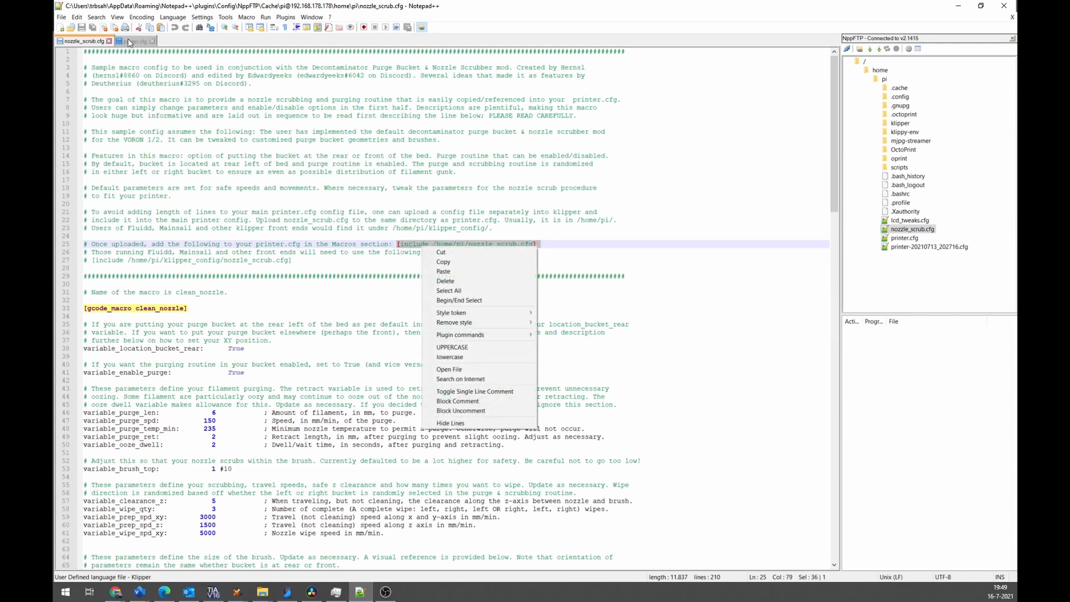
{"action": "left_click", "coordinate": [134, 40]}
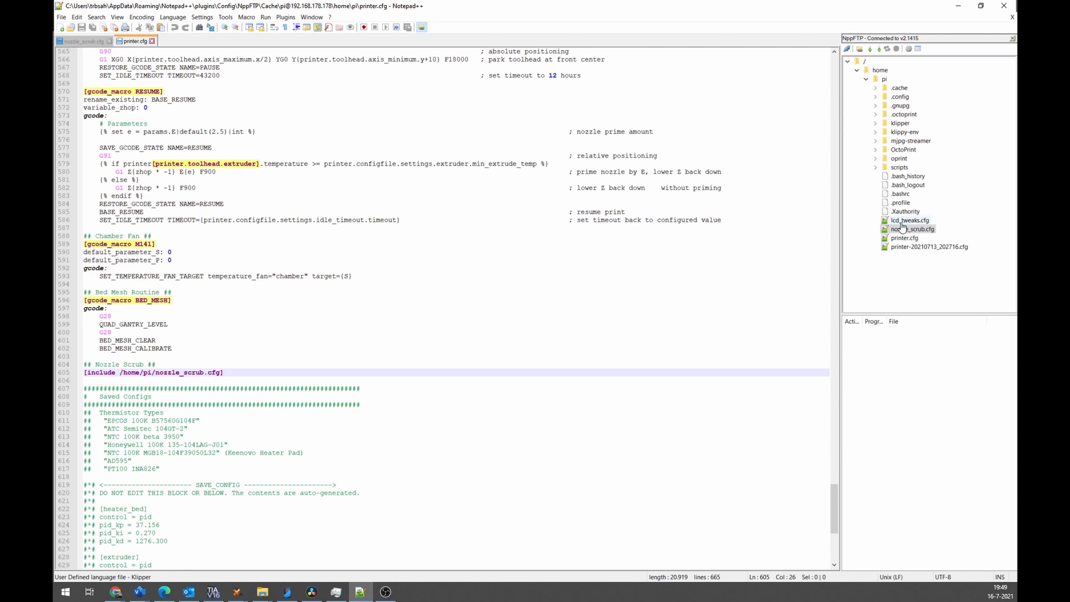
{"action": "left_click", "coordinate": [909, 228]}
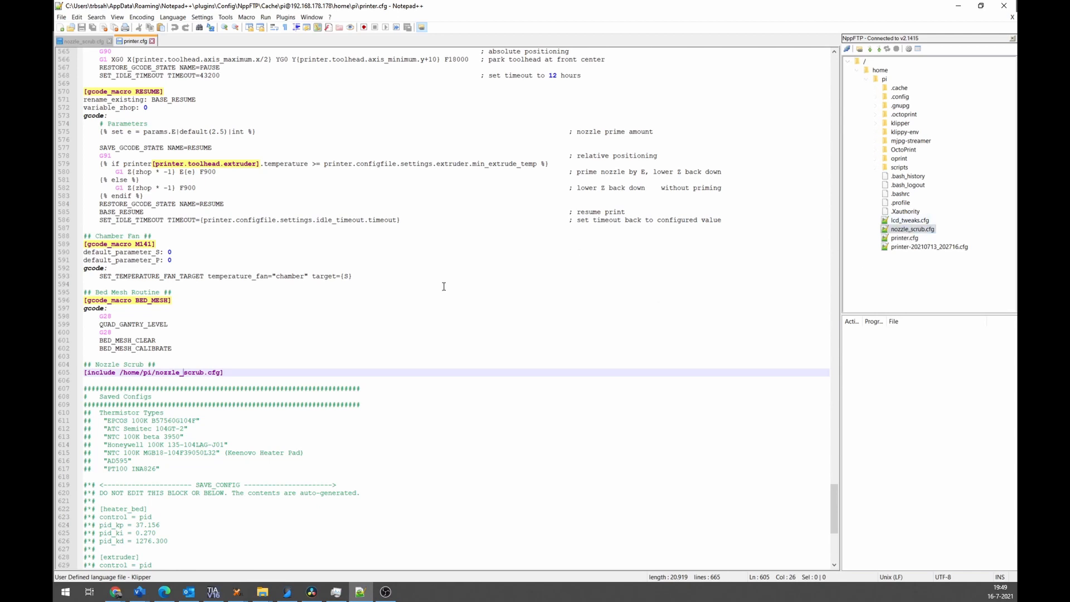
Check the /home/pi include path against nozzle_scrub.cfg and place it under the Nozzle Scrub section
{"action": "left_click", "coordinate": [78, 40]}
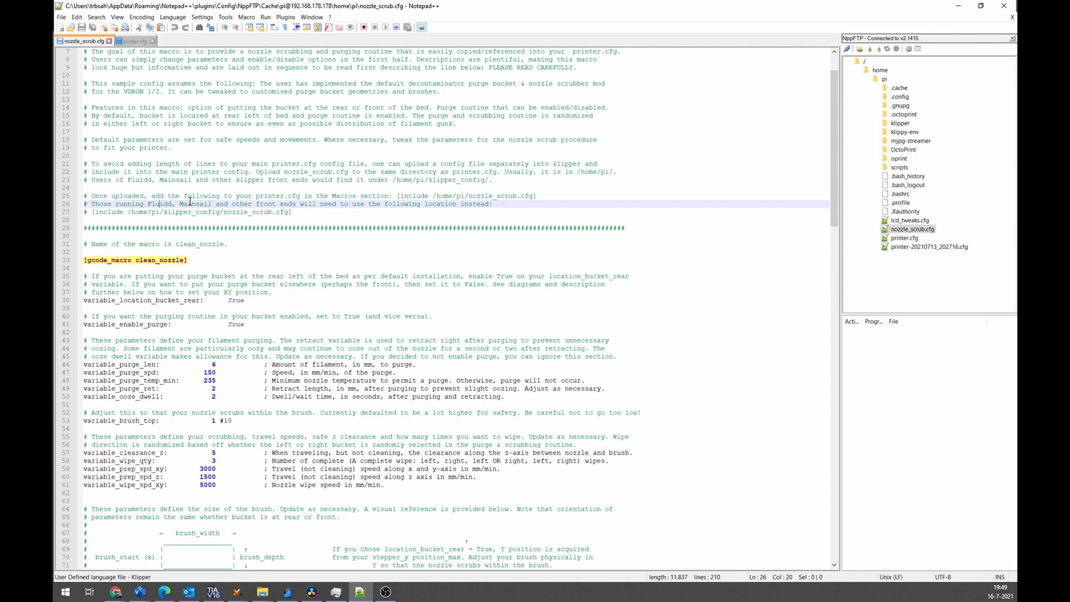
{"action": "left_click", "coordinate": [232, 204]}
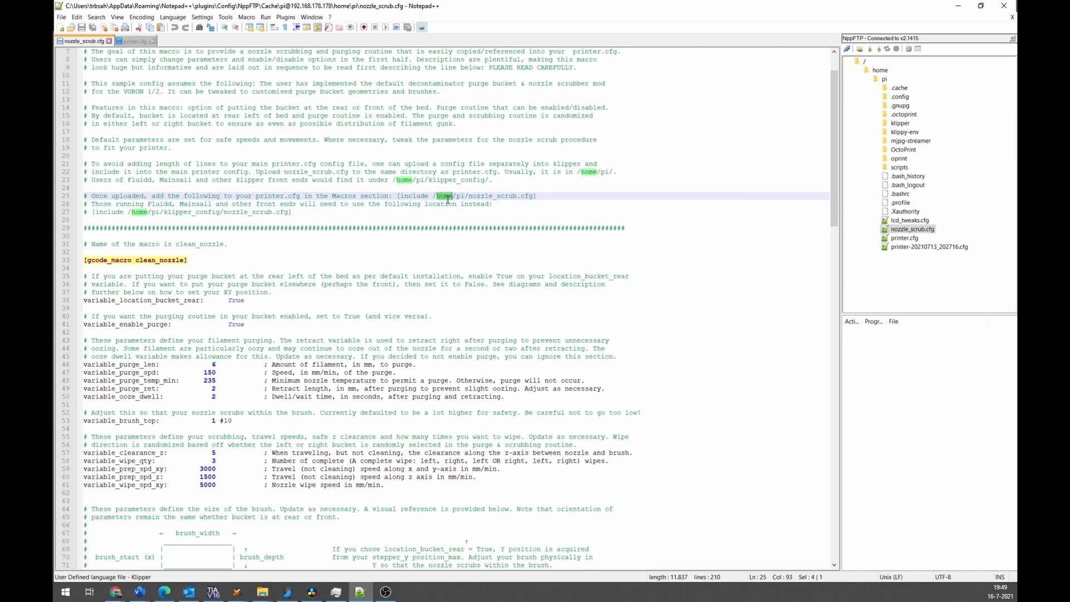
{"action": "left_click", "coordinate": [133, 40]}
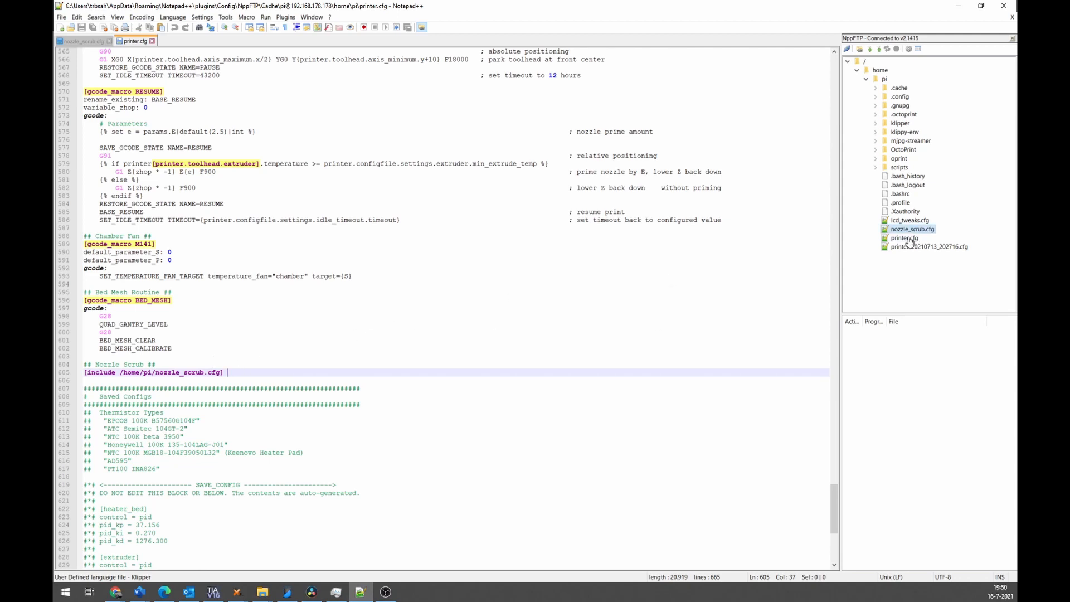
{"action": "left_click", "coordinate": [72, 40]}
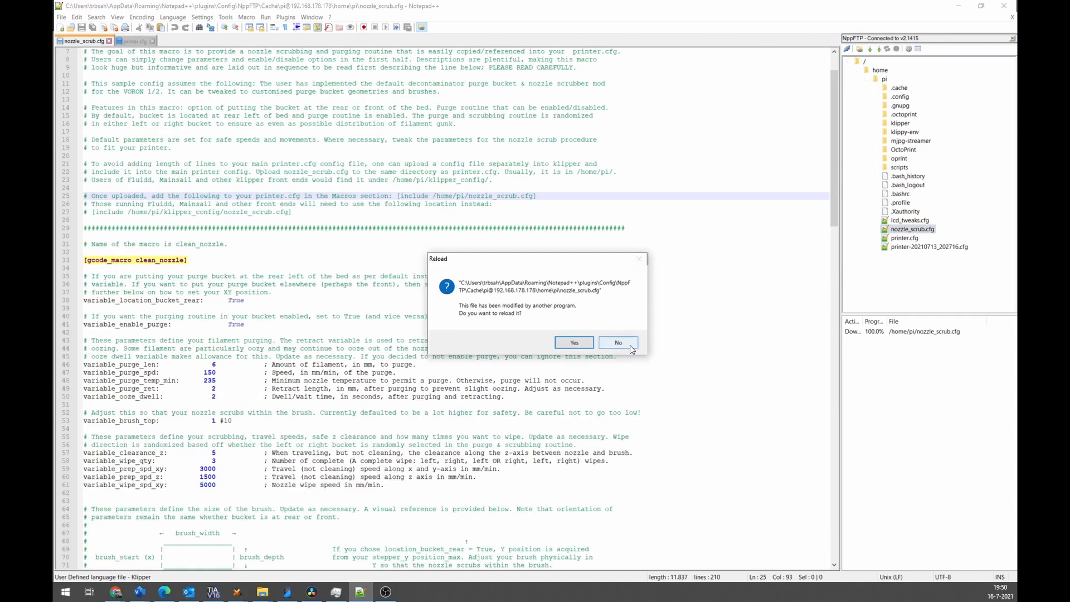
Keep the edited nozzle_scrub.cfg instead of reloading it from the Pi
{"action": "left_click", "coordinate": [574, 342]}
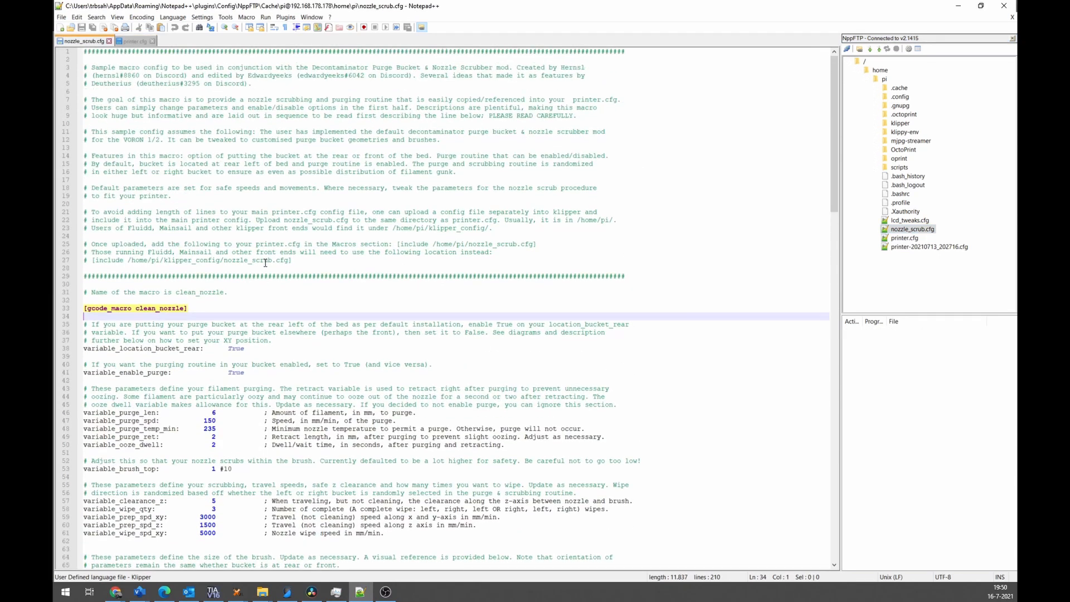
{"action": "left_click", "coordinate": [289, 200]}
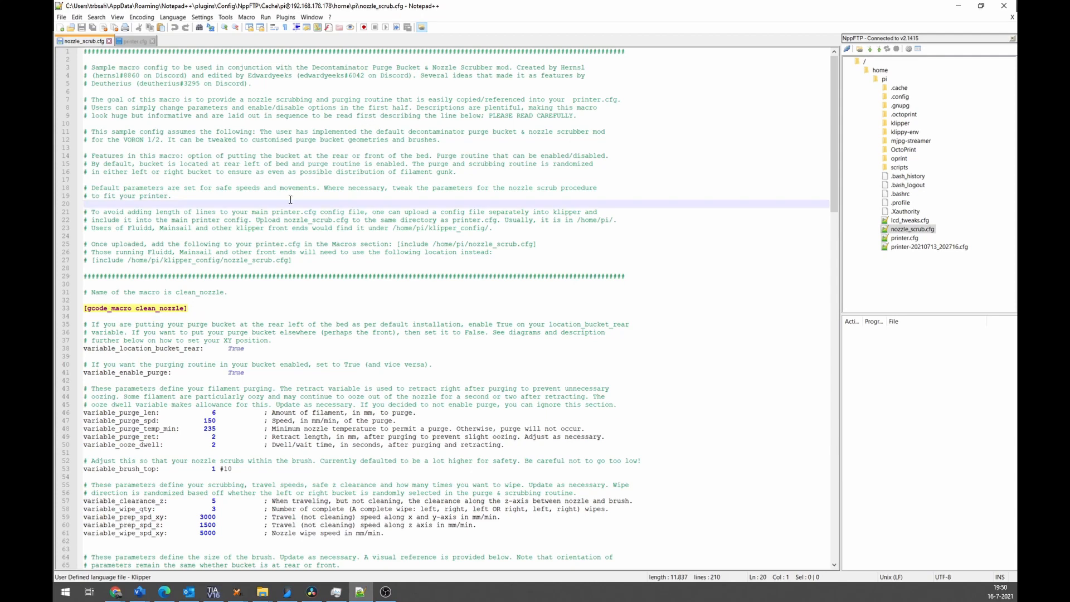
{"action": "key", "text": "ctrl+a"}
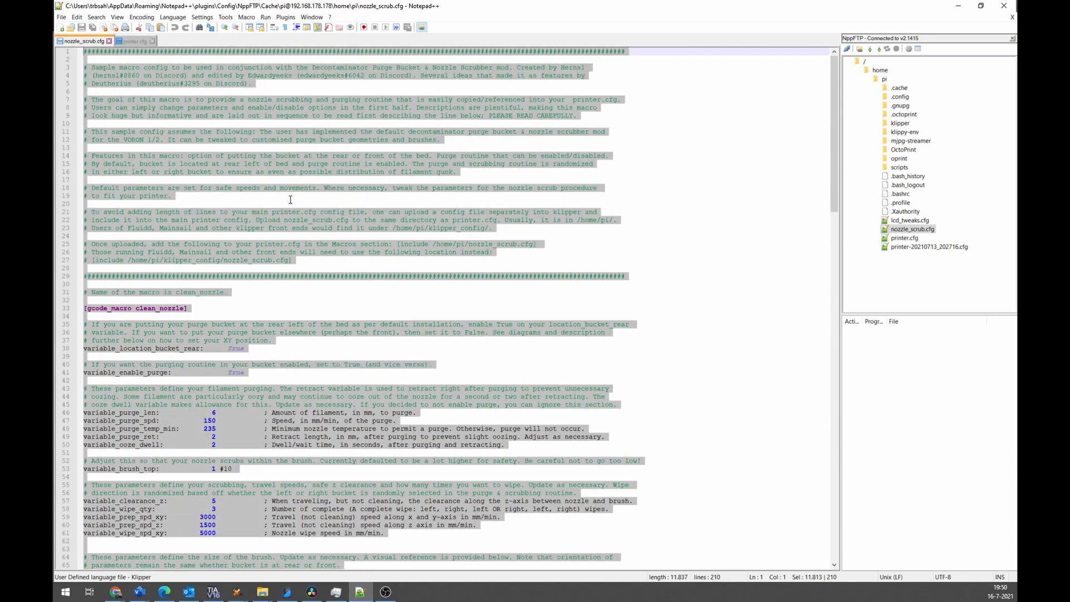
{"action": "mouse_move", "coordinate": [159, 70]}
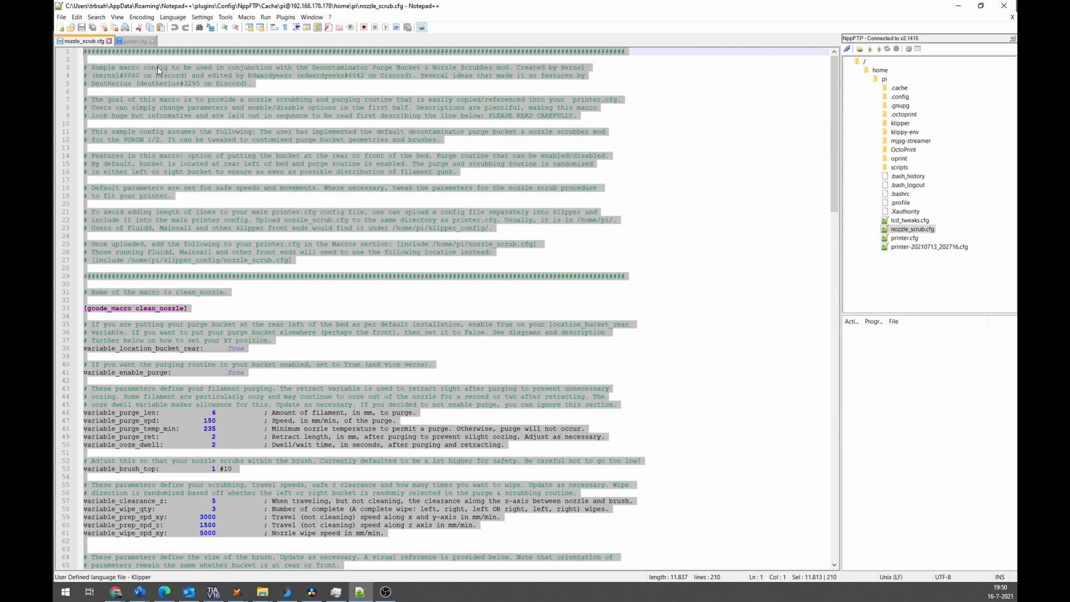
{"action": "left_click", "coordinate": [128, 40]}
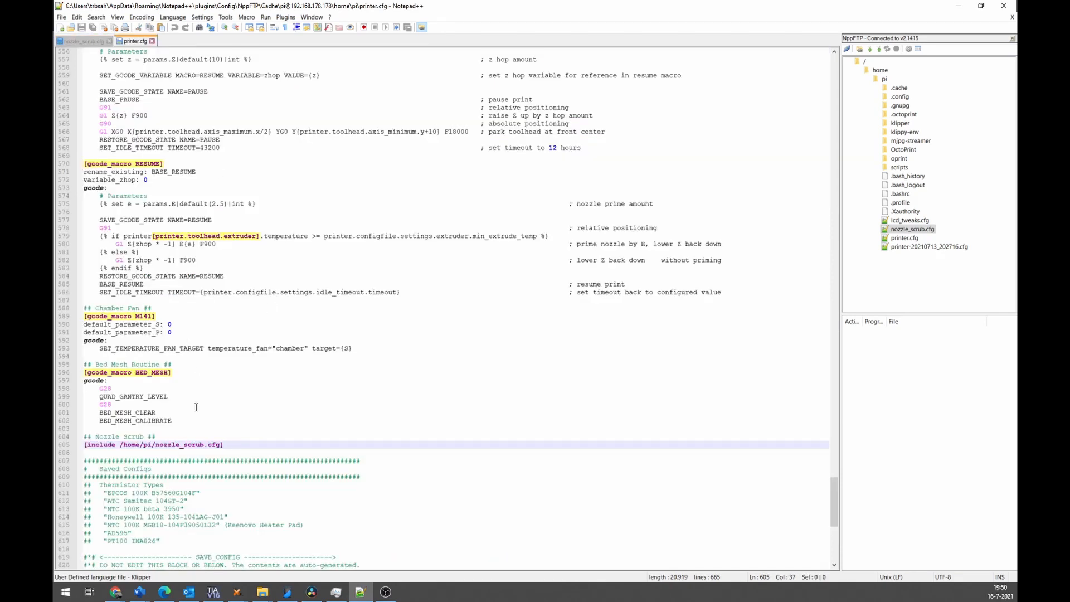
{"action": "scroll", "scroll_direction": "down", "scroll_amount": 3}
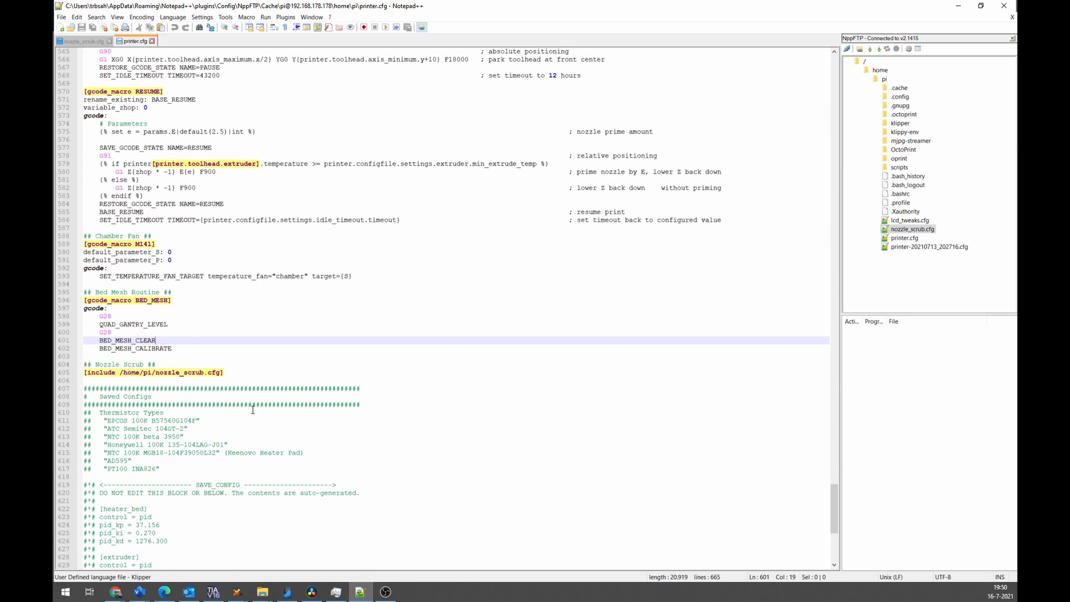
Review nozzle_scrub.cfg and printer.cfg side by side to confirm the include and macro settings
{"action": "left_click", "coordinate": [75, 42]}
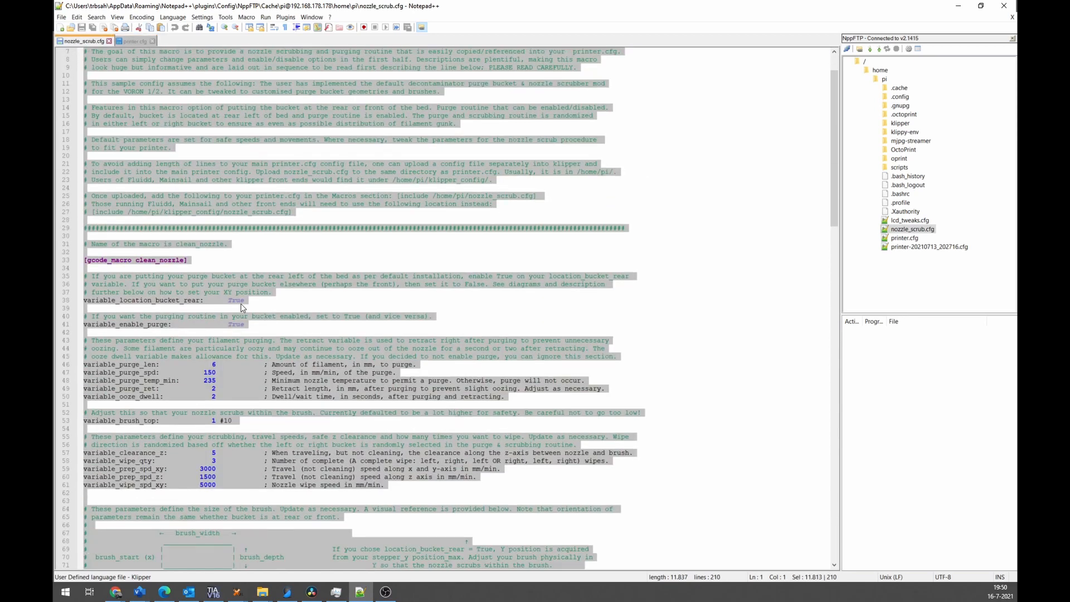
{"action": "scroll", "scroll_direction": "down", "scroll_amount": 3}
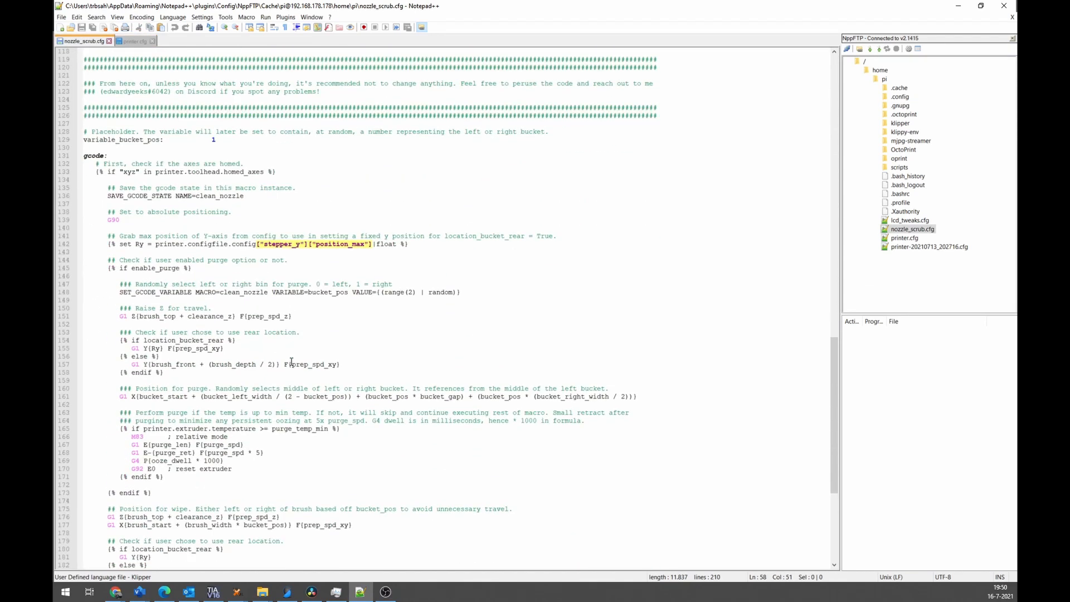
{"action": "scroll", "scroll_direction": "down", "scroll_amount": 3}
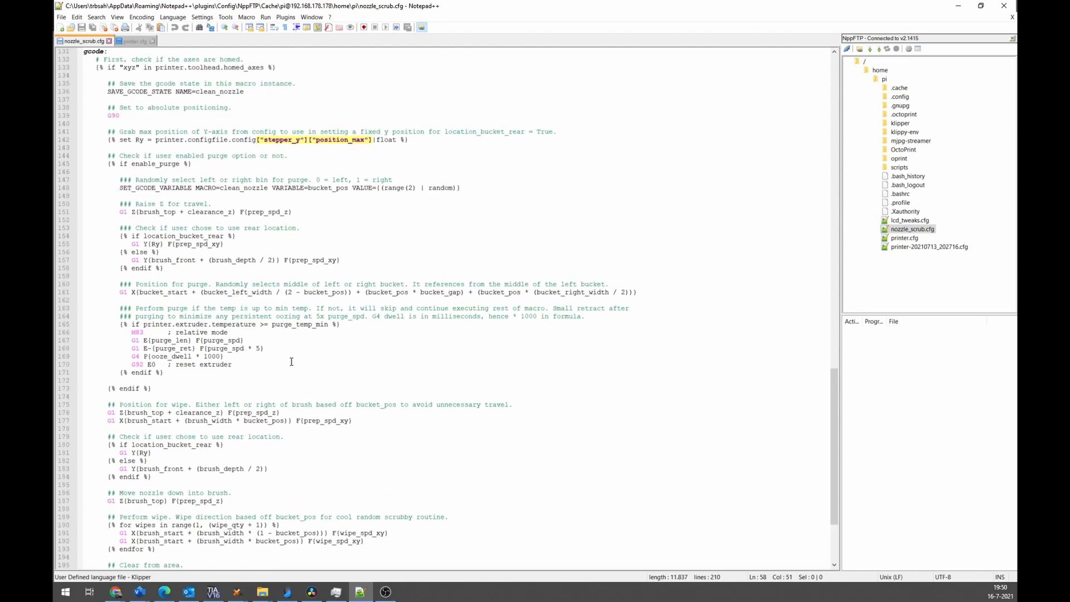
{"action": "scroll", "scroll_direction": "up", "scroll_amount": 3}
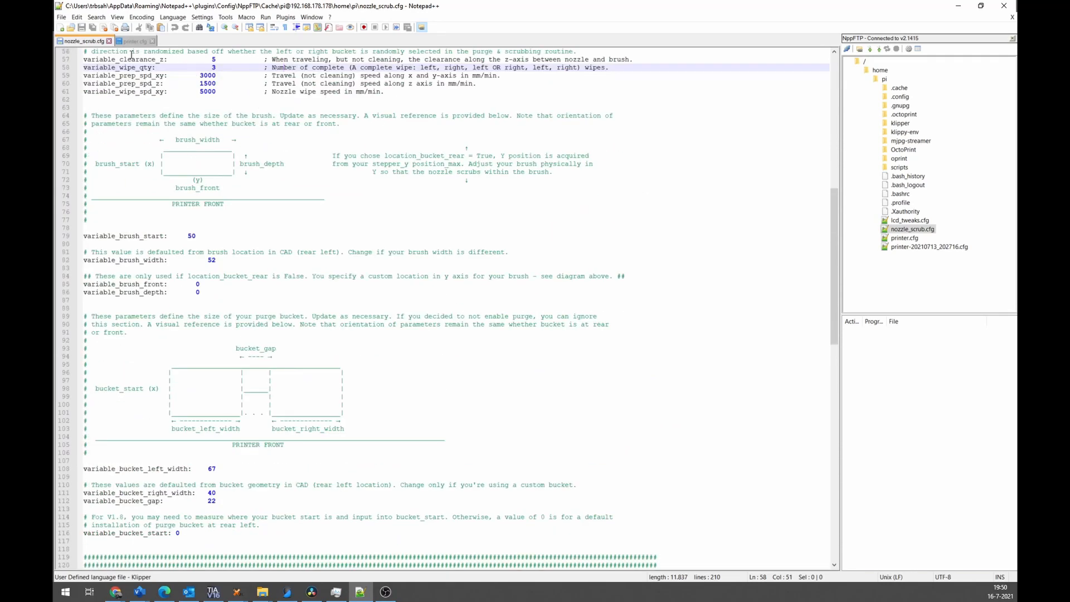
{"action": "left_click", "coordinate": [132, 40]}
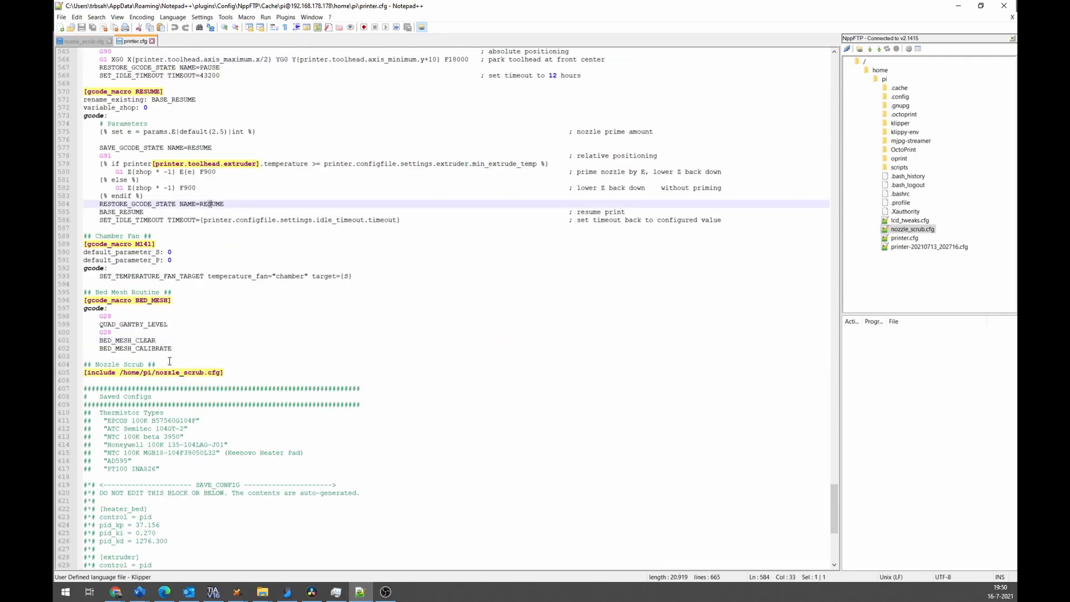
{"action": "left_click", "coordinate": [152, 372]}
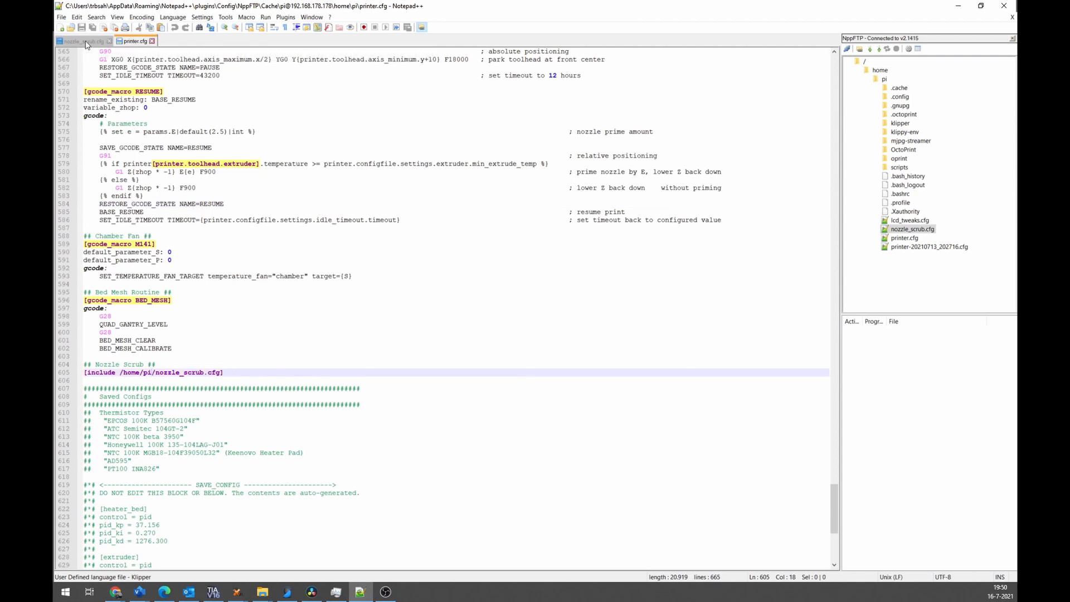
{"action": "left_click", "coordinate": [68, 40]}
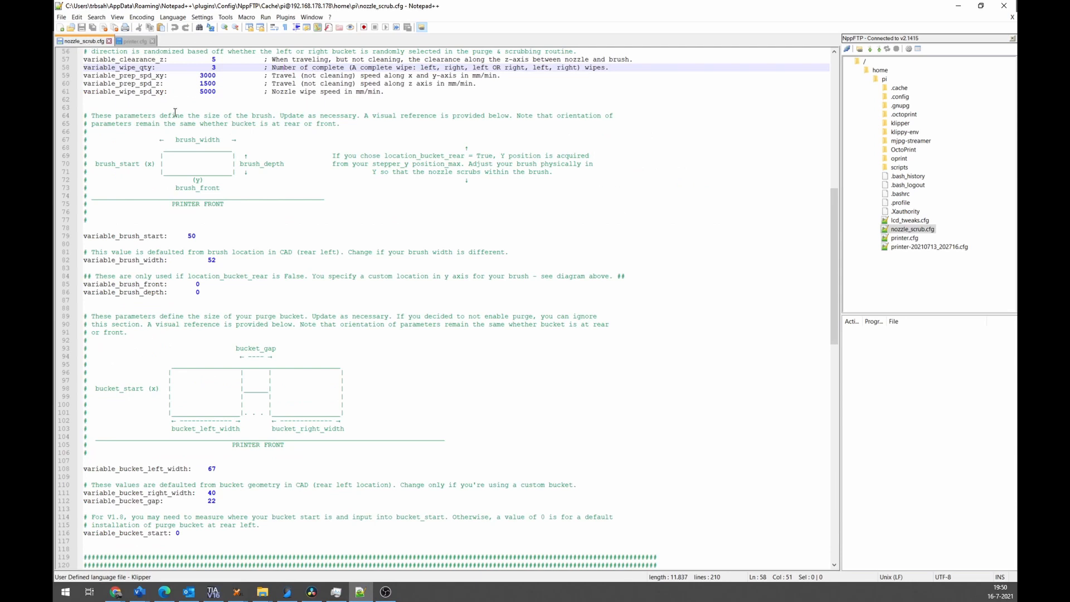
{"action": "scroll", "scroll_direction": "down", "scroll_amount": 3}
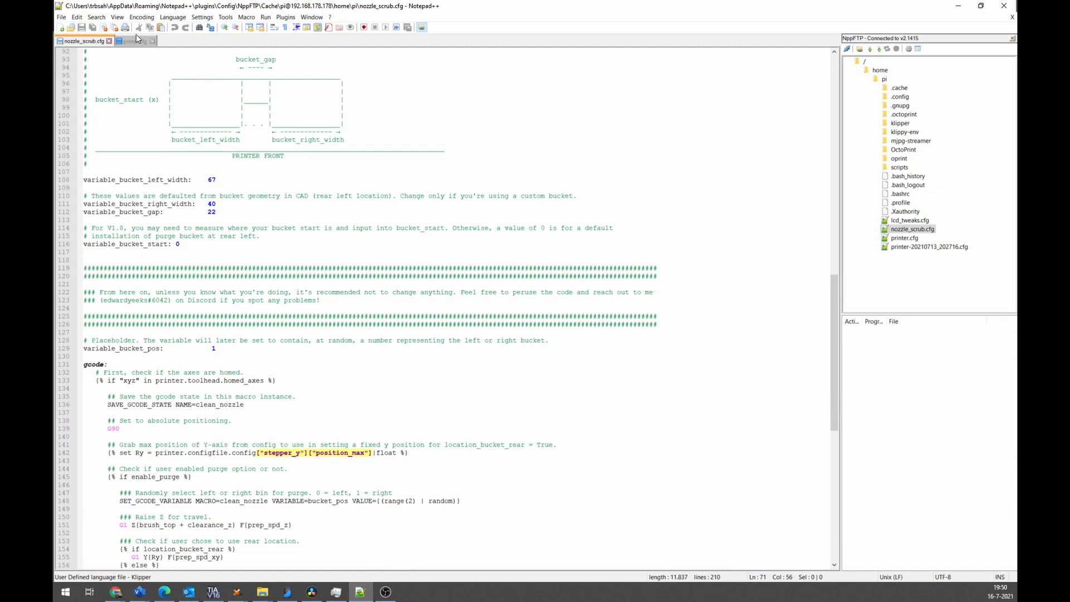
{"action": "left_click", "coordinate": [132, 41]}
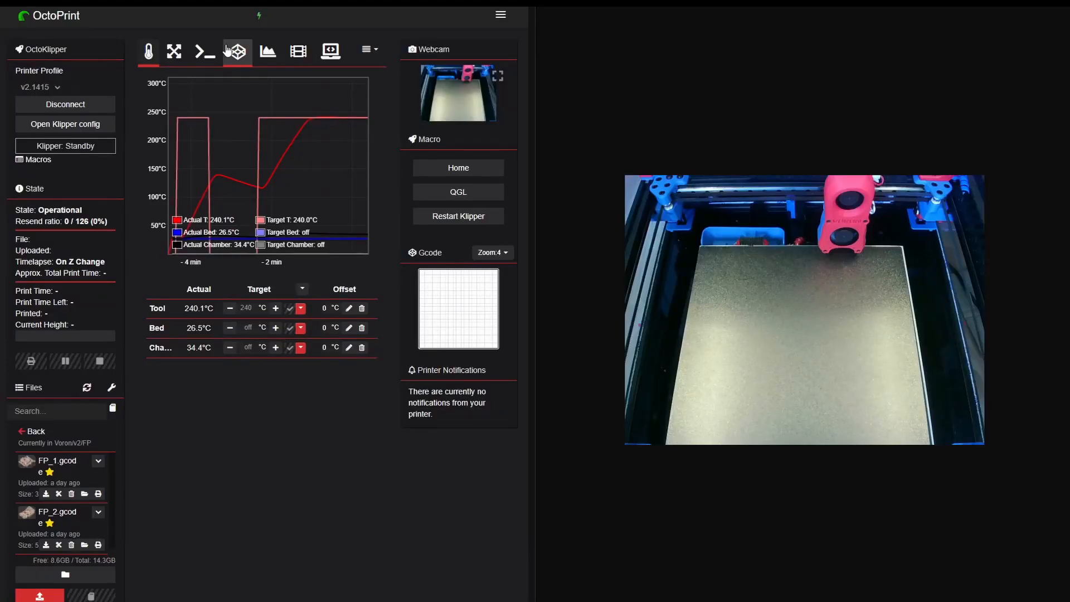
Send the Clean_nozzle command from OctoPrint's Terminal to the printer
{"action": "left_click", "coordinate": [204, 51]}
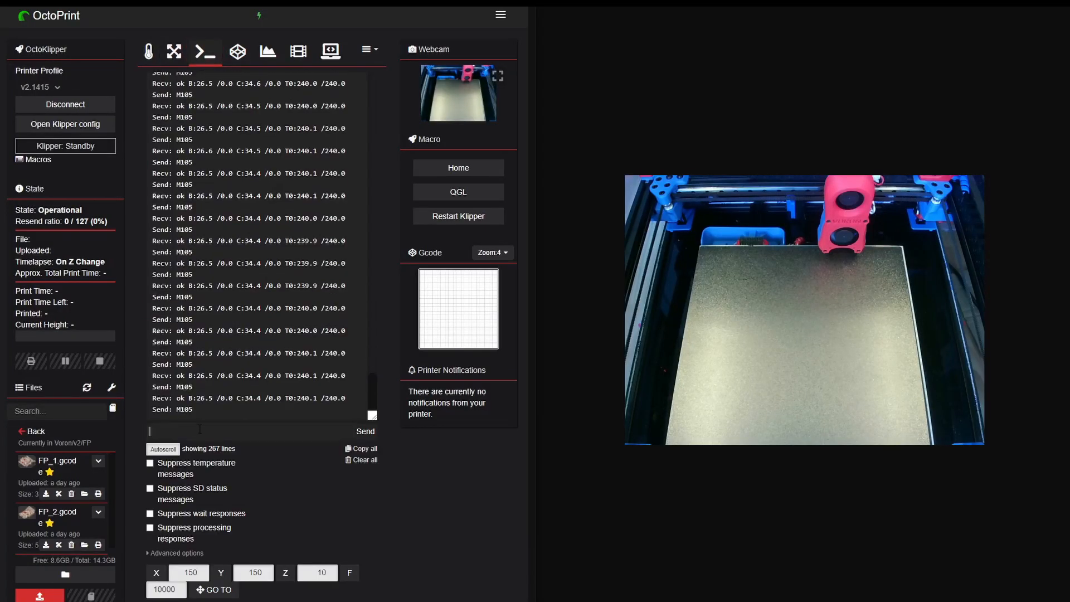
{"action": "type", "text": "Clena"}
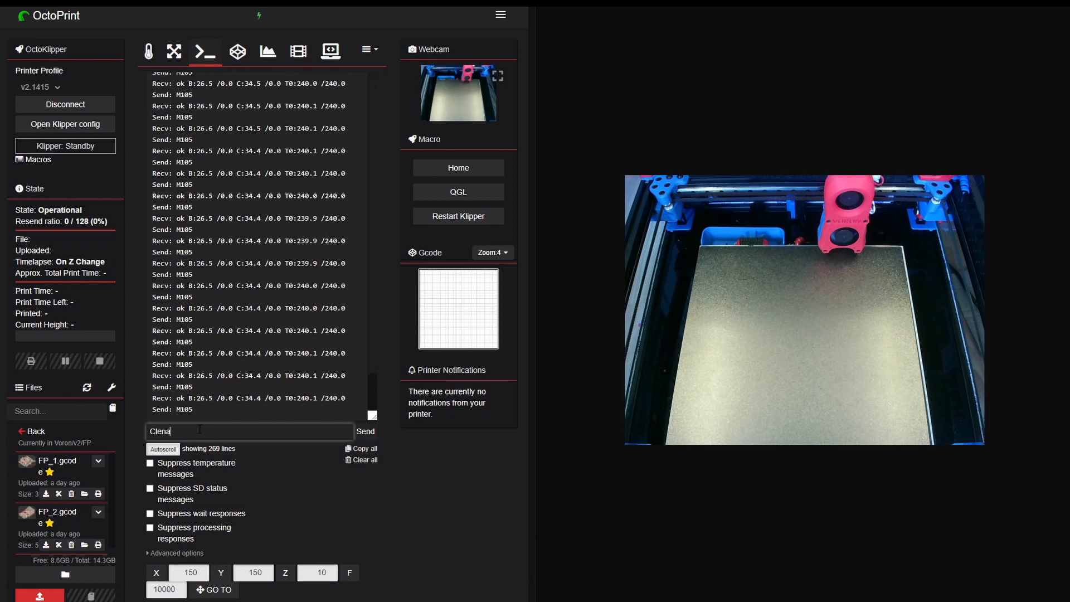
{"action": "type", "text": "Clean_nozzle"}
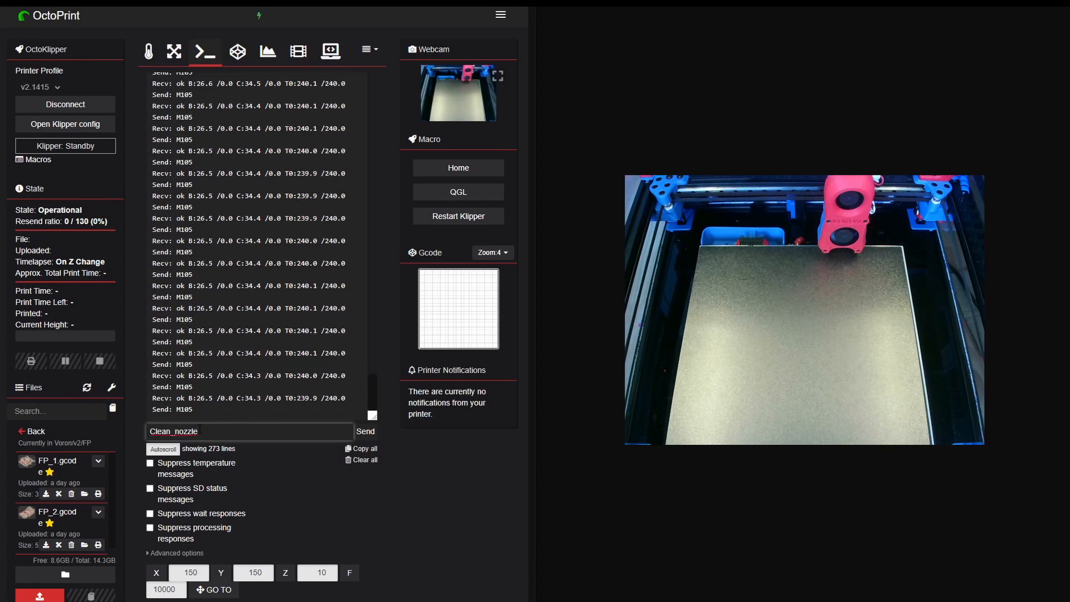
{"action": "left_click", "coordinate": [365, 431]}
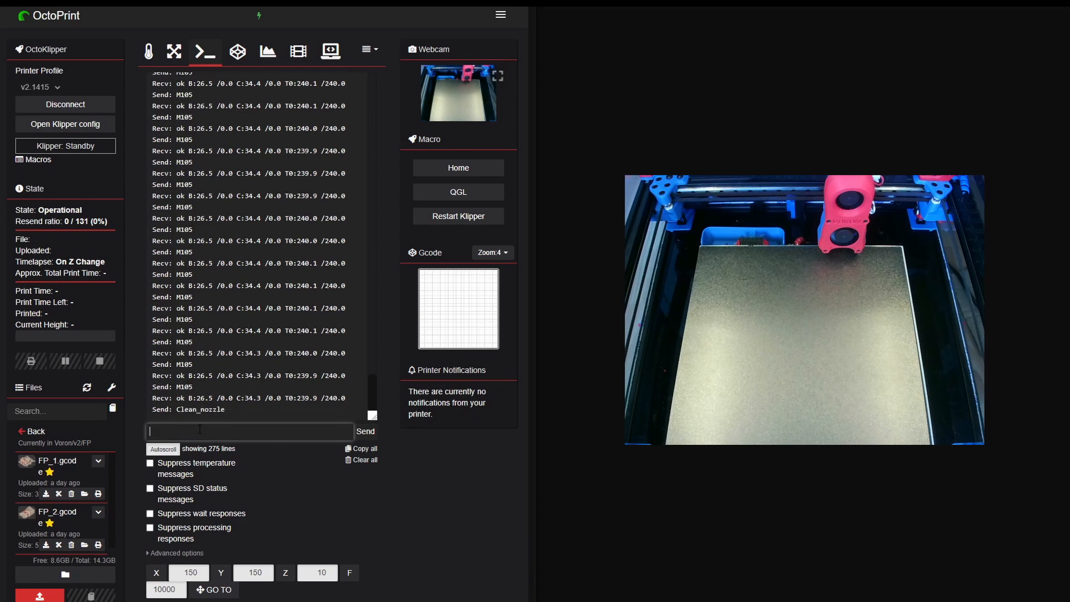